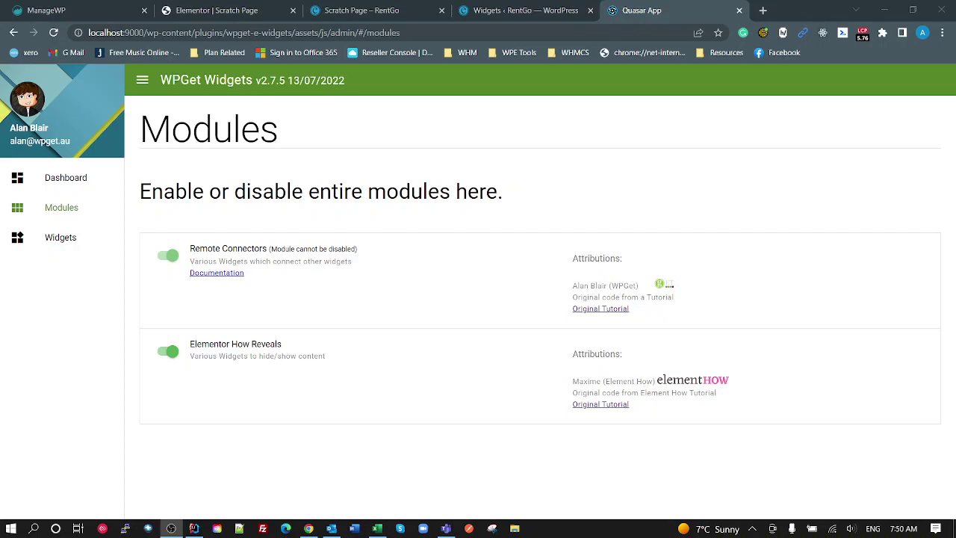
mouse_move(129, 268)
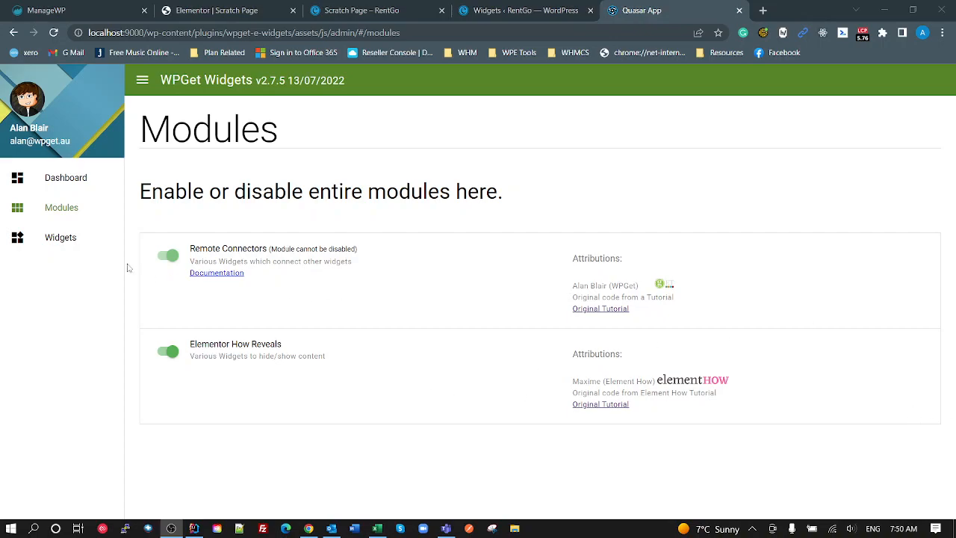
- Compare the Widgets and Modules pages, then view the Dashboard's About and Attributions content
left_click(60, 235)
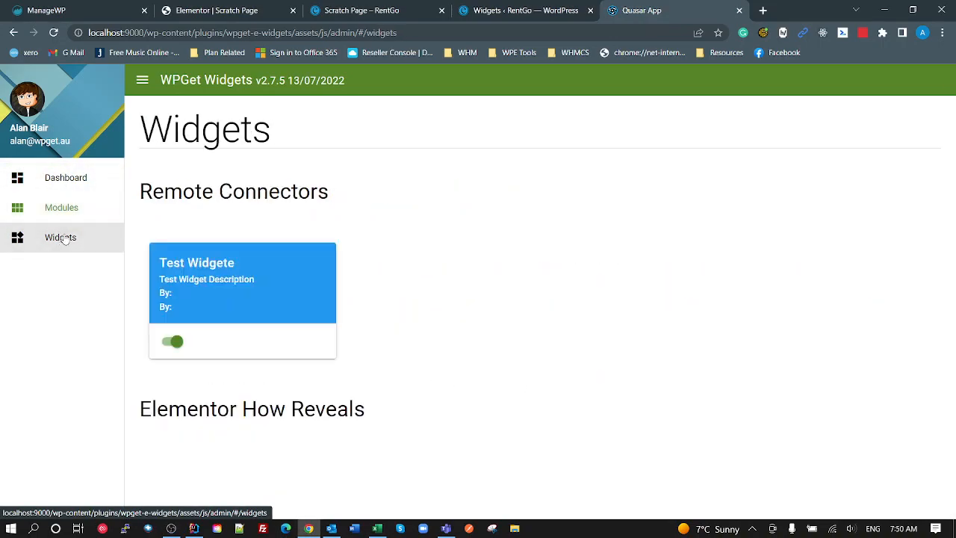
left_click(61, 206)
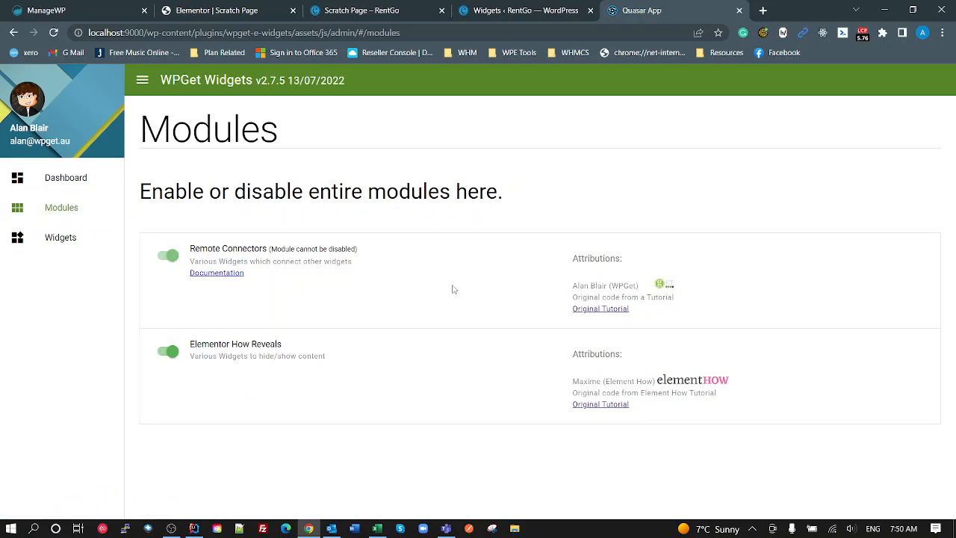
mouse_move(299, 314)
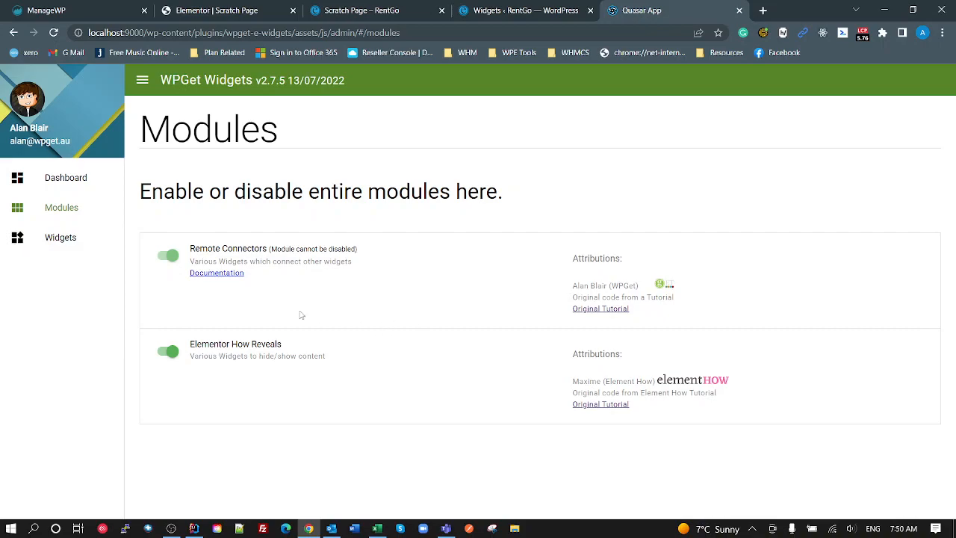
left_click(60, 236)
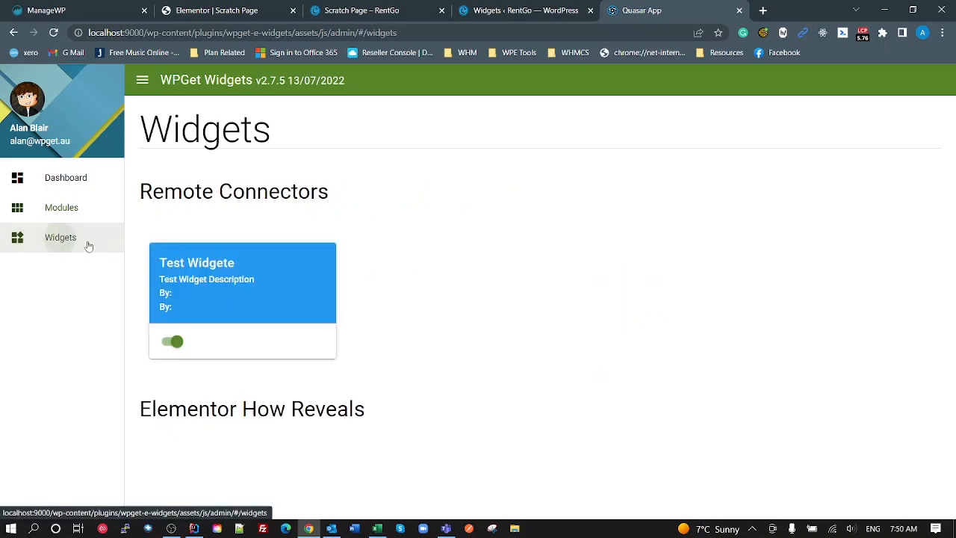
left_click(61, 206)
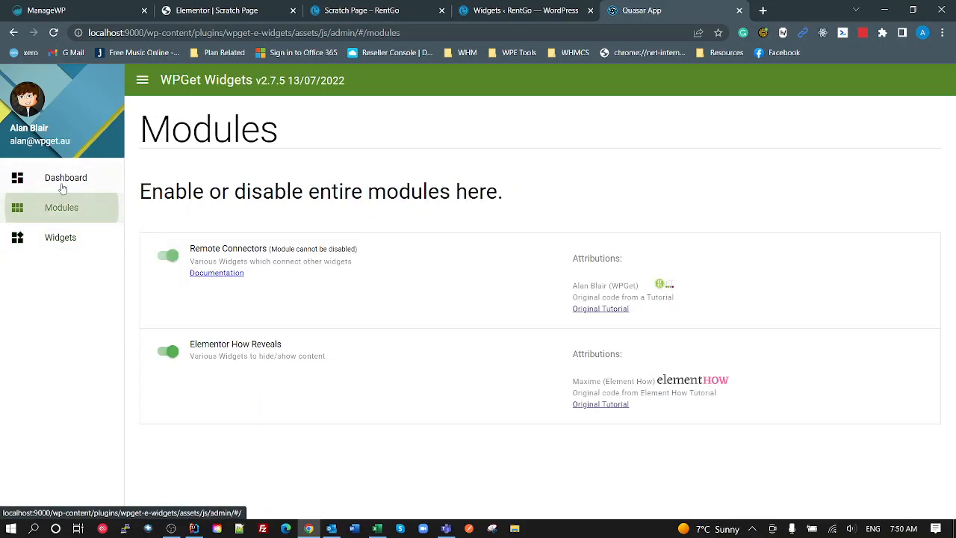
left_click(66, 176)
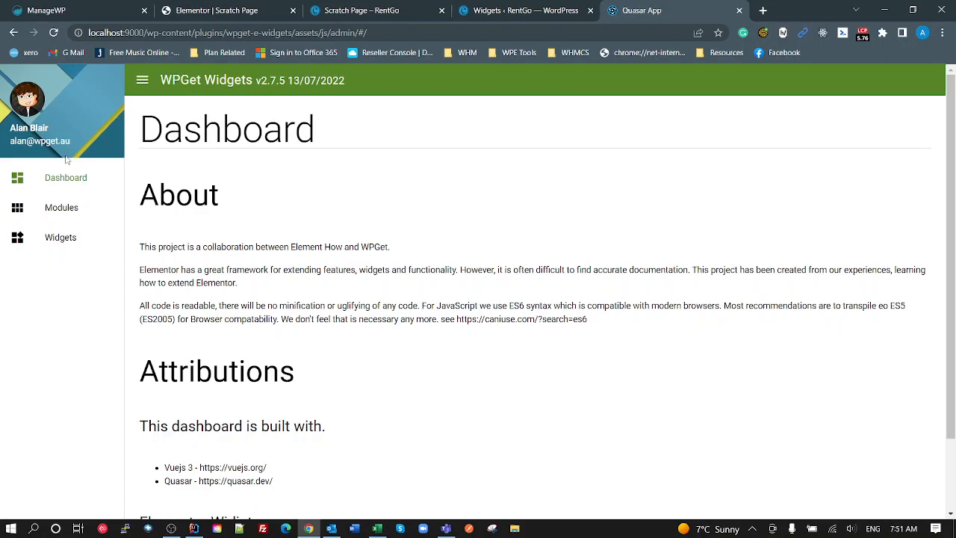
mouse_move(95, 155)
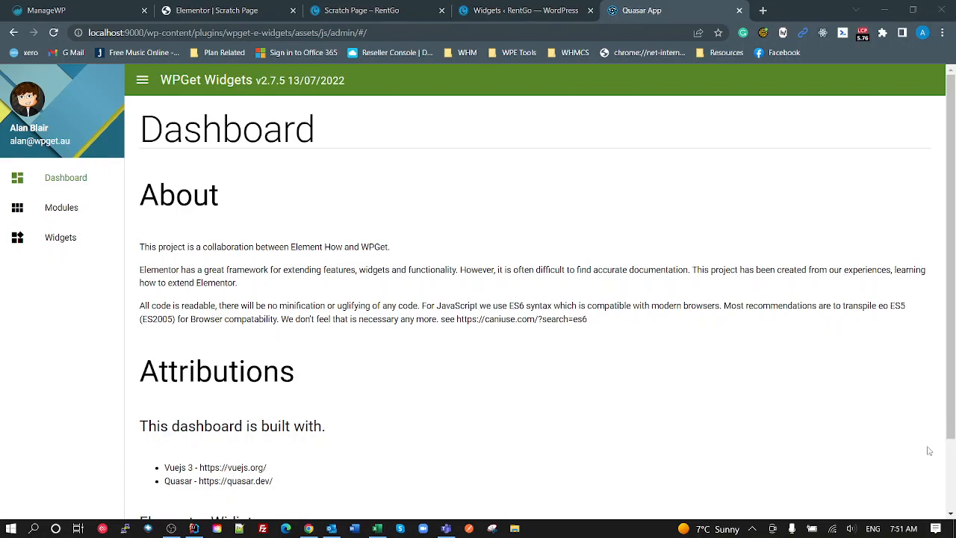
mouse_move(373, 452)
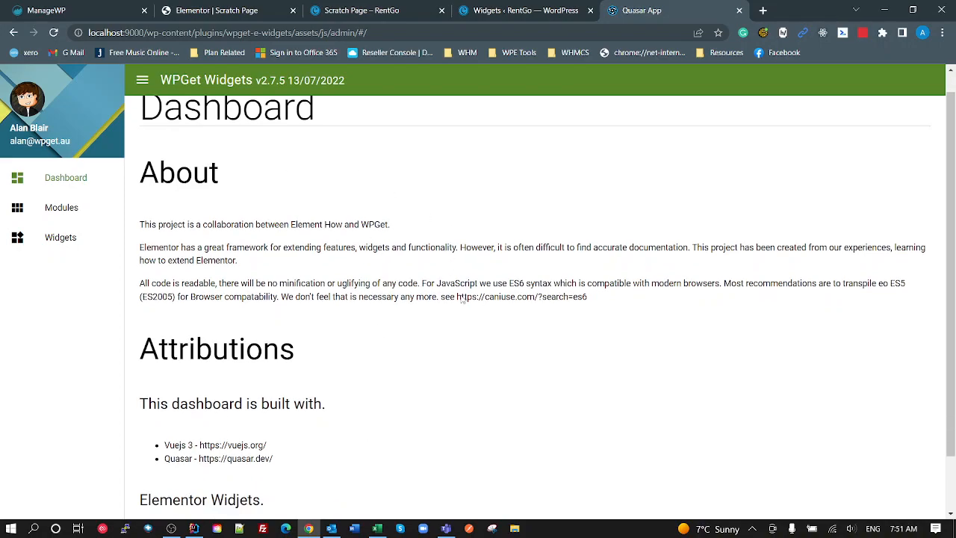
scroll("down", 3)
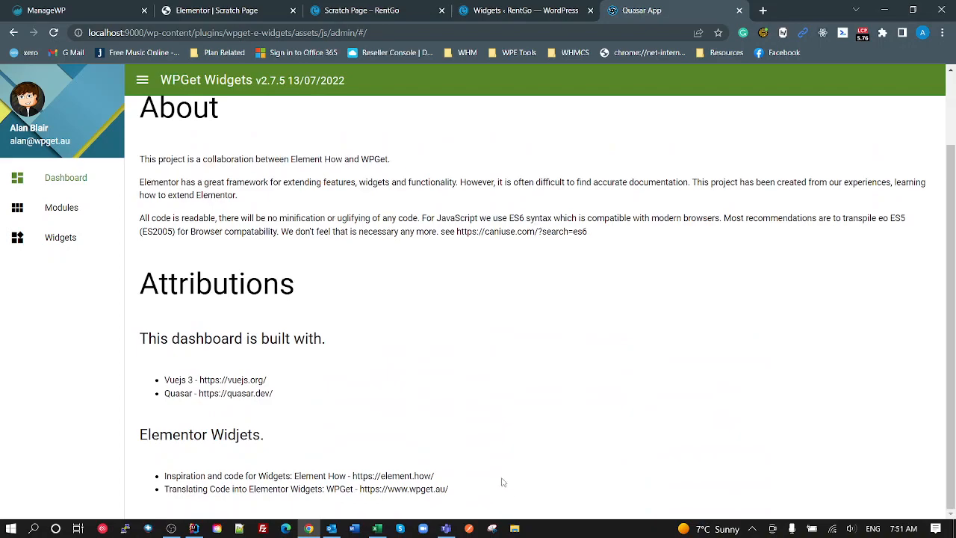
left_click(194, 529)
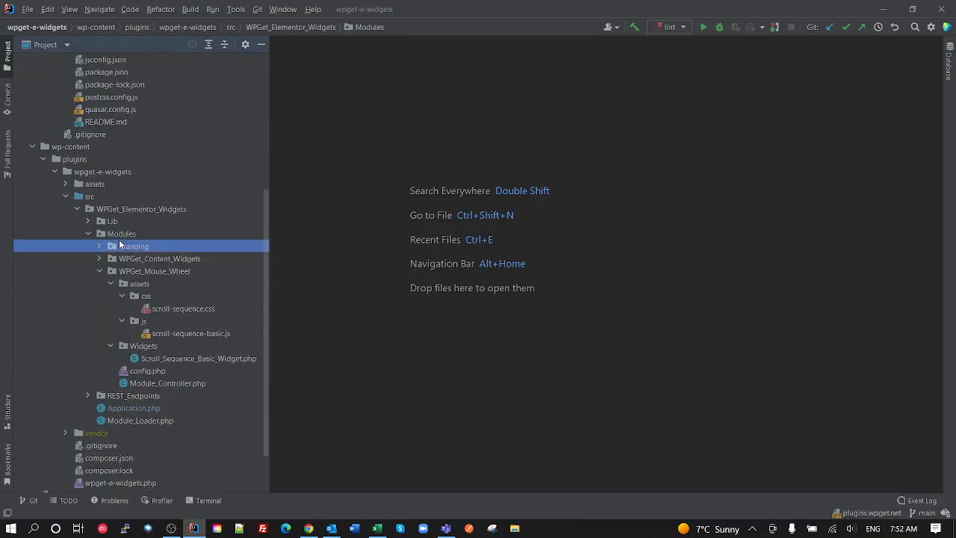
left_click(159, 258)
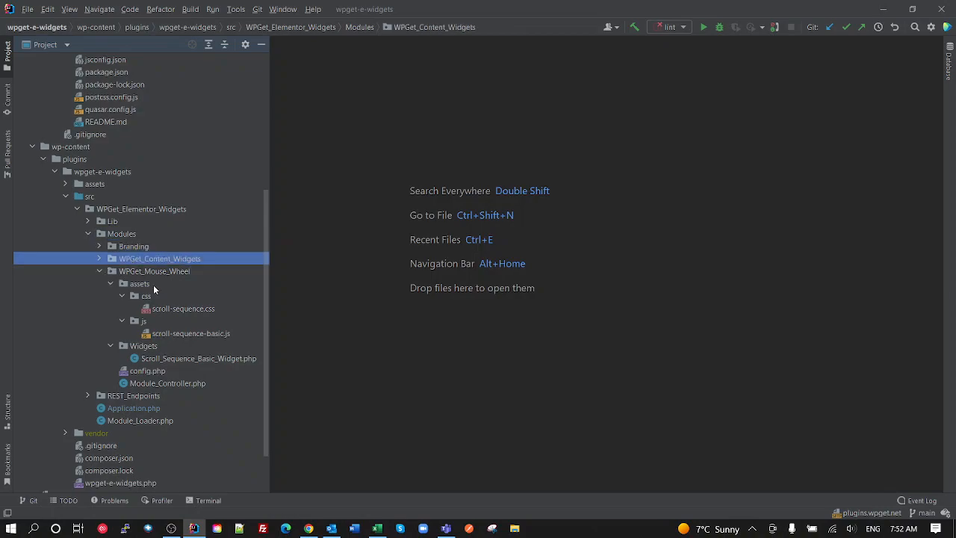
mouse_move(693, 227)
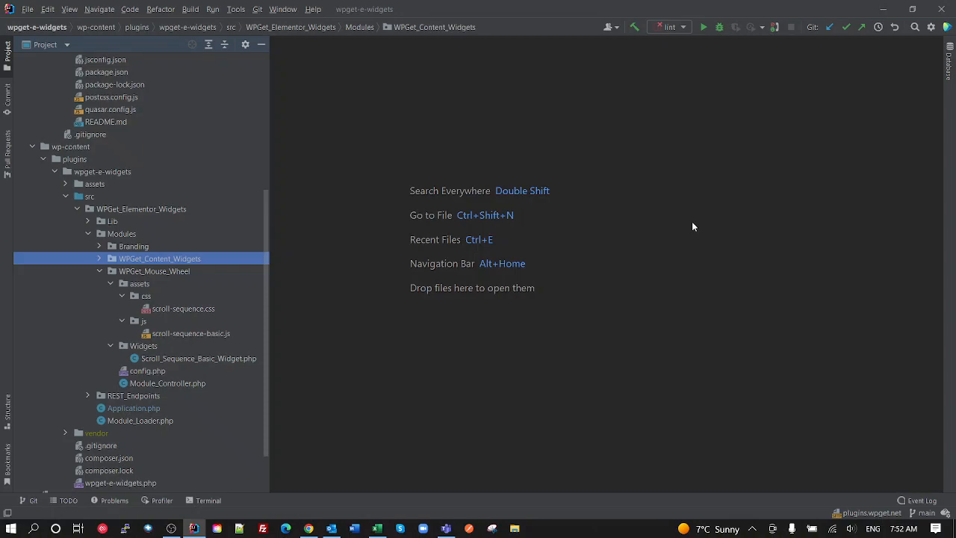
mouse_move(702, 185)
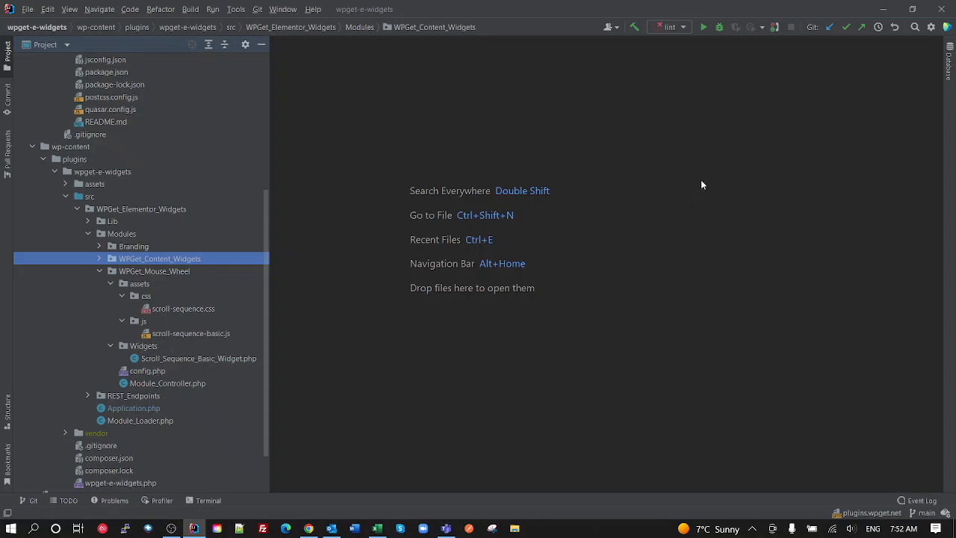
mouse_move(822, 6)
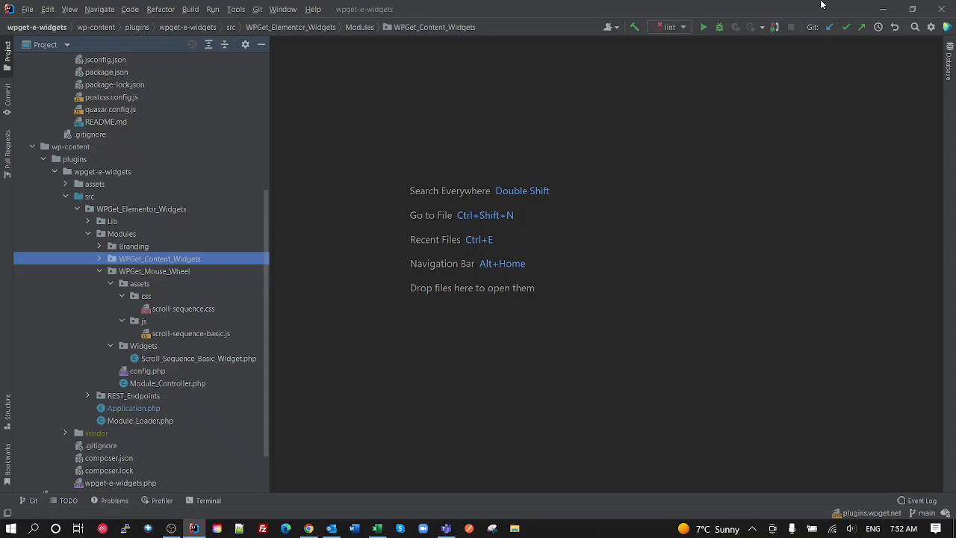
mouse_move(914, 27)
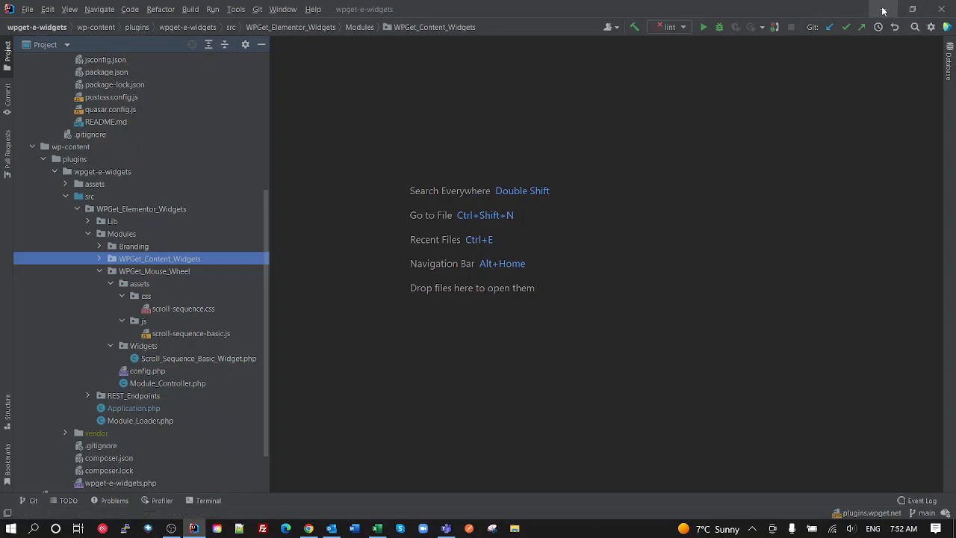
left_click(307, 529)
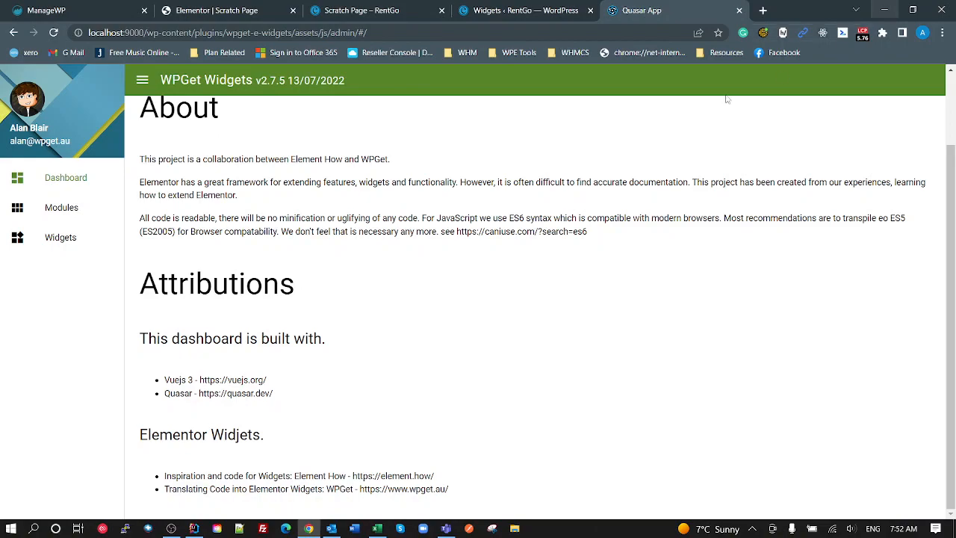
mouse_move(430, 135)
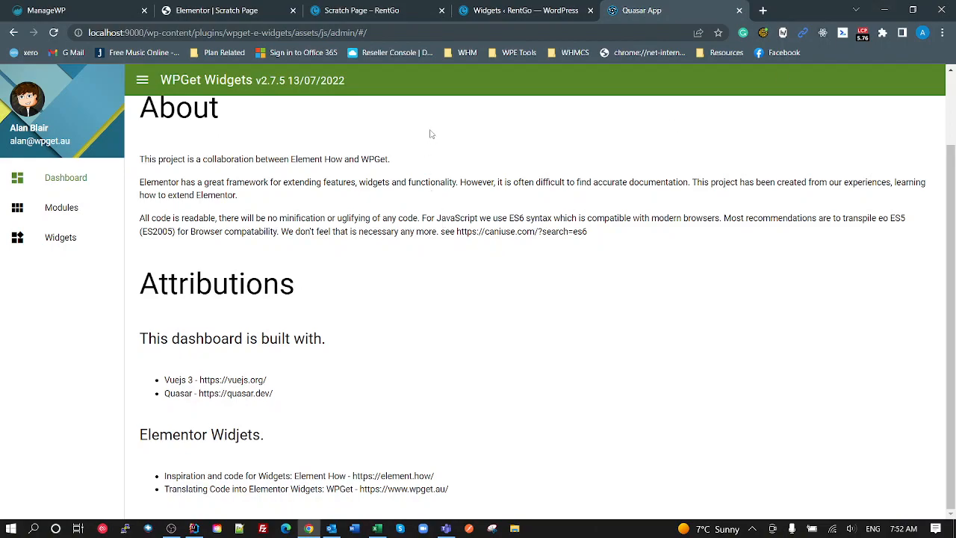
- Switch to the RentGo widget library and browse the WooCommerce category
left_click(522, 10)
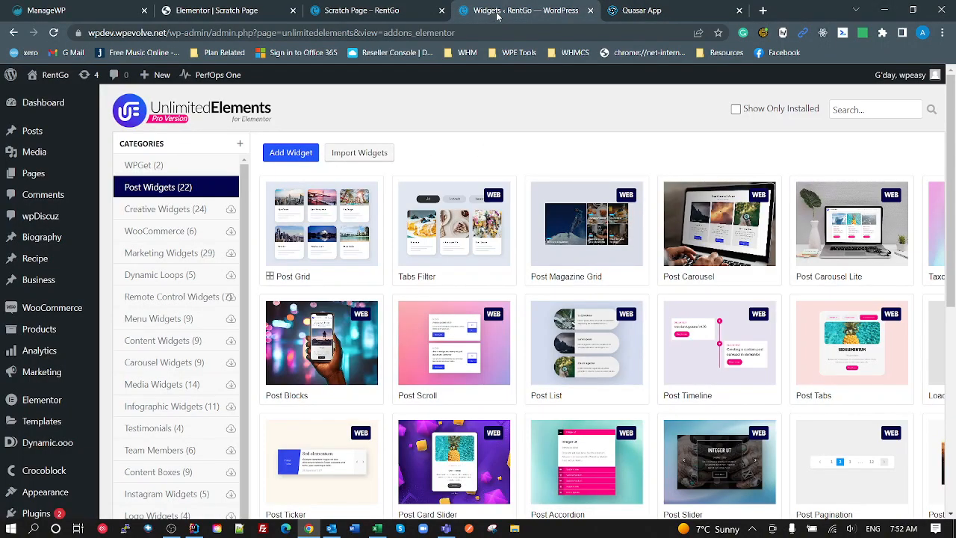
mouse_move(506, 131)
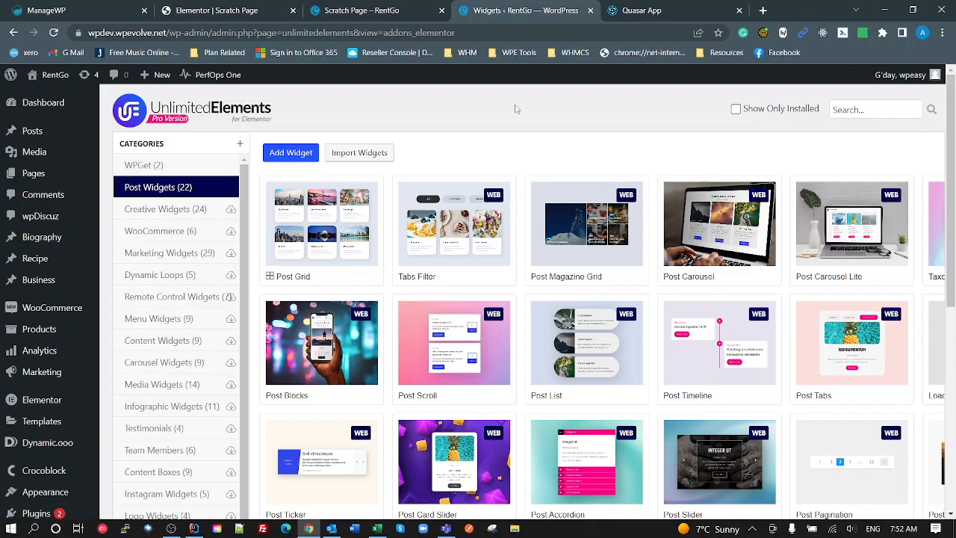
scroll("down", 3)
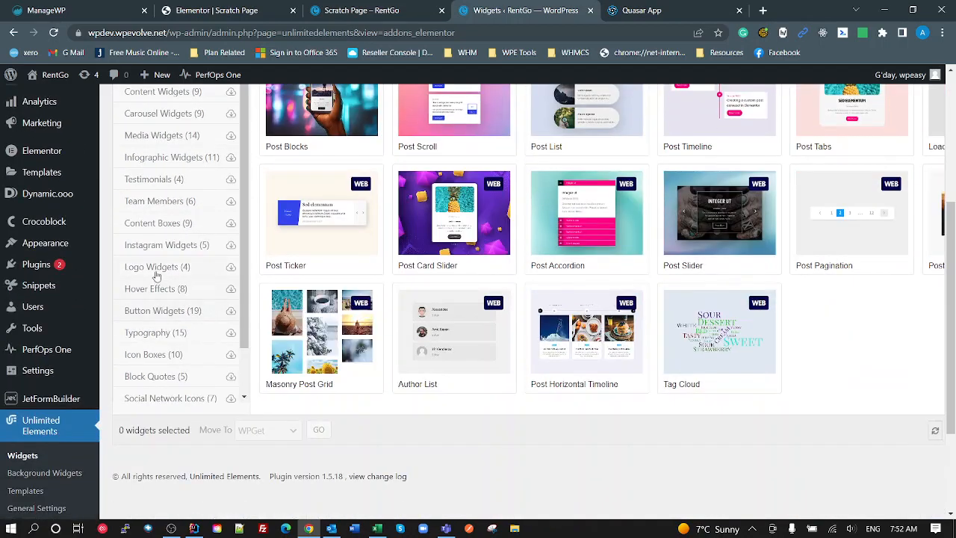
left_click(153, 266)
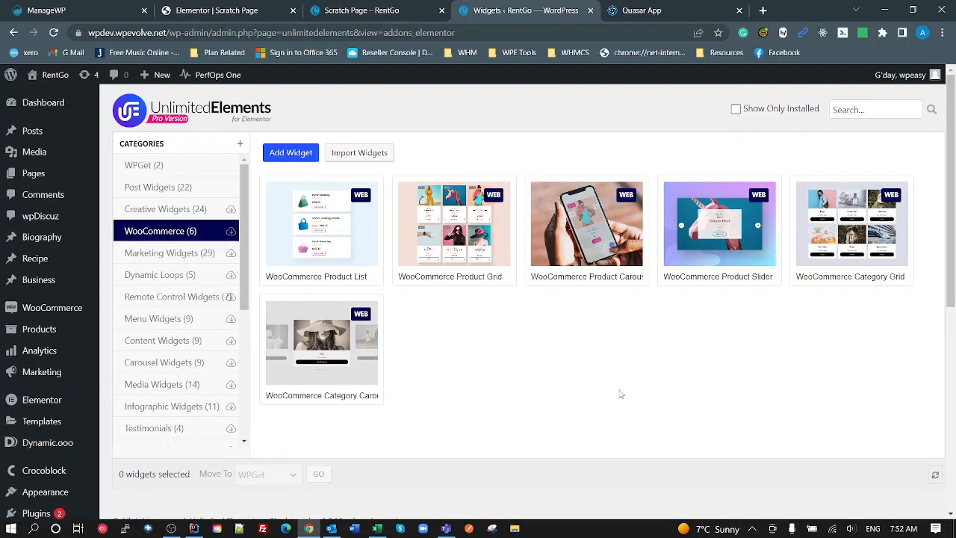
mouse_move(648, 409)
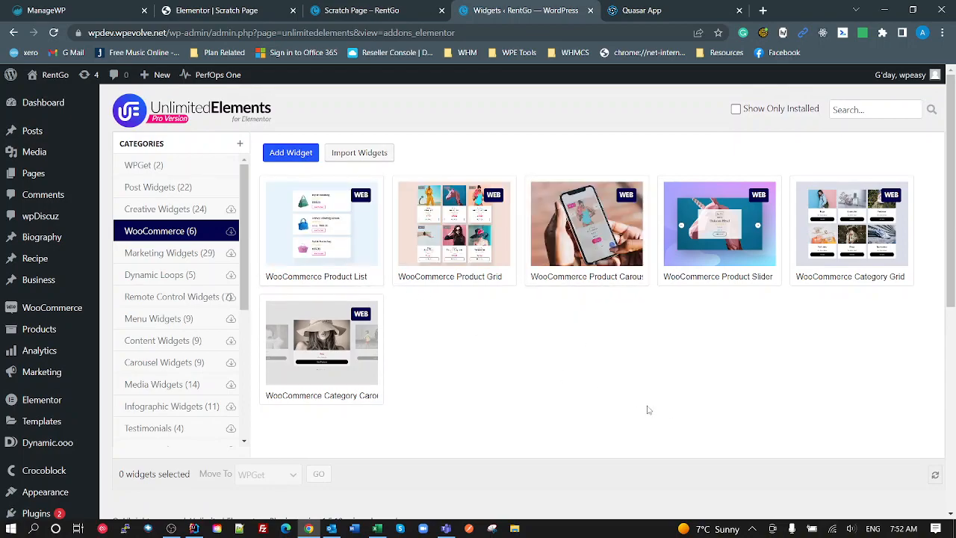
mouse_move(660, 328)
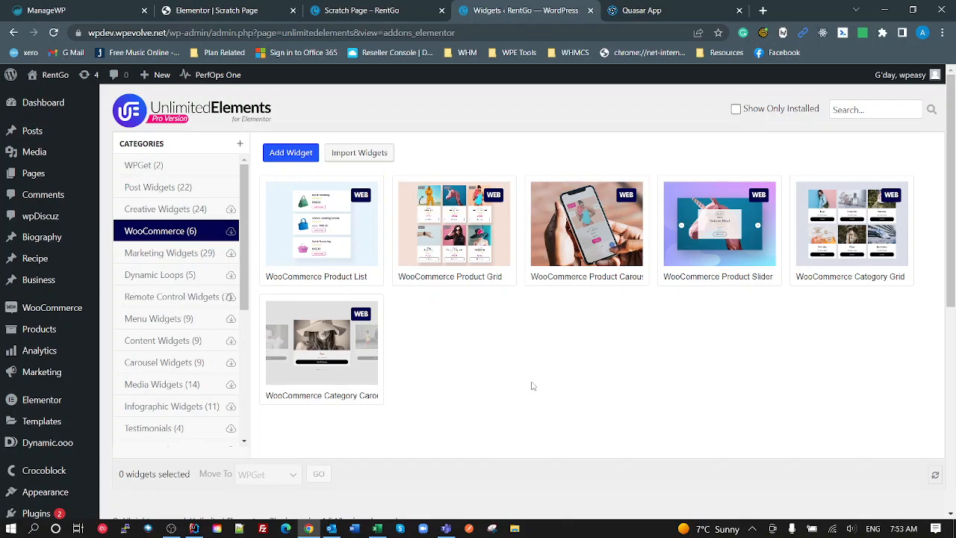
mouse_move(176, 209)
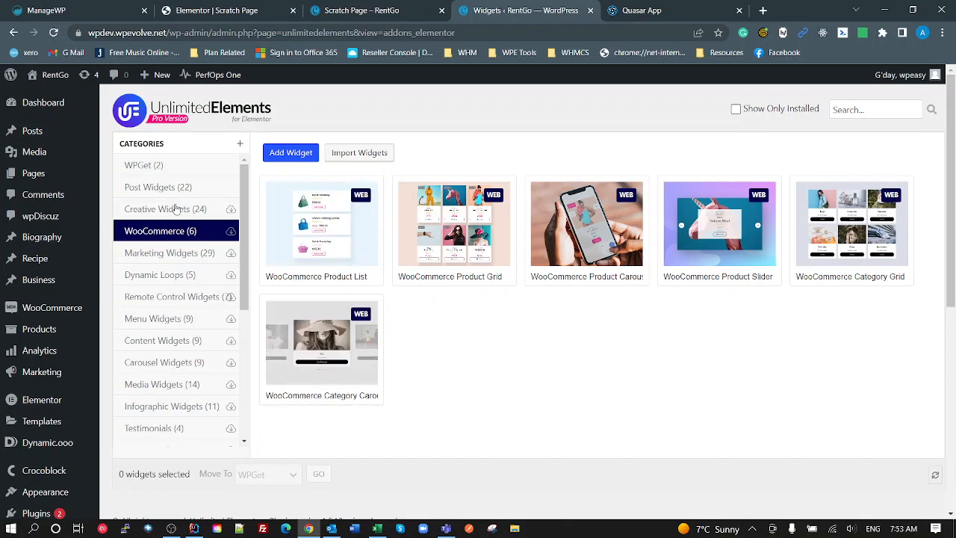
- Show the Post Widgets category with its 22 widgets
left_click(158, 187)
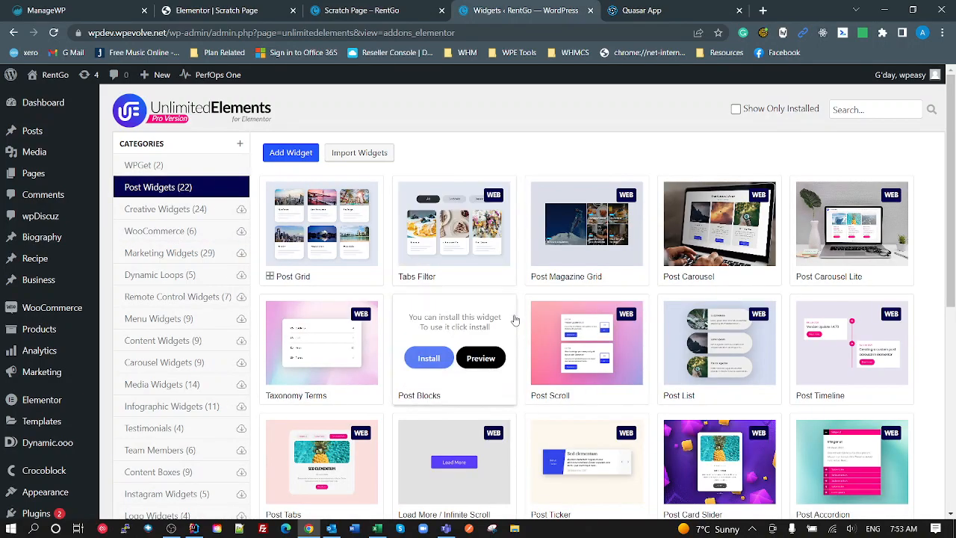
scroll("down", 3)
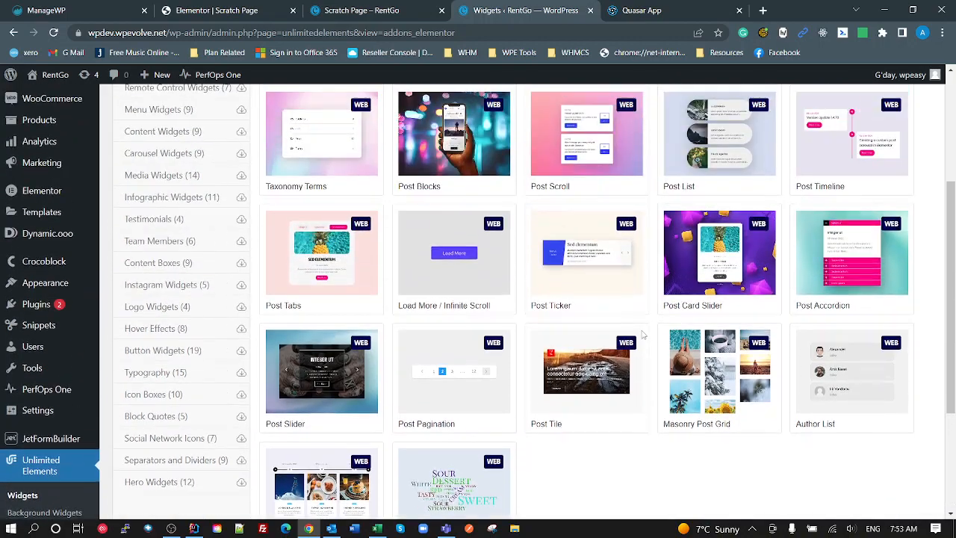
scroll("up", 3)
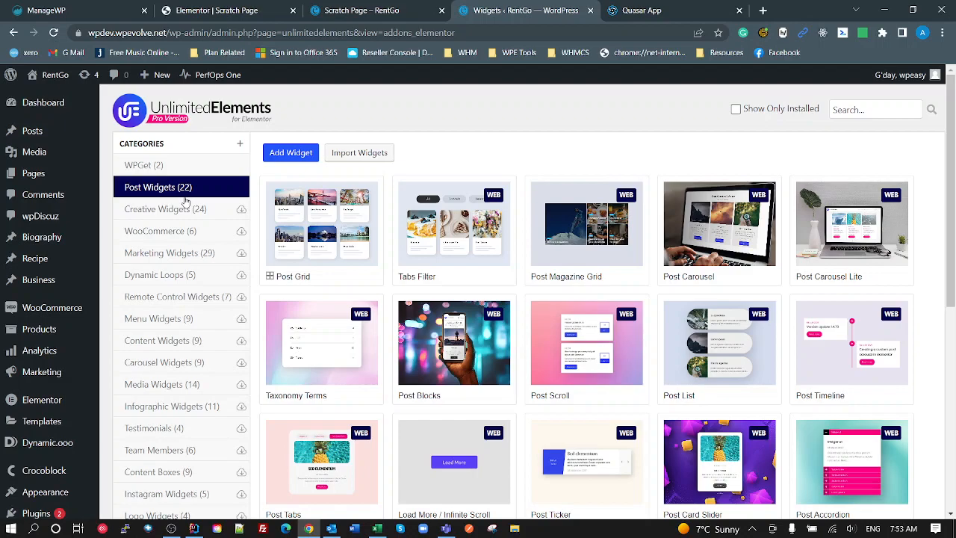
mouse_move(307, 227)
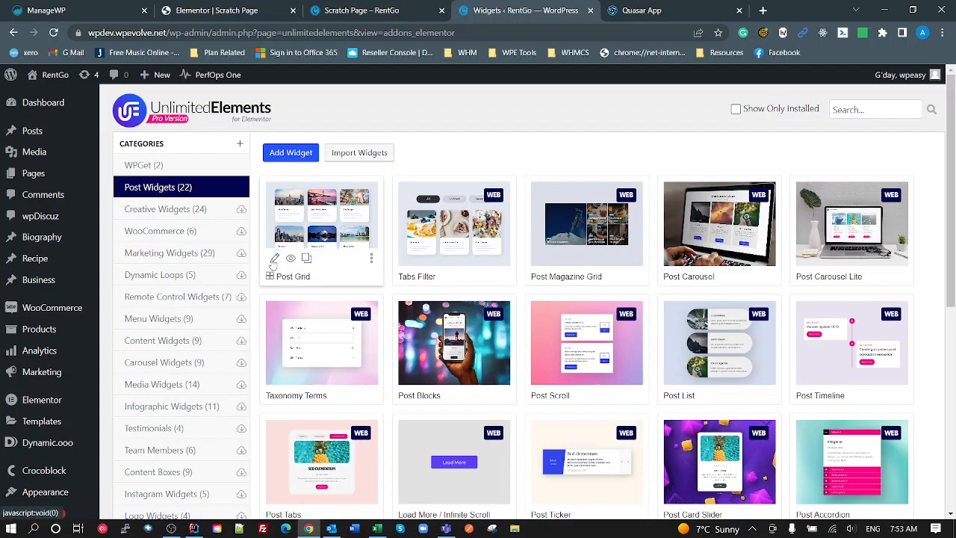
- Review Post Grid's General settings and Attributes list, then show the scratch page's frame counter
left_click(275, 257)
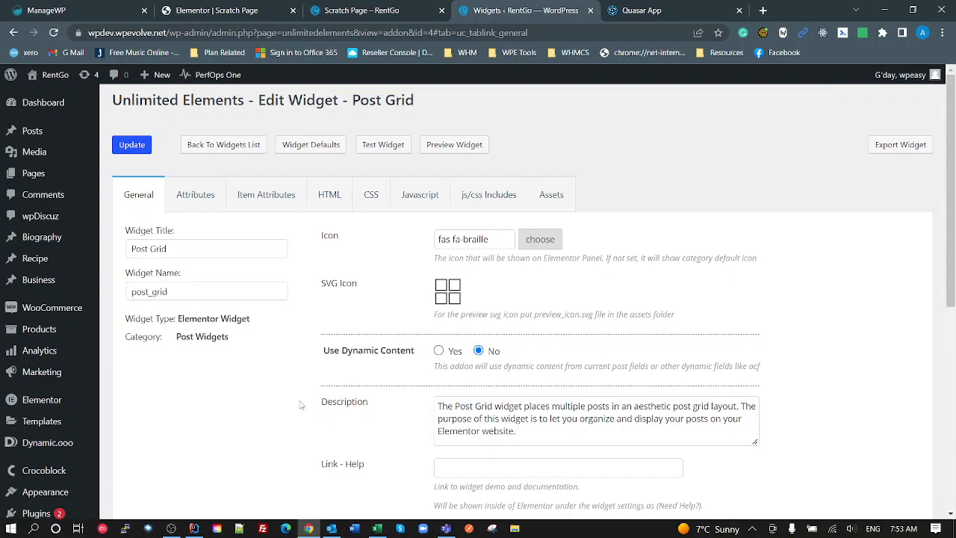
mouse_move(624, 340)
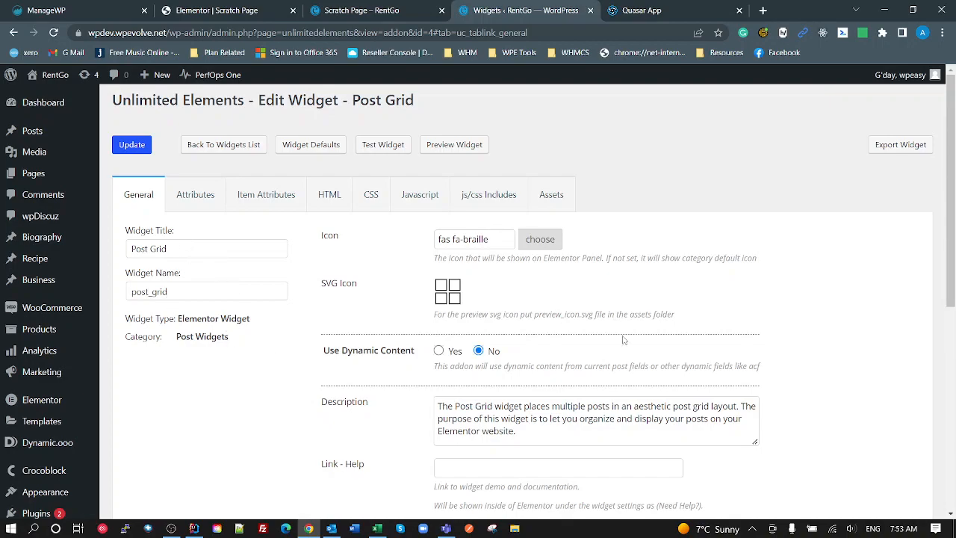
scroll("down", 3)
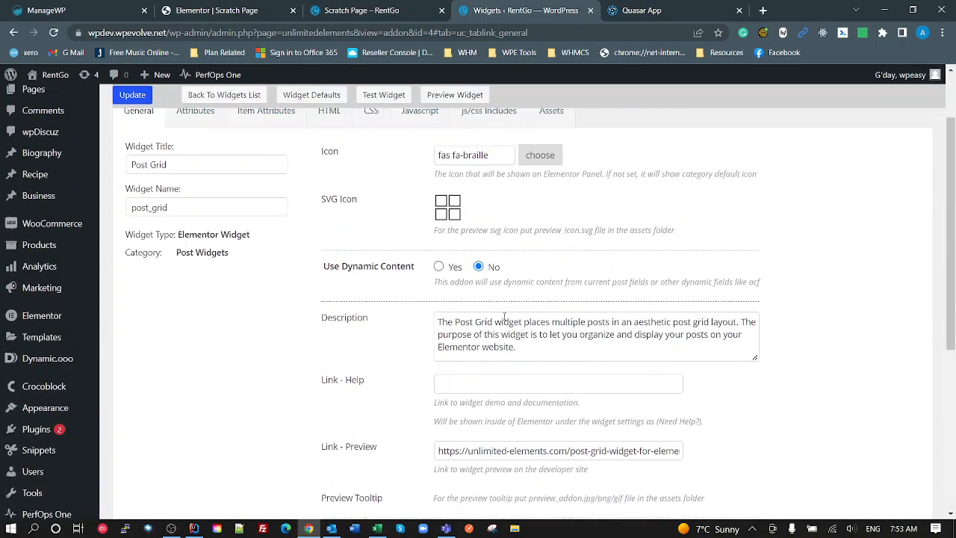
scroll("up", 3)
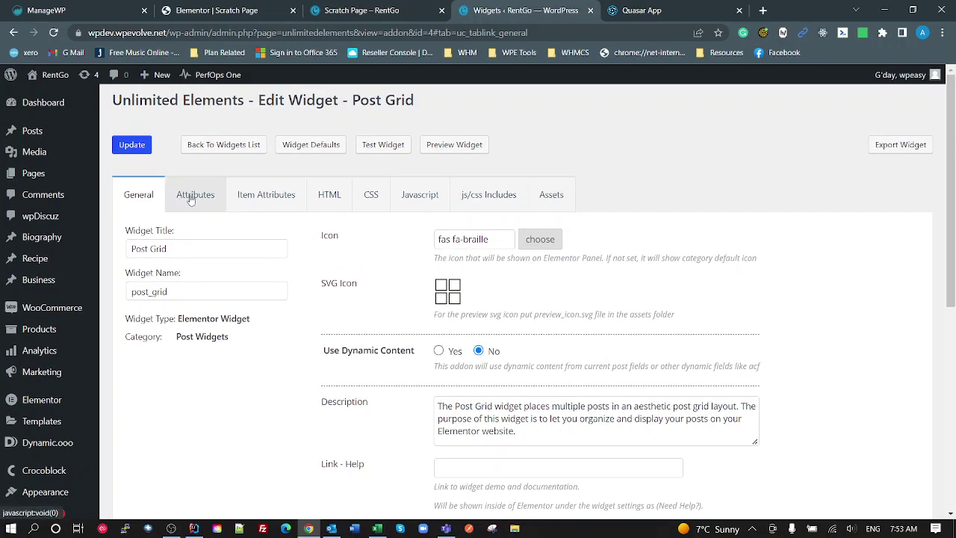
left_click(194, 194)
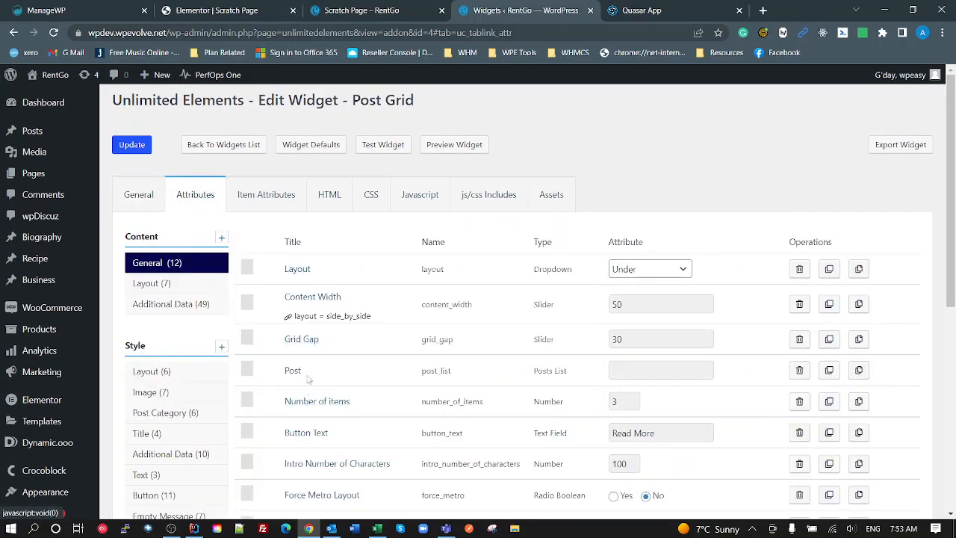
left_click(366, 11)
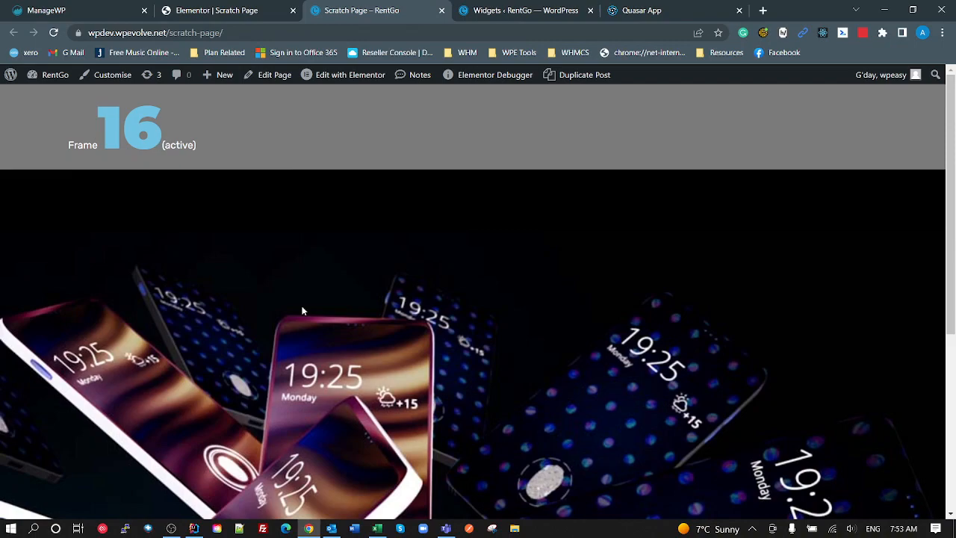
- Review JS Event Dynamic's event settings and Style text options in Elementor, then return to Post Grid's attributes
left_click(350, 75)
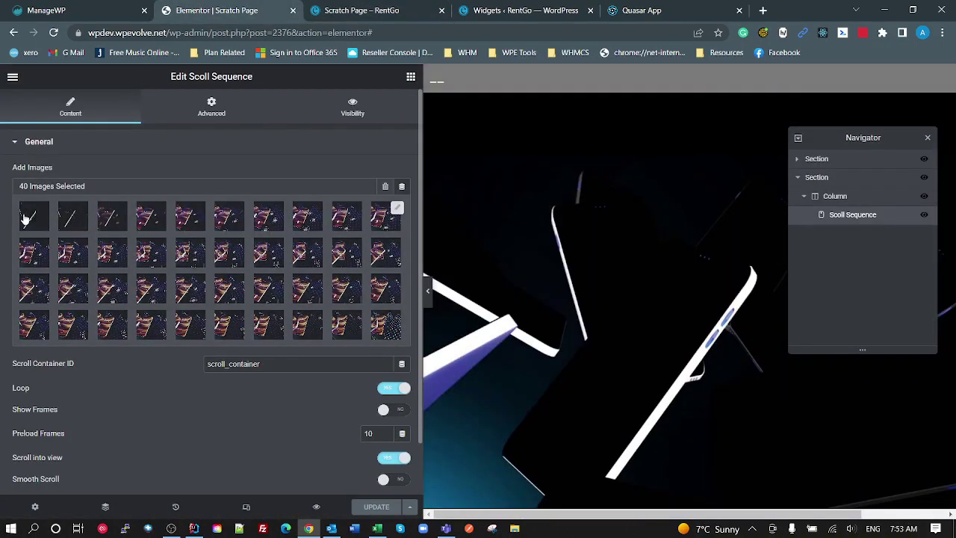
scroll("down", 3)
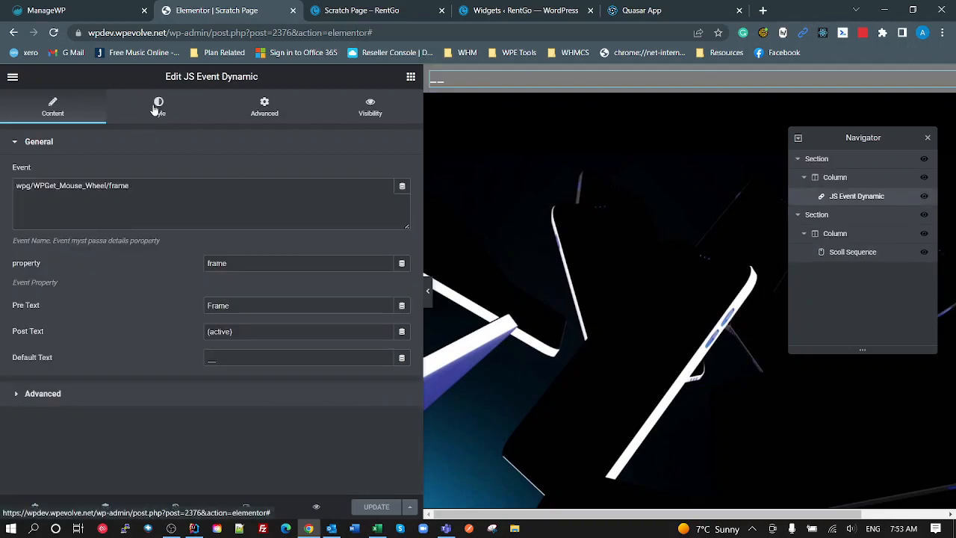
left_click(158, 108)
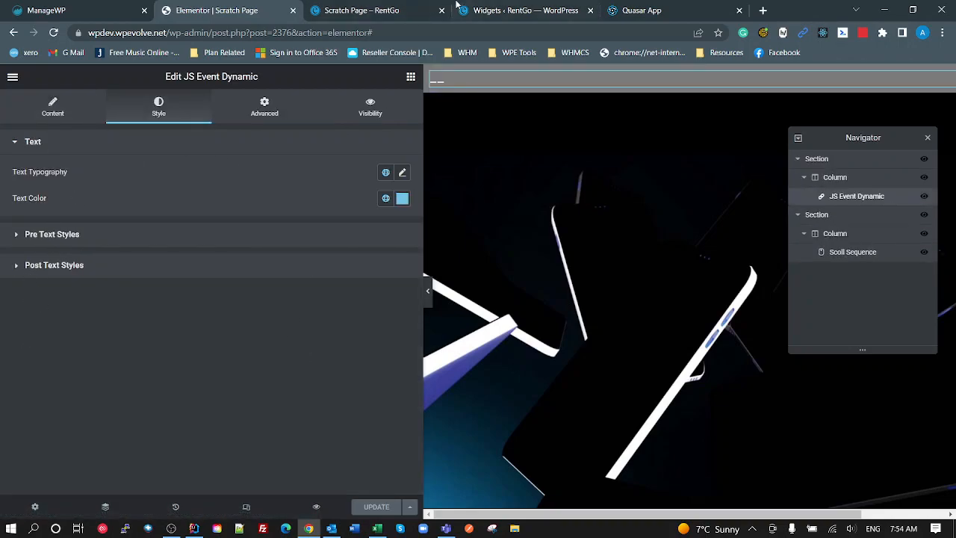
left_click(523, 10)
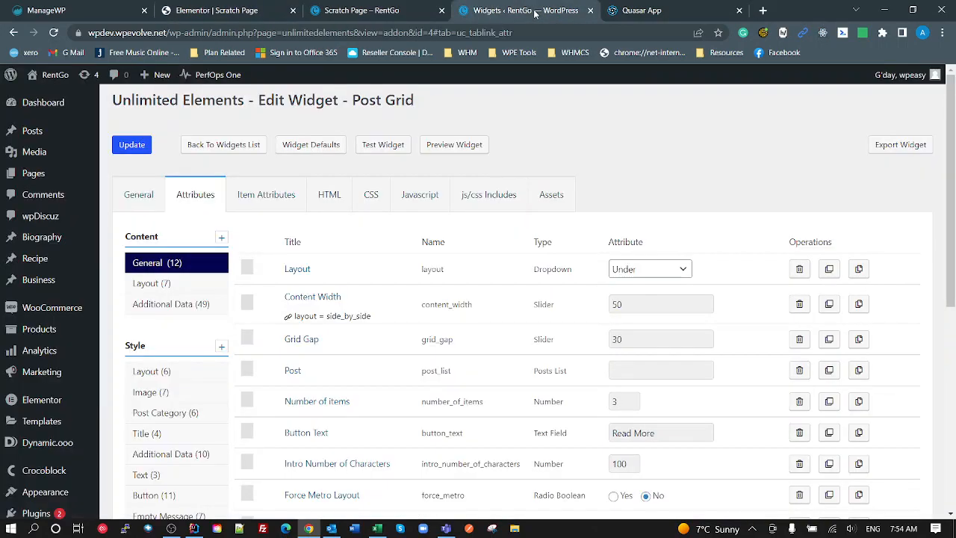
- View Post Grid's Item Attributes and bring up its HTML template, glancing back at Attributes
scroll("down", 3)
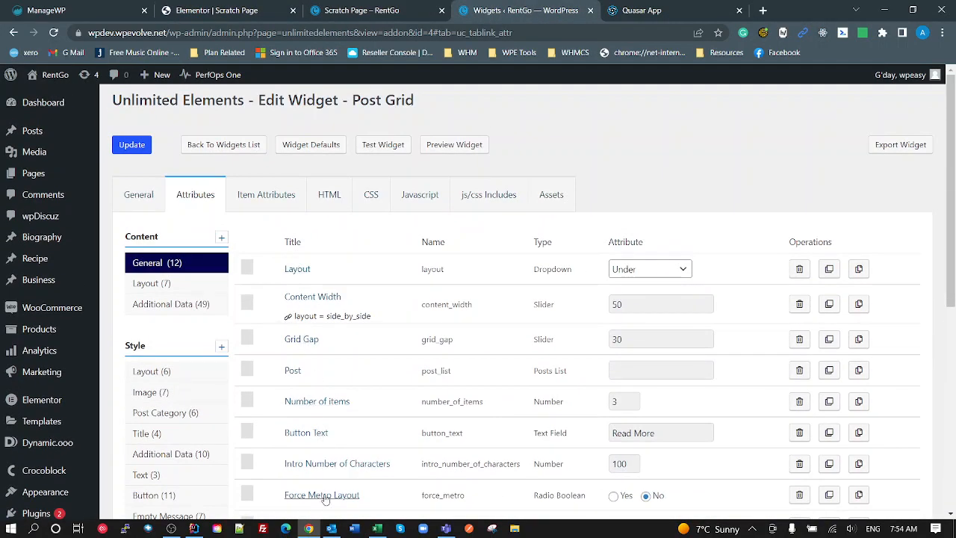
left_click(266, 194)
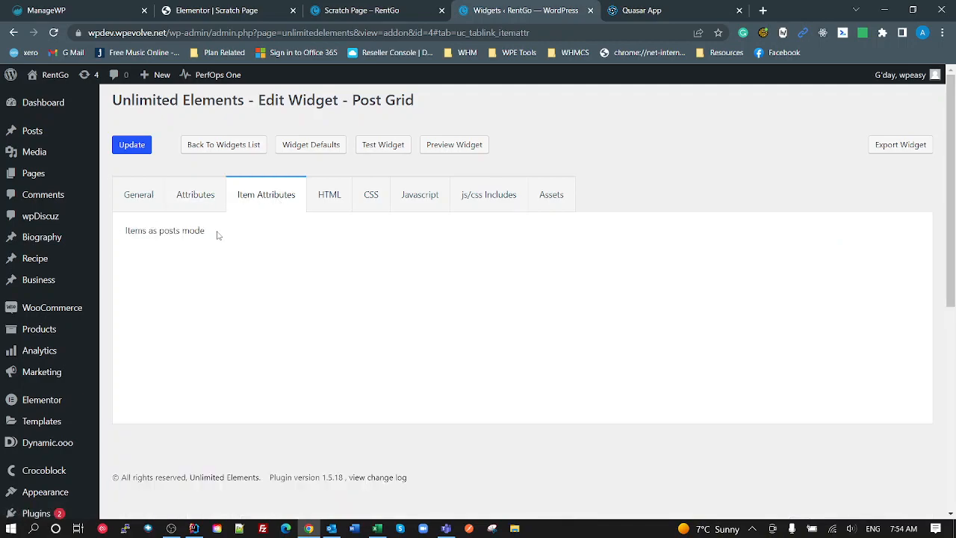
mouse_move(329, 194)
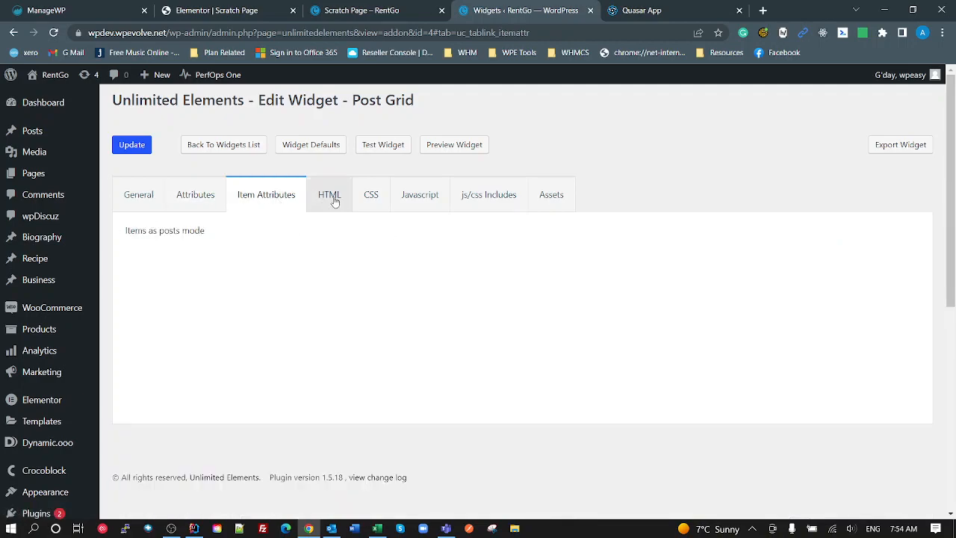
left_click(329, 194)
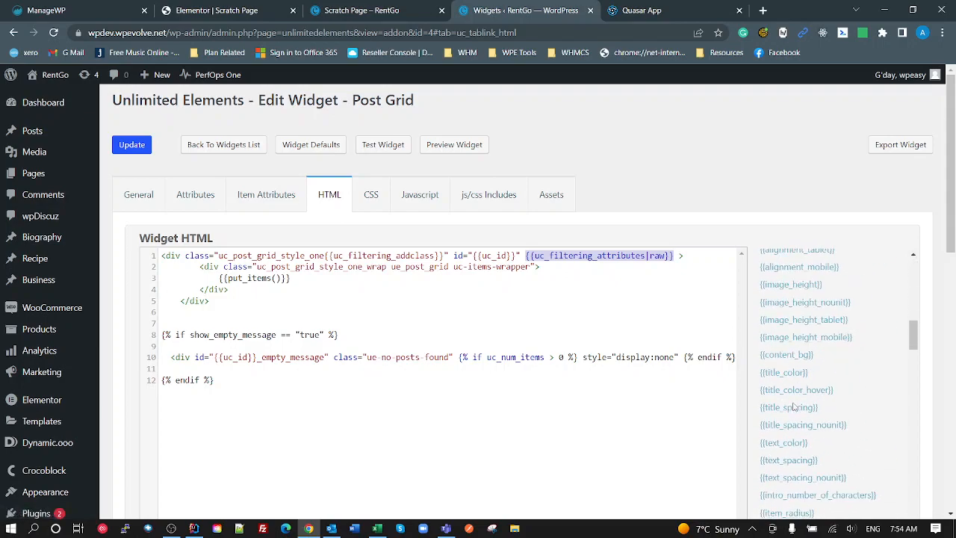
scroll("down", 3)
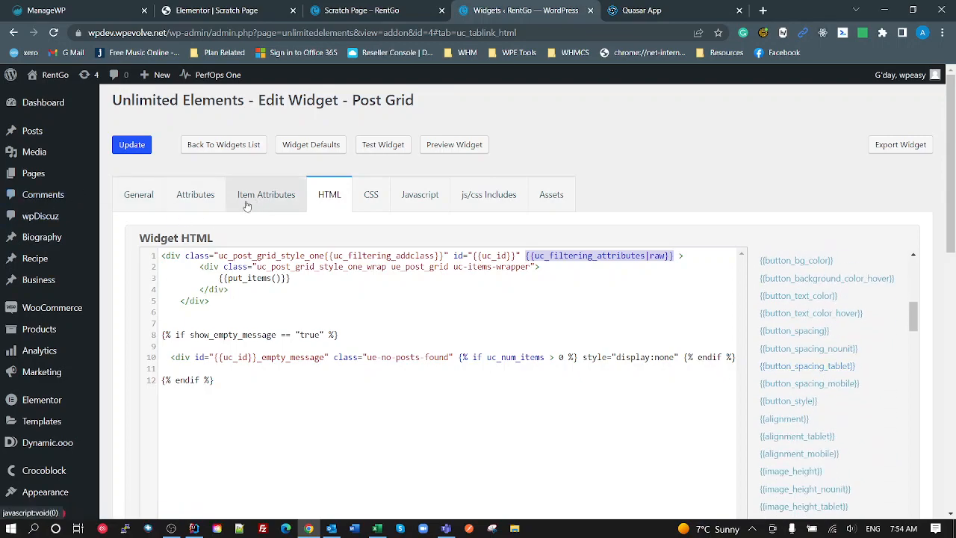
left_click(194, 194)
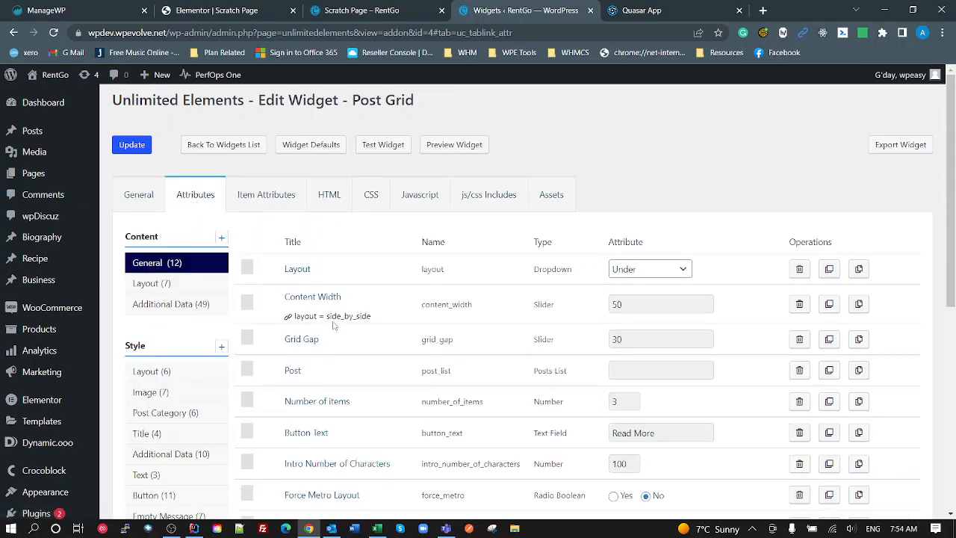
left_click(328, 194)
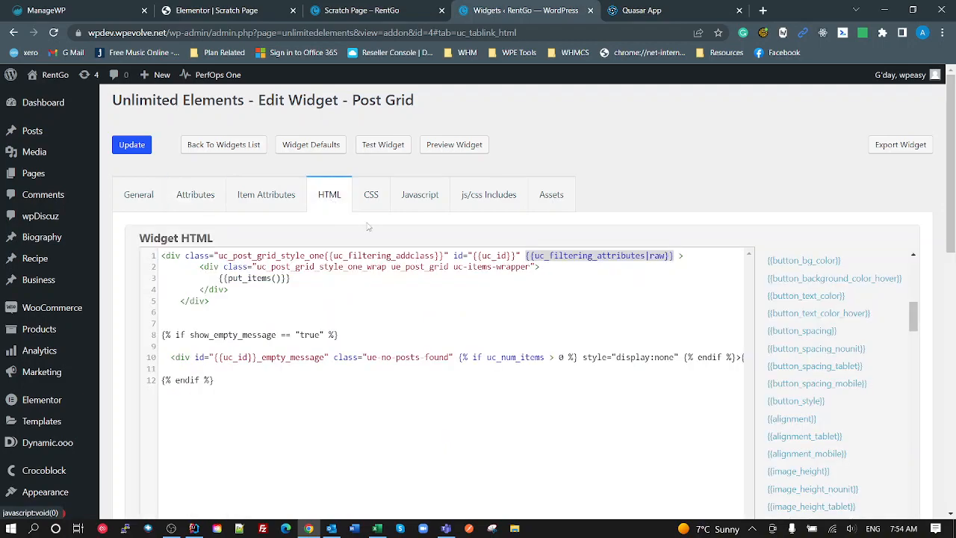
- Read through the Widget HTML, Item HTML and empty Item HTML 2 code, then return to the top
scroll("down", 3)
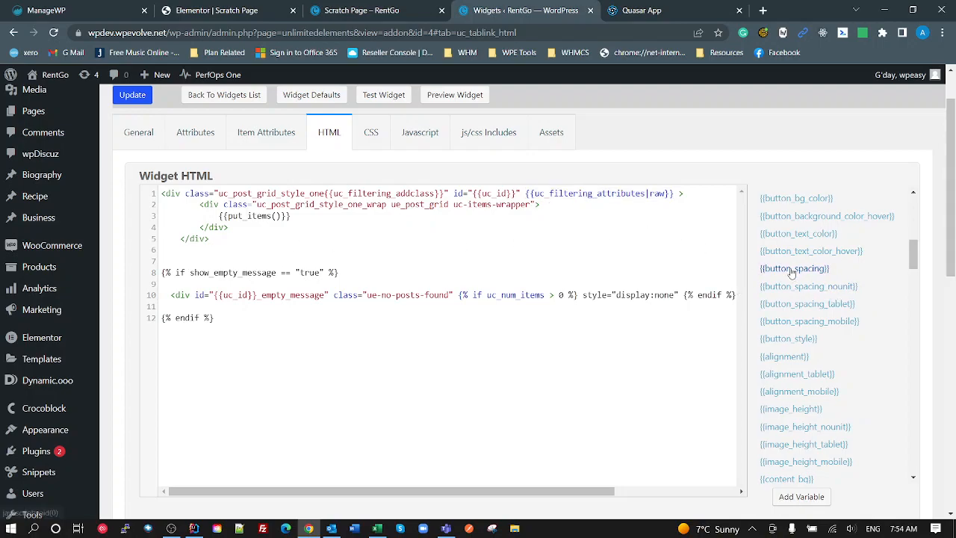
left_click(794, 269)
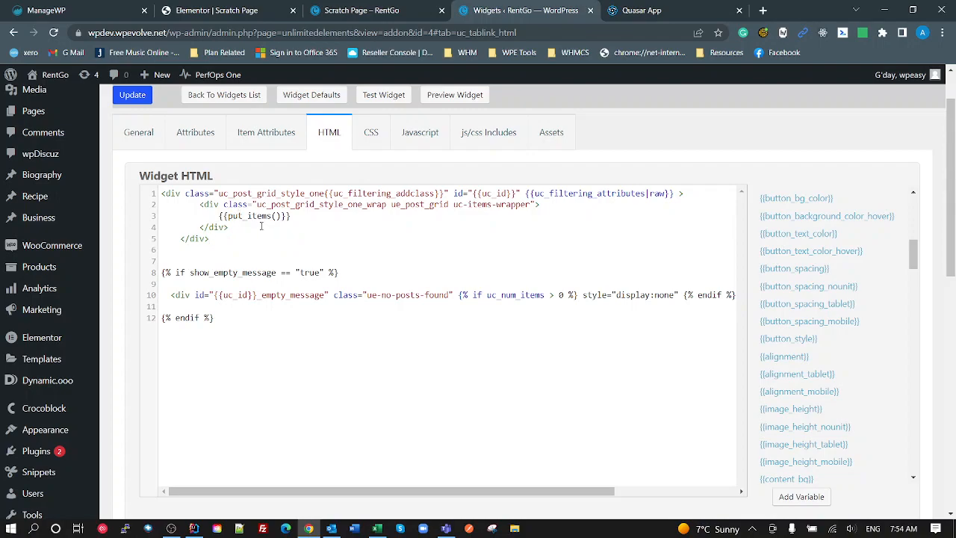
scroll("down", 3)
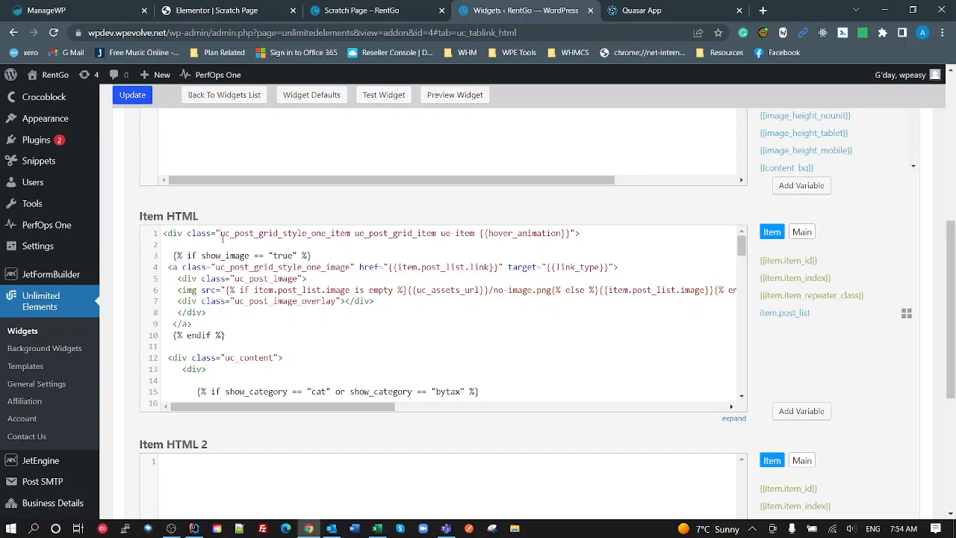
scroll("down", 3)
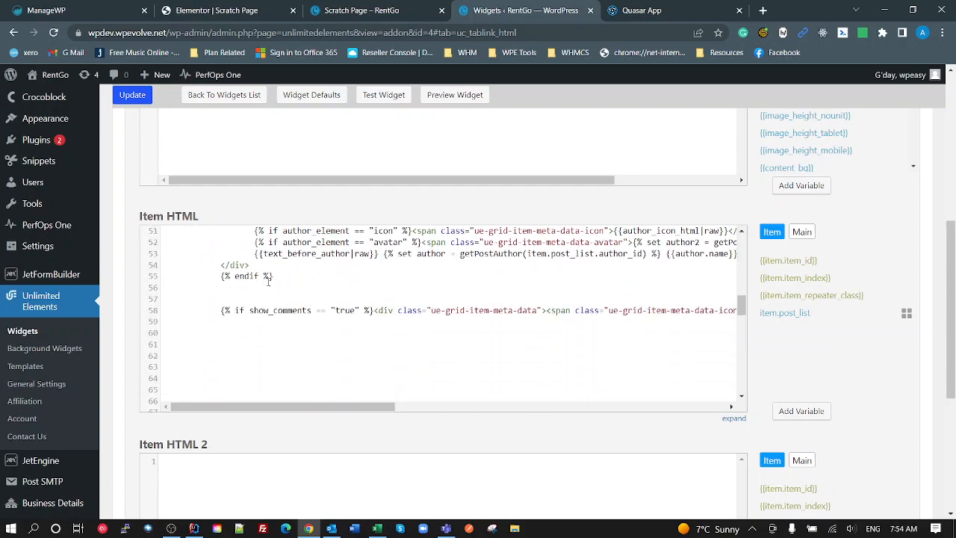
scroll("down", 3)
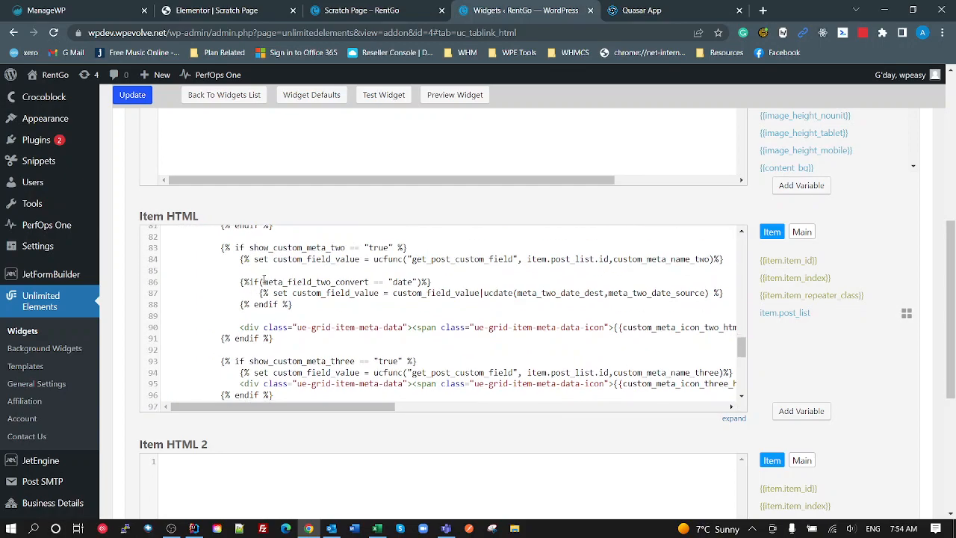
scroll("down", 3)
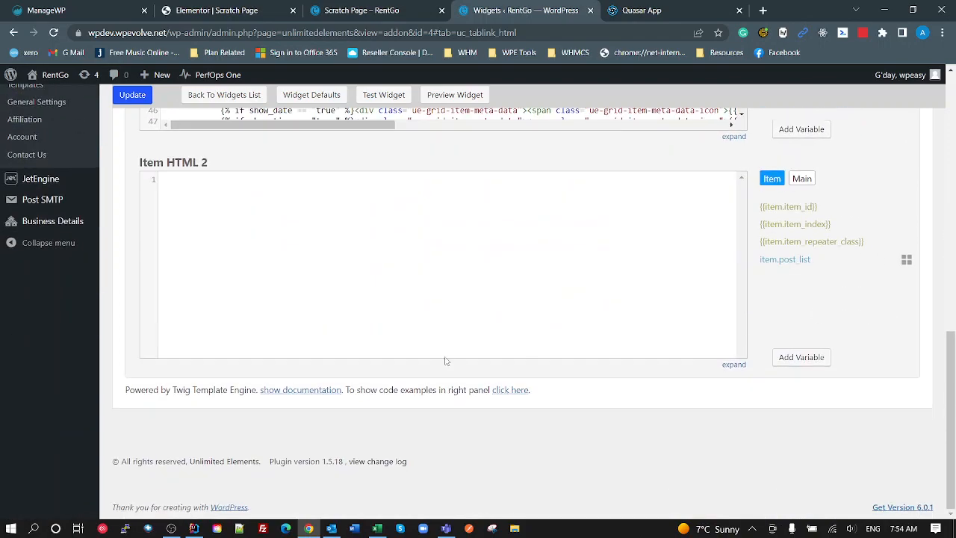
mouse_move(300, 388)
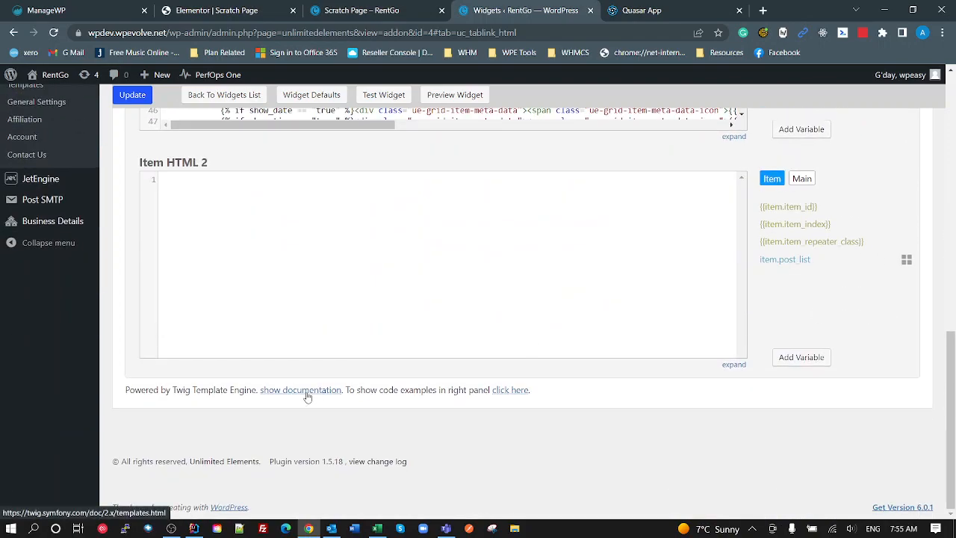
scroll("up", 3)
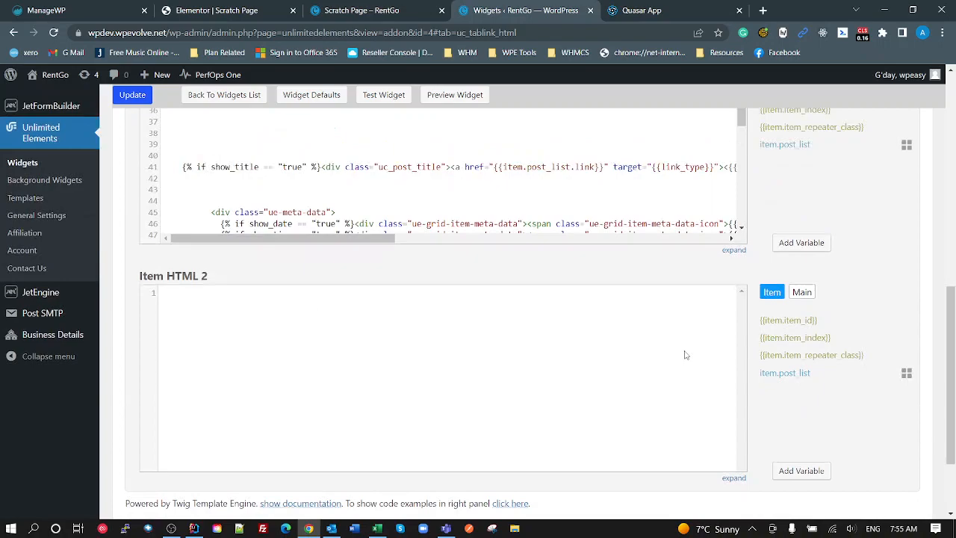
scroll("up", 3)
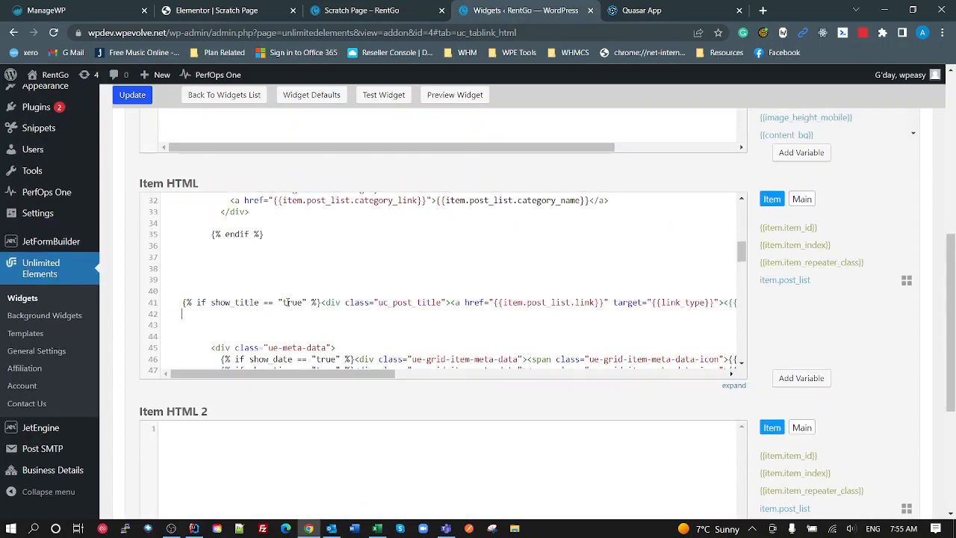
scroll("up", 3)
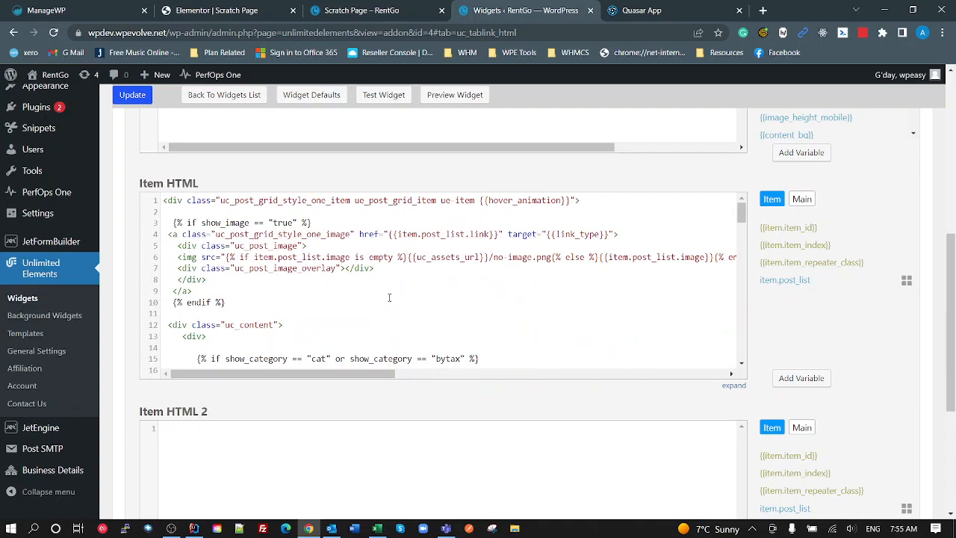
mouse_move(656, 222)
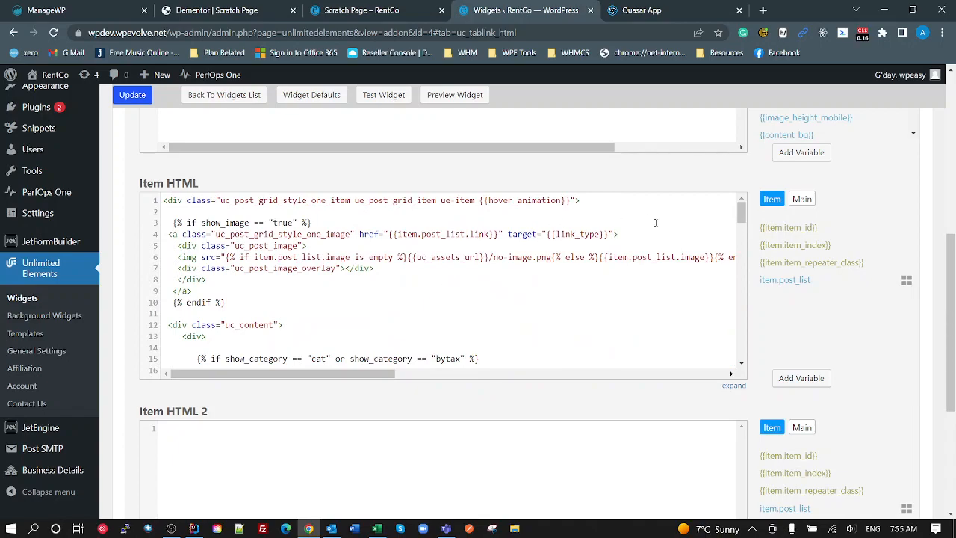
mouse_move(794, 317)
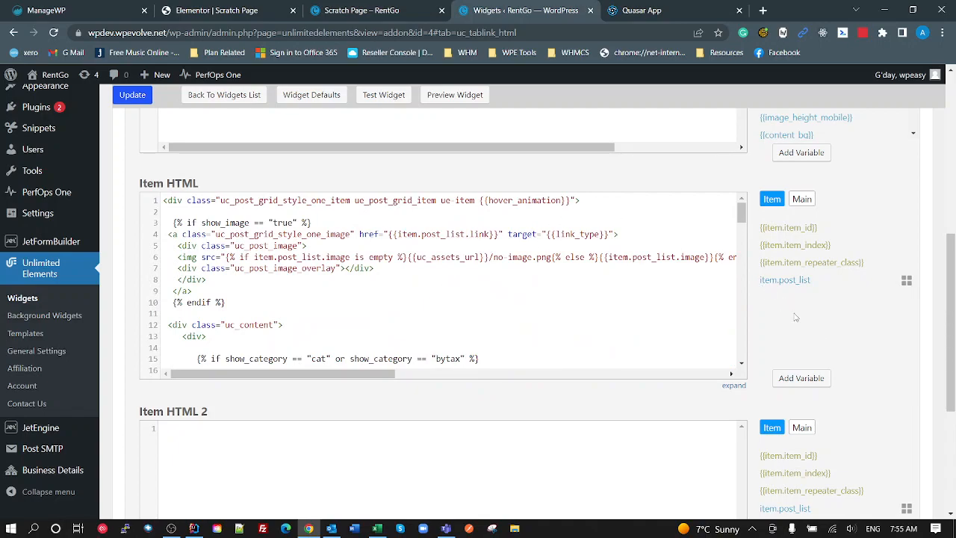
scroll("up", 3)
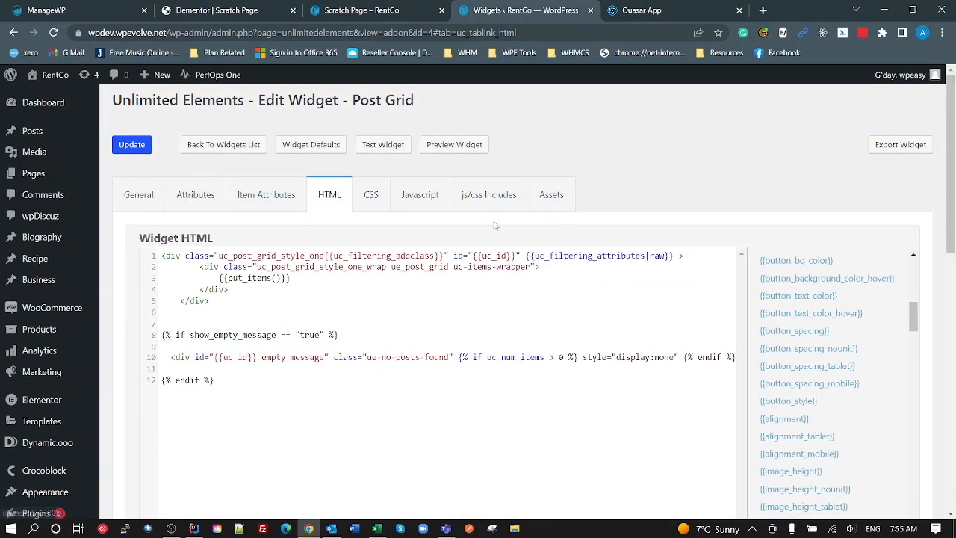
- View Post Grid's CSS, empty Javascript and Font Awesome include, then go back to the widgets list
left_click(371, 194)
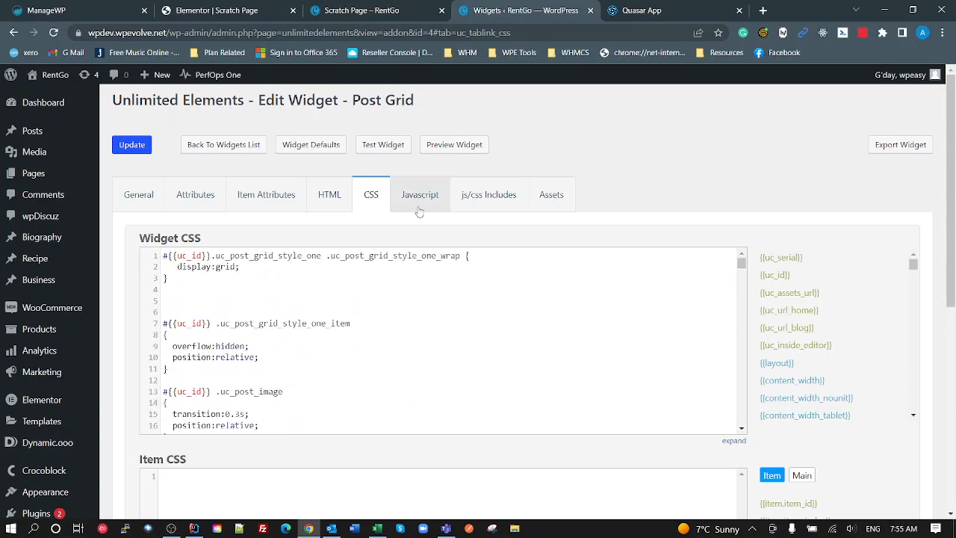
left_click(419, 194)
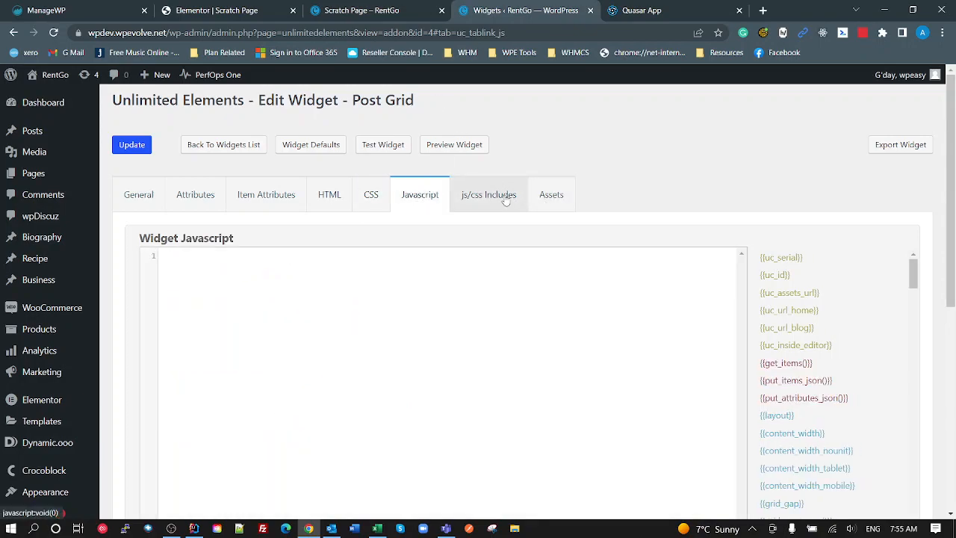
left_click(488, 194)
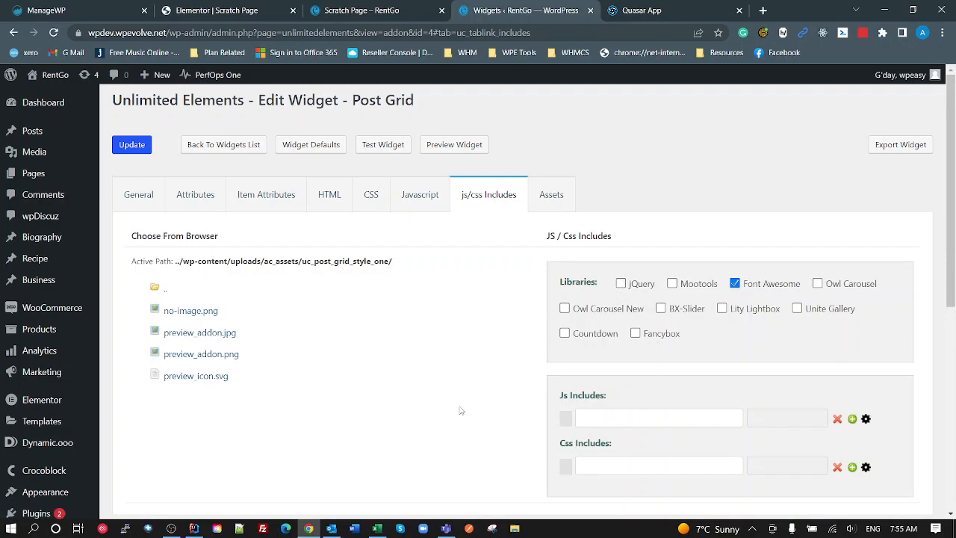
mouse_move(634, 454)
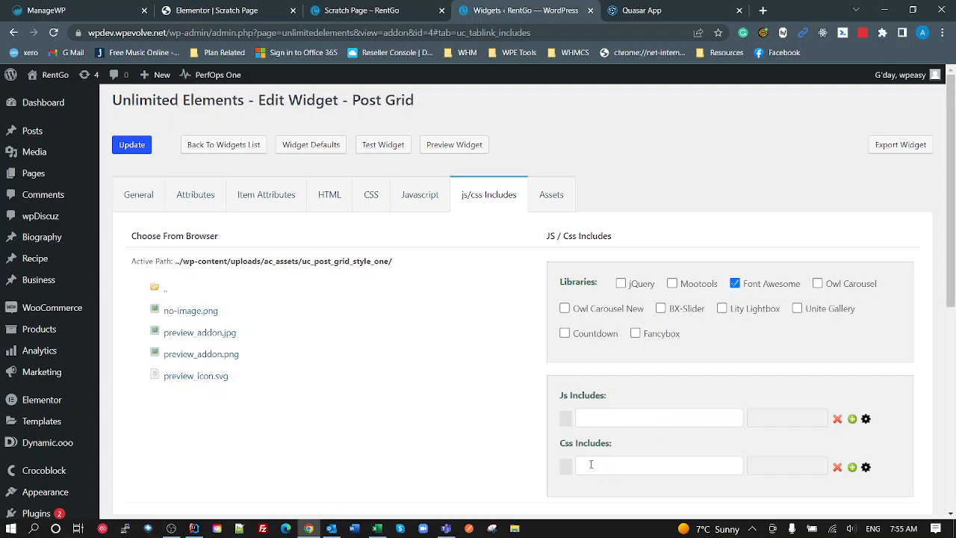
mouse_move(550, 424)
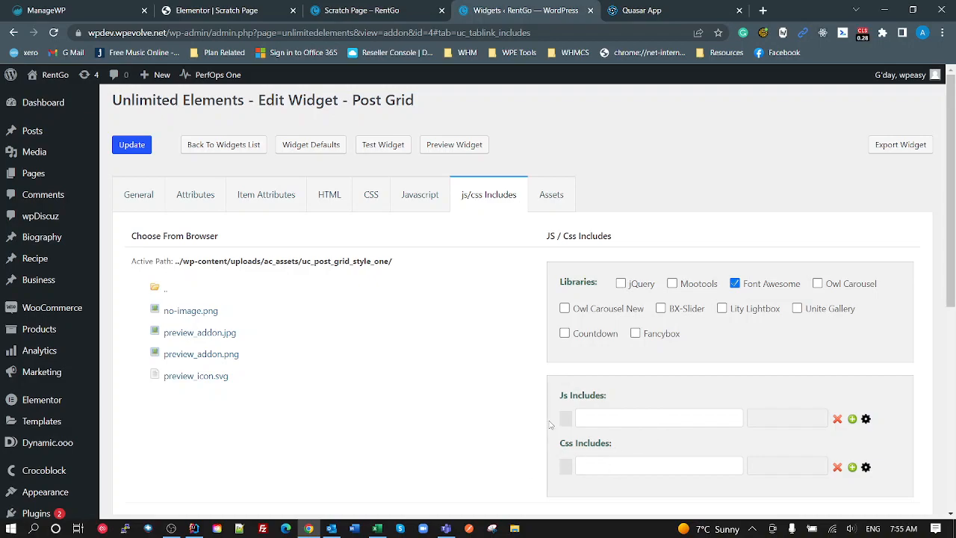
mouse_move(469, 384)
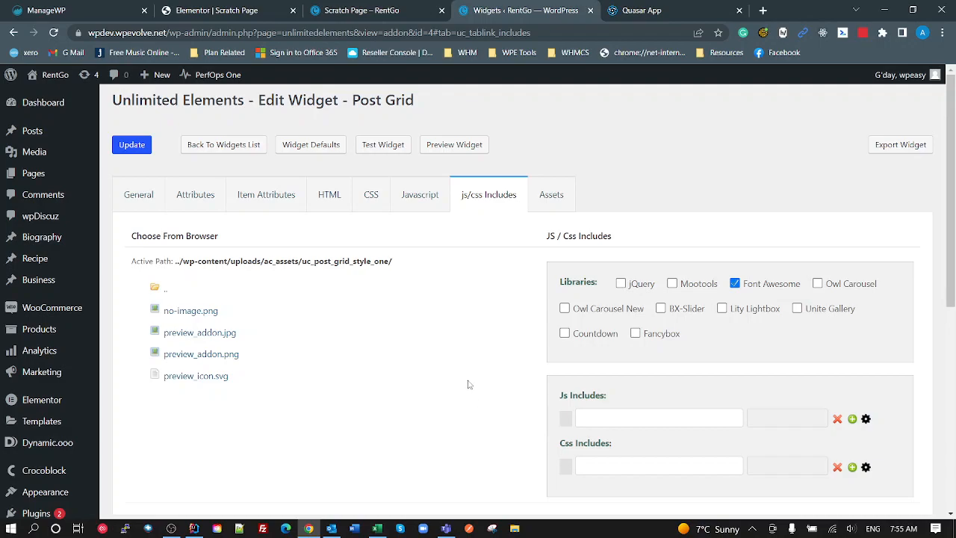
mouse_move(409, 313)
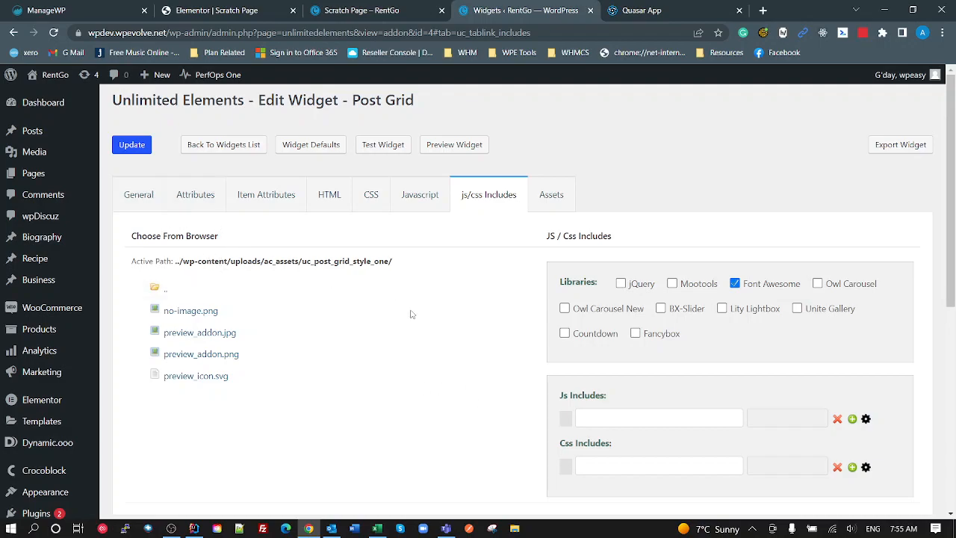
left_click(222, 144)
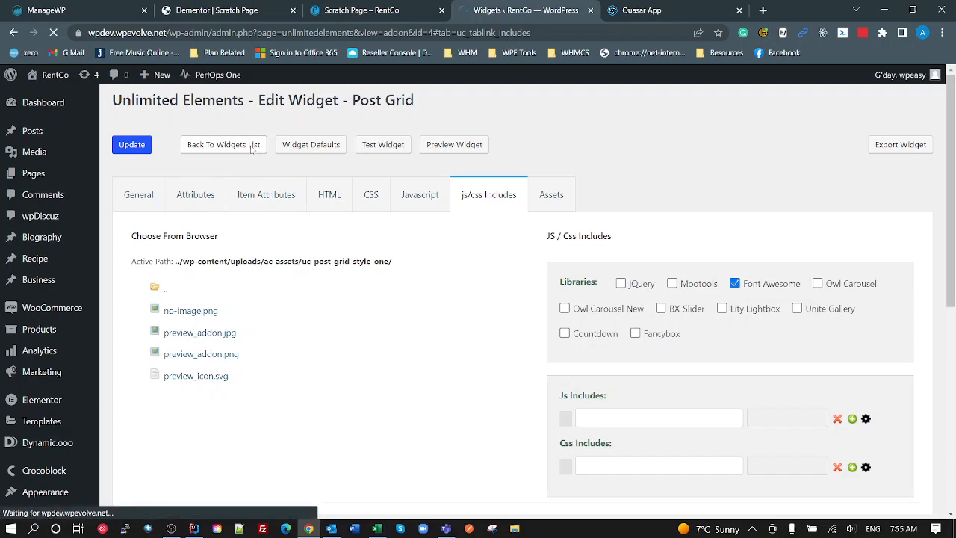
- Show the WPGet category's Scroll Sequence and JS Event Dynamic widgets, glancing at the scratch page
left_click(222, 144)
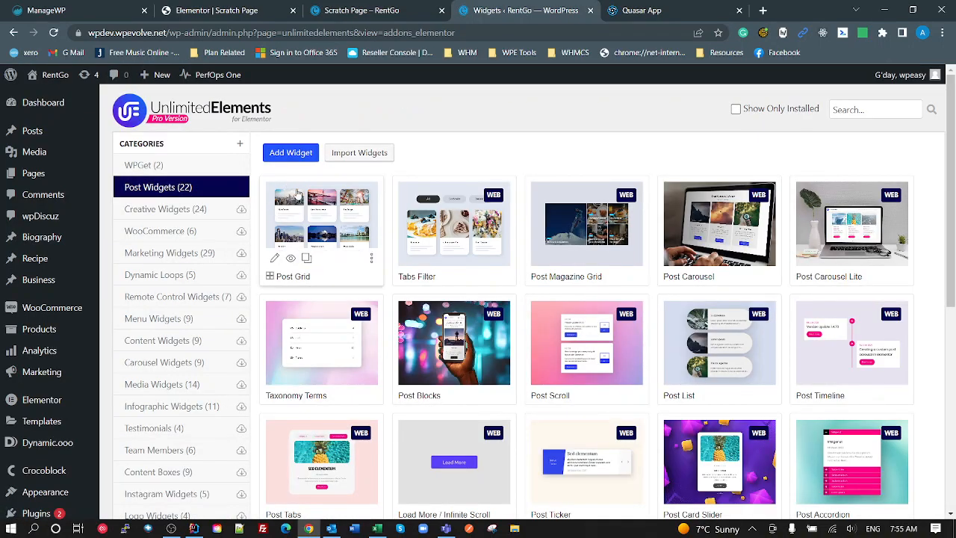
mouse_move(306, 257)
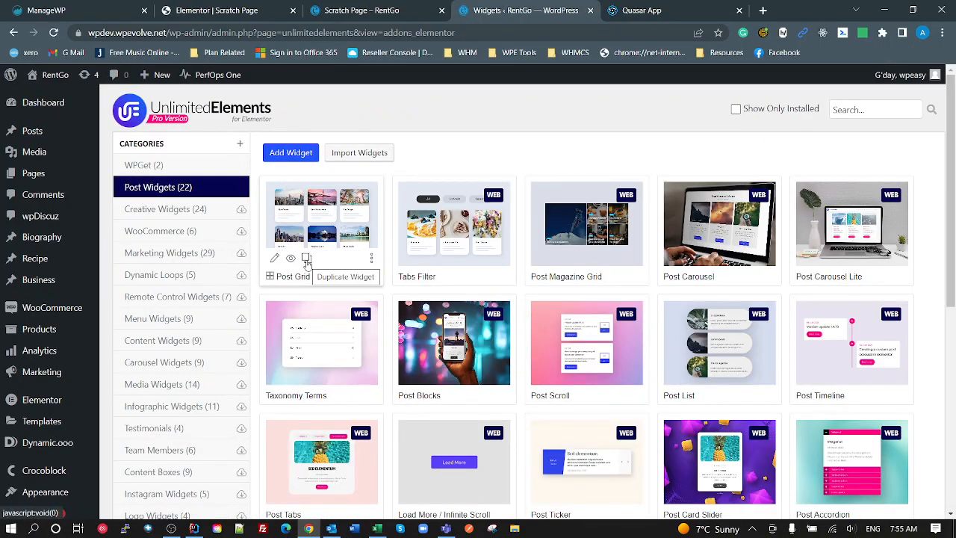
mouse_move(454, 224)
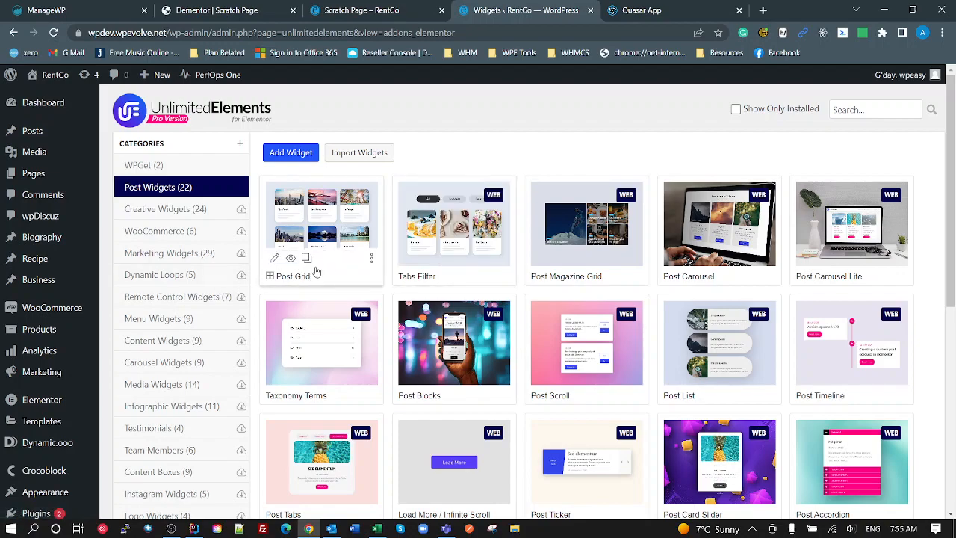
mouse_move(306, 257)
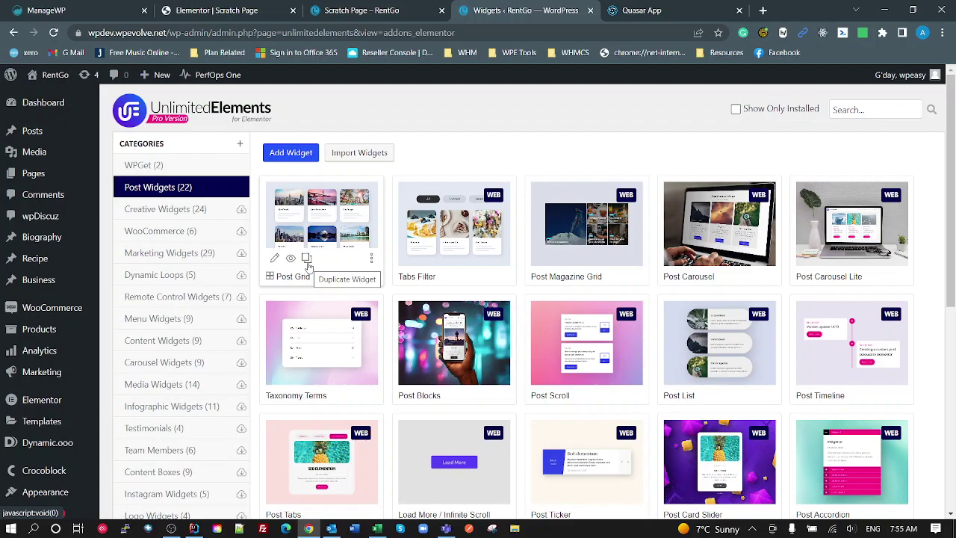
mouse_move(155, 173)
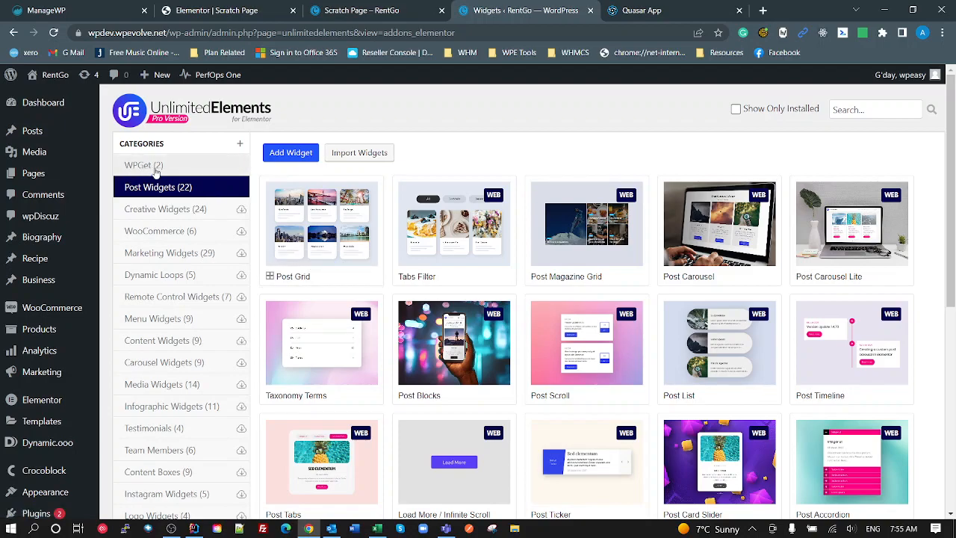
mouse_move(378, 185)
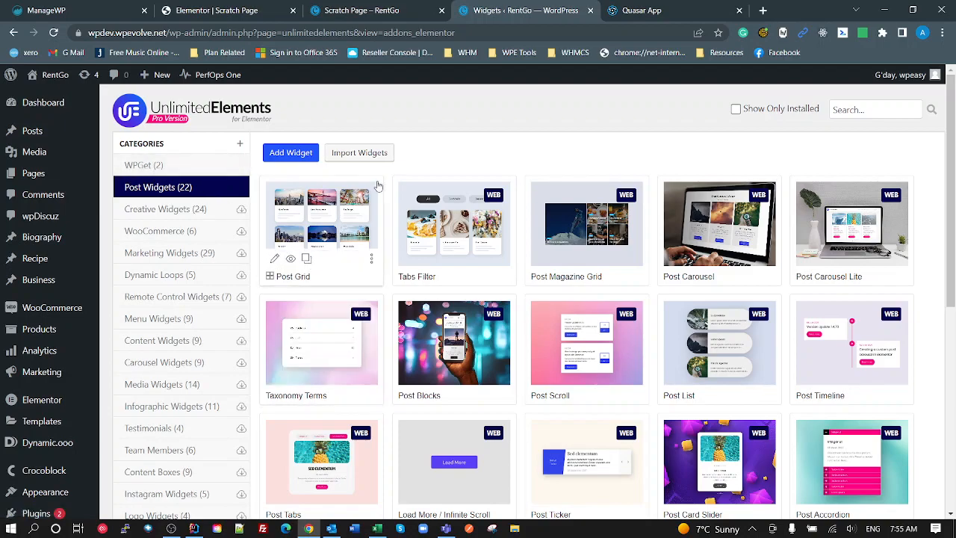
left_click(143, 164)
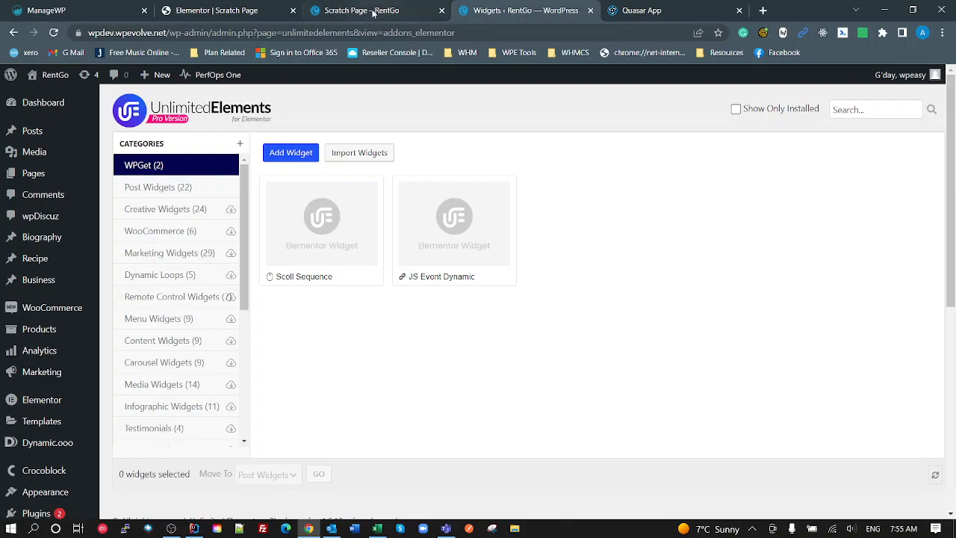
left_click(366, 9)
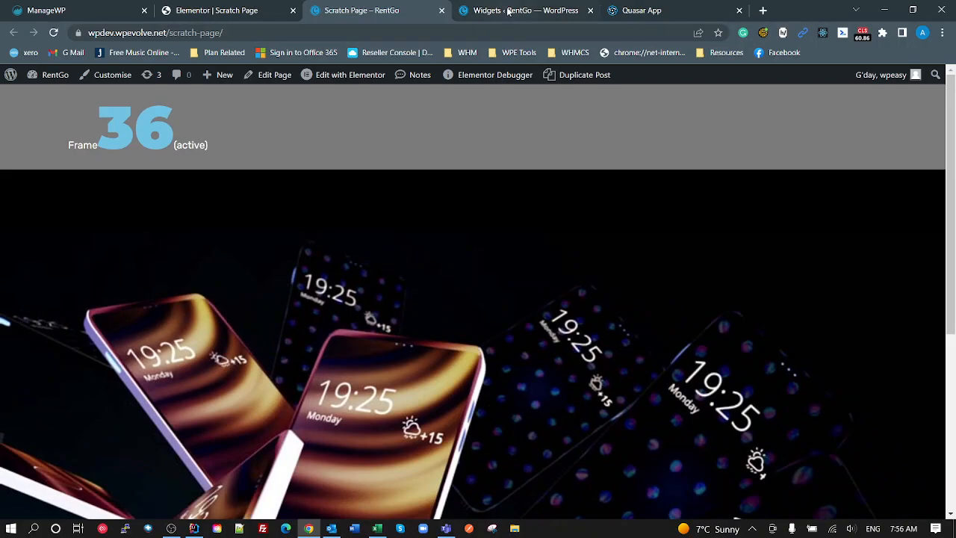
left_click(523, 10)
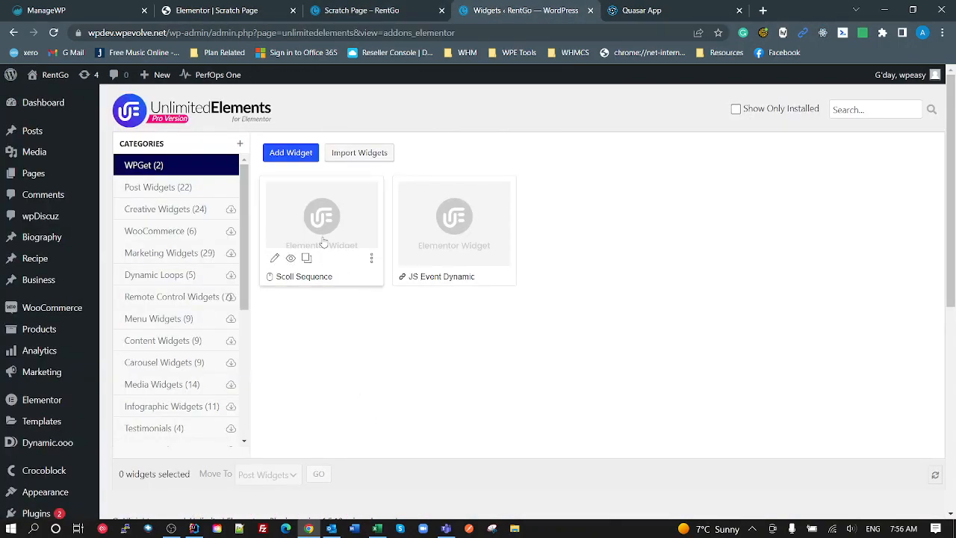
mouse_move(275, 257)
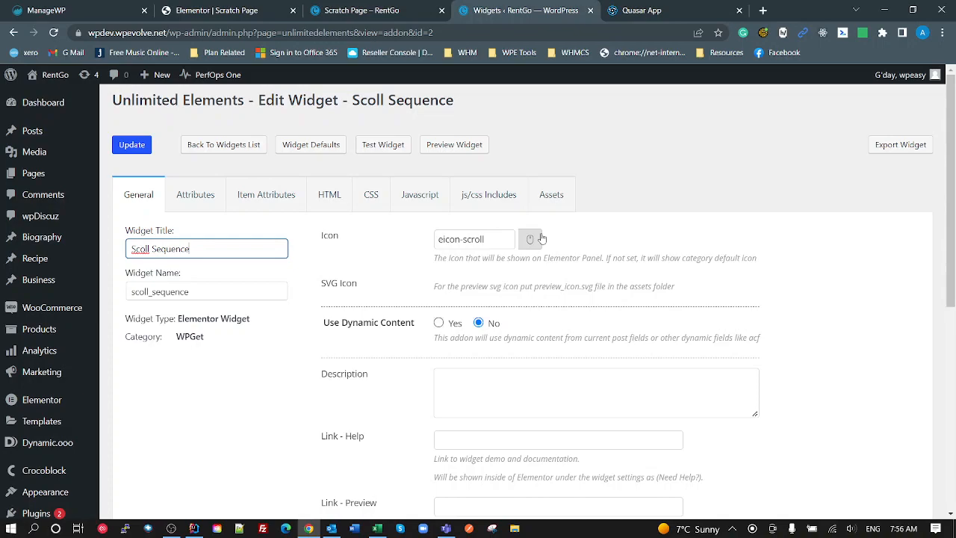
- Scroll Scroll Sequence's General settings and view its seven attributes, including Scroll Container ID and Loop
scroll("down", 3)
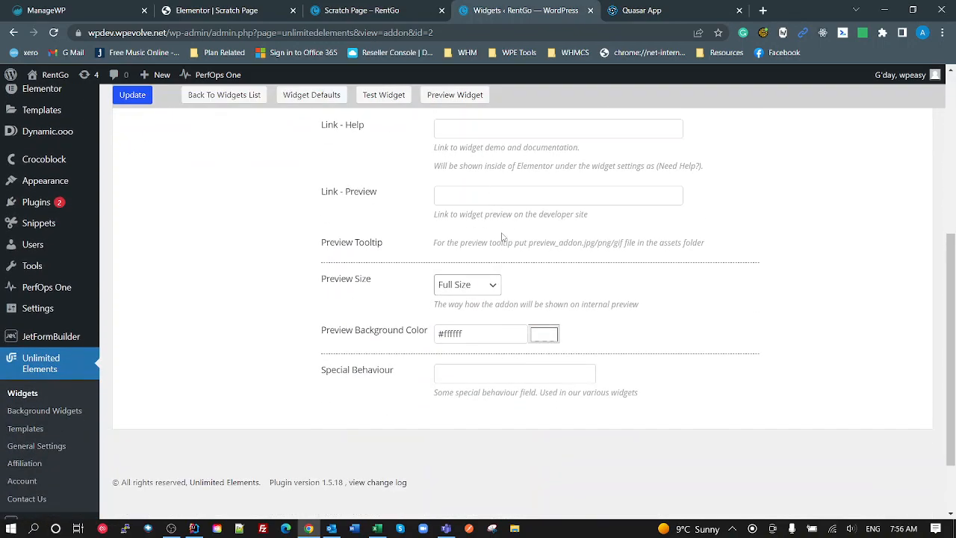
left_click(194, 132)
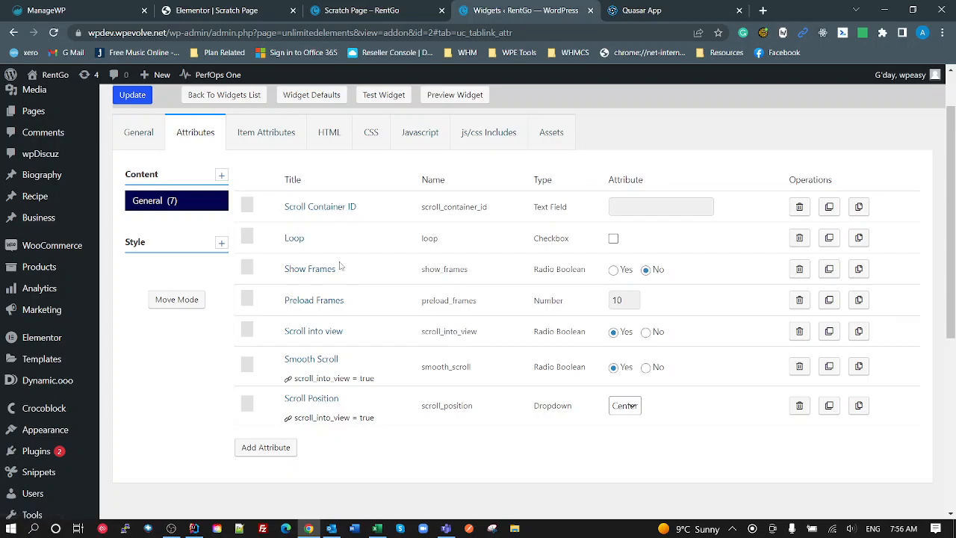
mouse_move(345, 360)
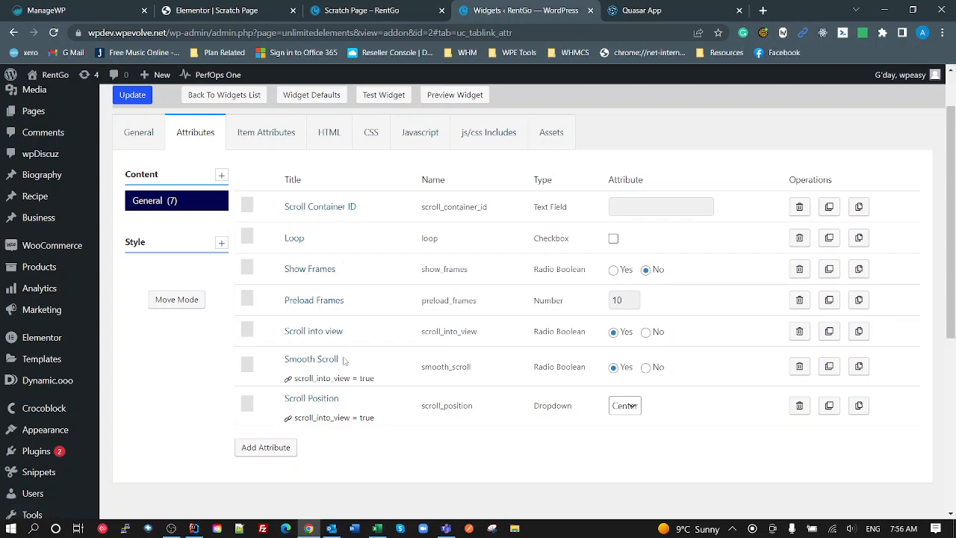
left_click(370, 11)
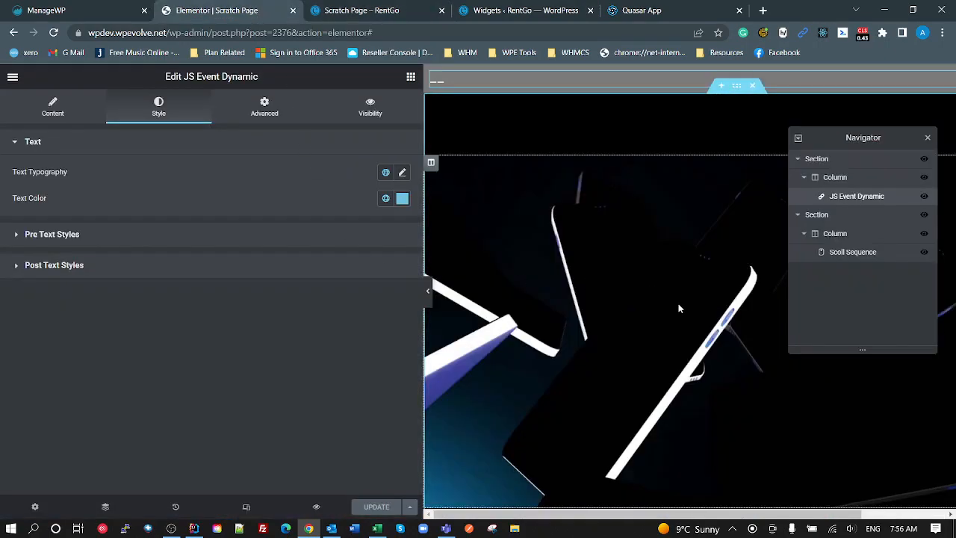
left_click(851, 251)
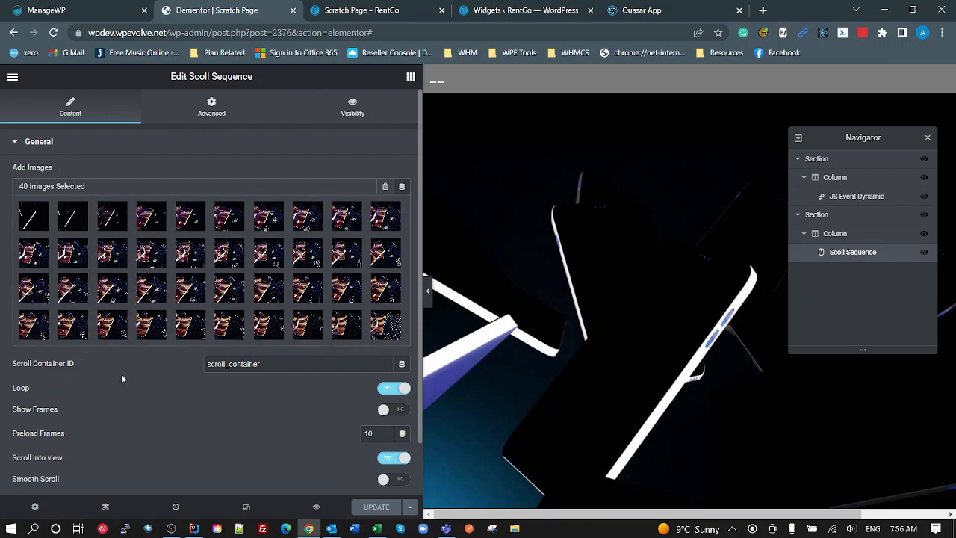
scroll("down", 3)
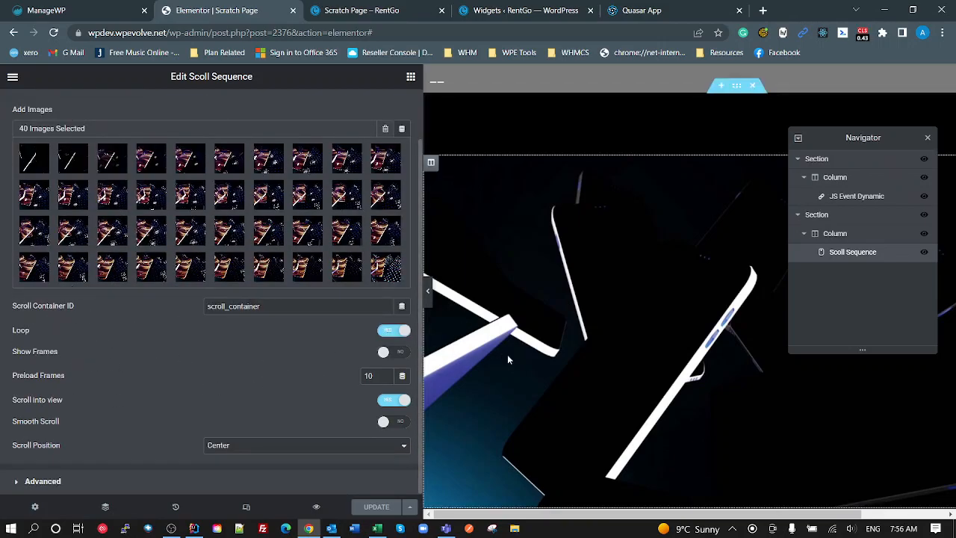
left_click(525, 10)
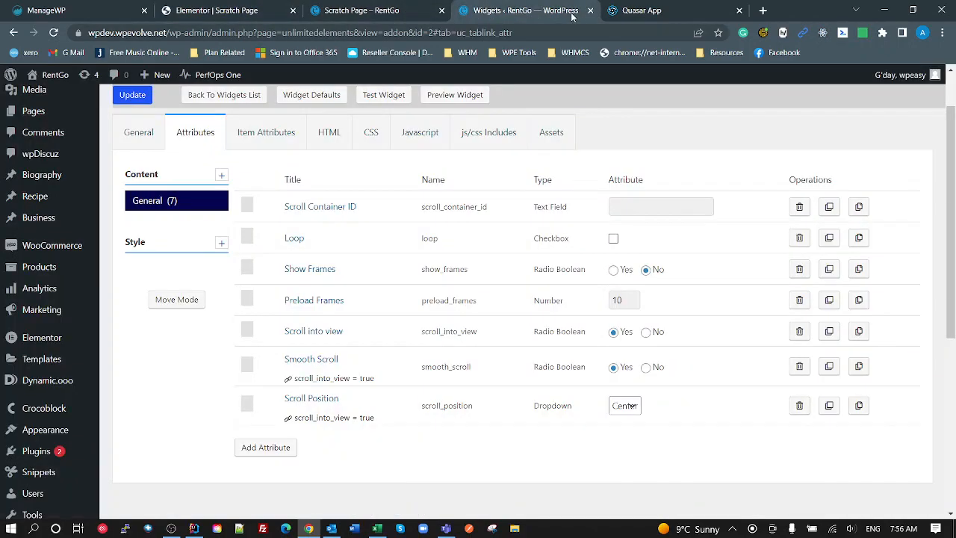
mouse_move(343, 427)
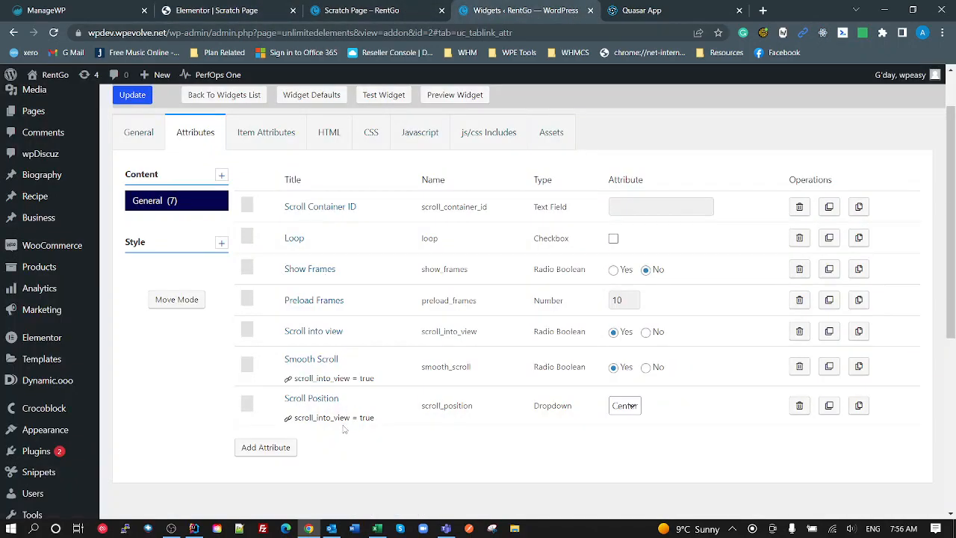
- Show the Title and Image Base Fields item attributes and dismiss the not-yet-editable notice for Image Base Fields
left_click(265, 131)
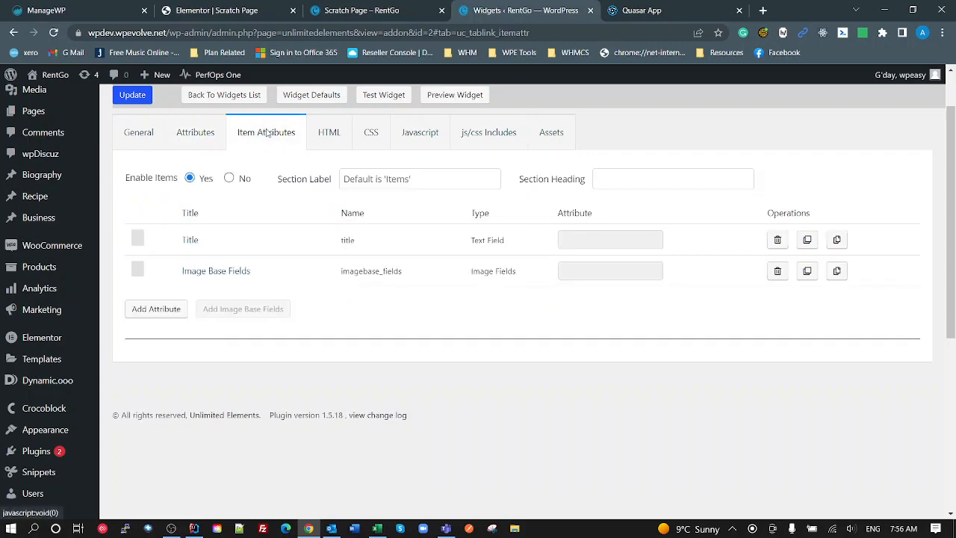
mouse_move(327, 251)
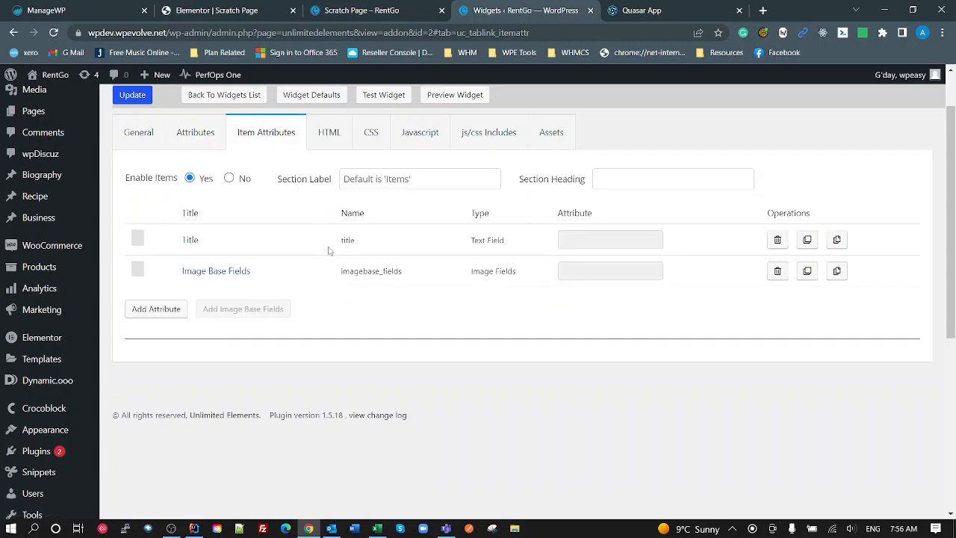
mouse_move(341, 260)
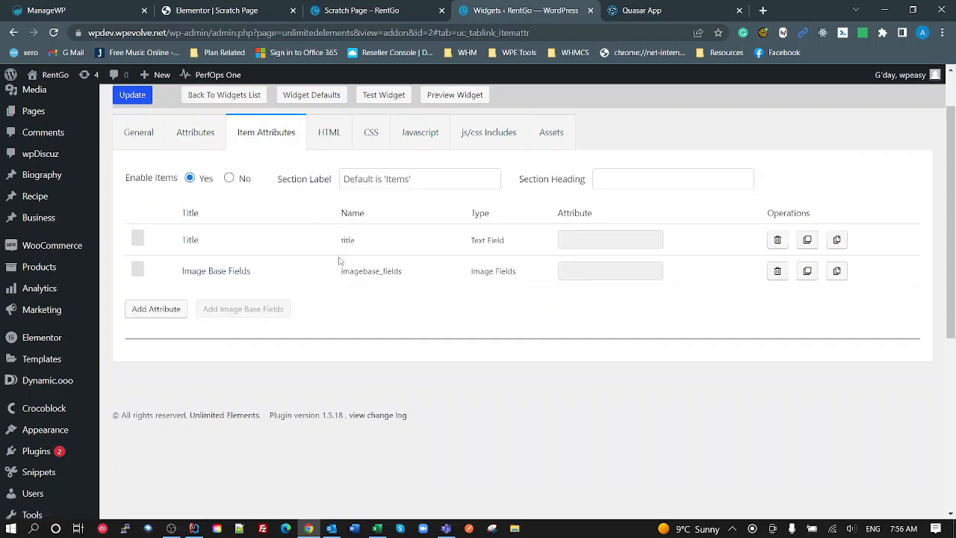
mouse_move(335, 382)
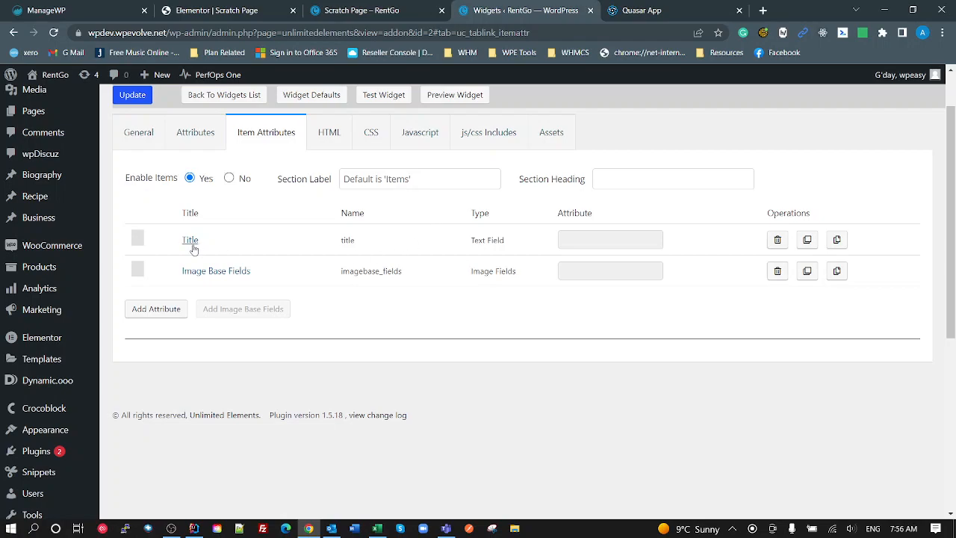
mouse_move(203, 270)
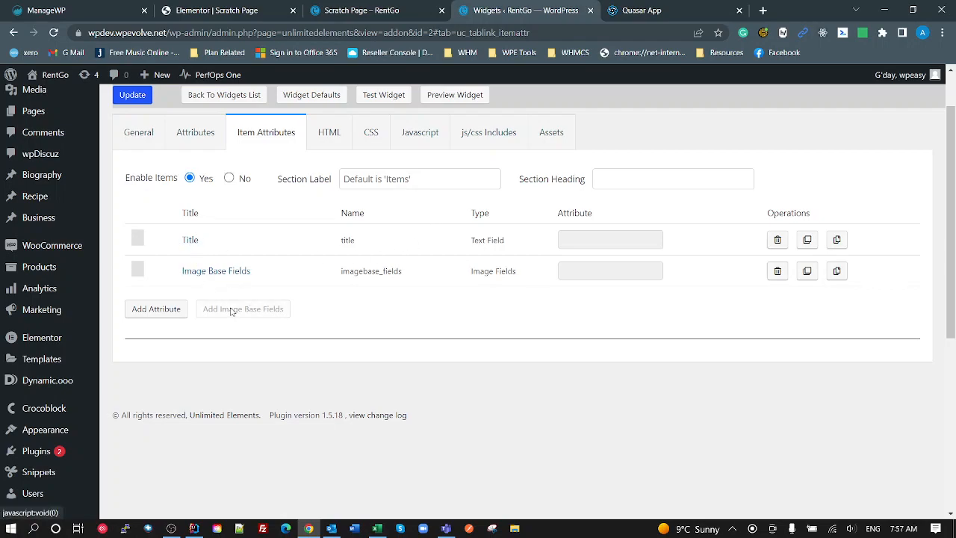
double_click(215, 270)
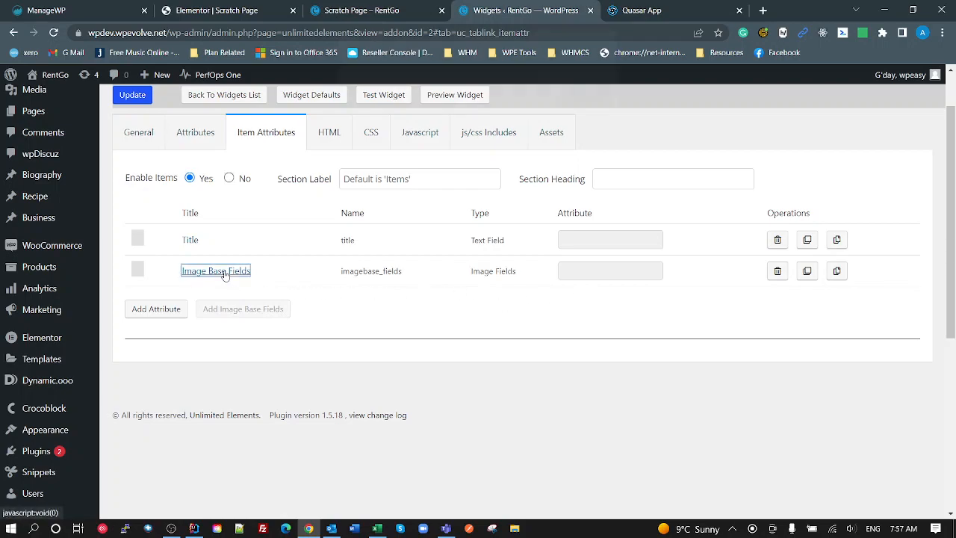
left_click(215, 271)
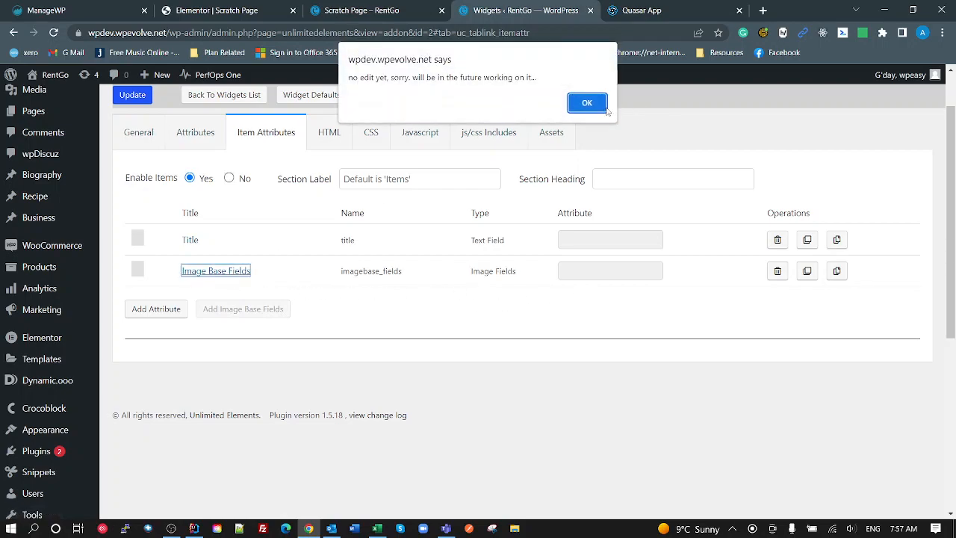
left_click(585, 102)
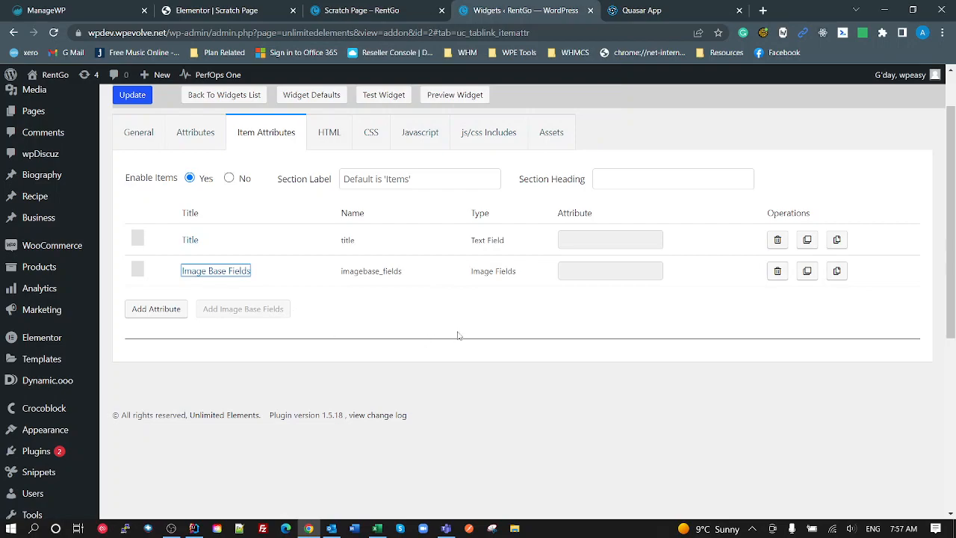
mouse_move(277, 318)
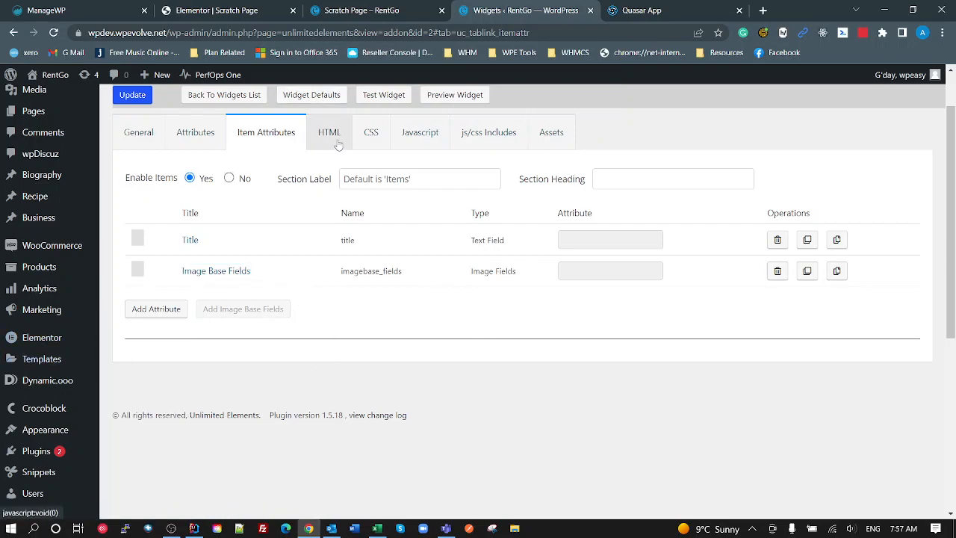
left_click(328, 131)
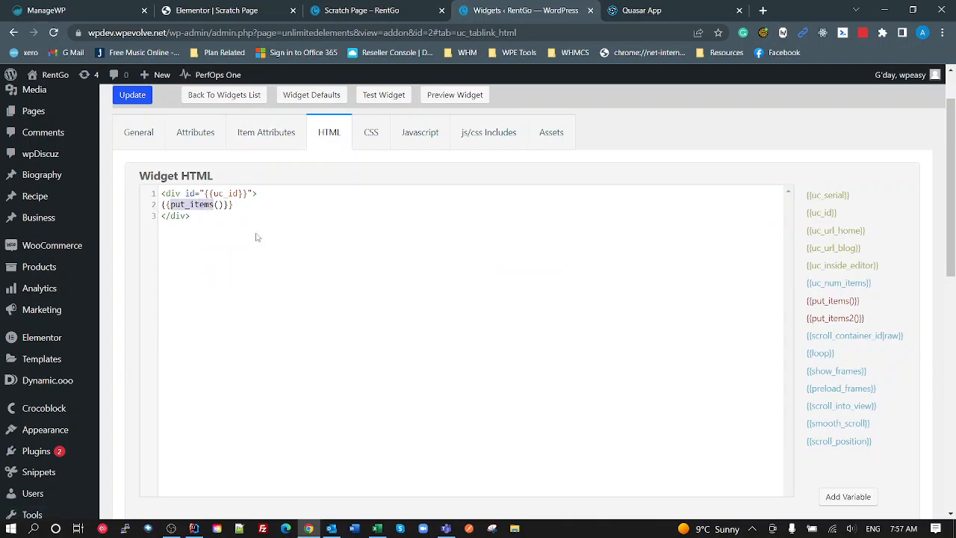
double_click(233, 193)
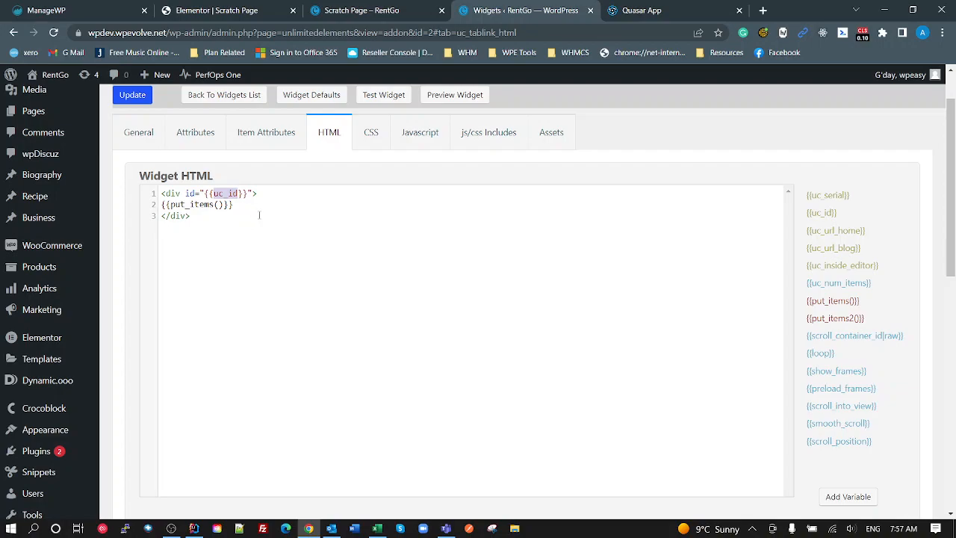
scroll("down", 3)
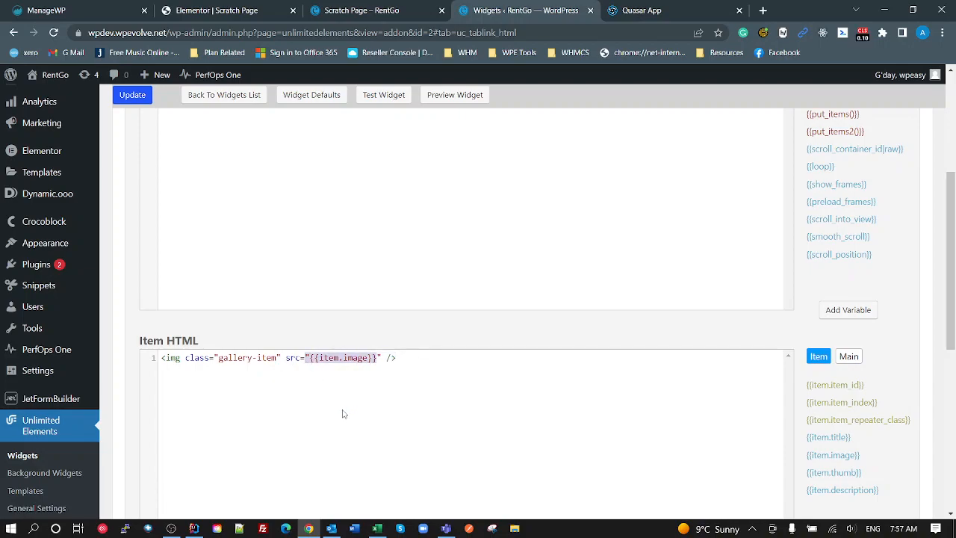
scroll("up", 3)
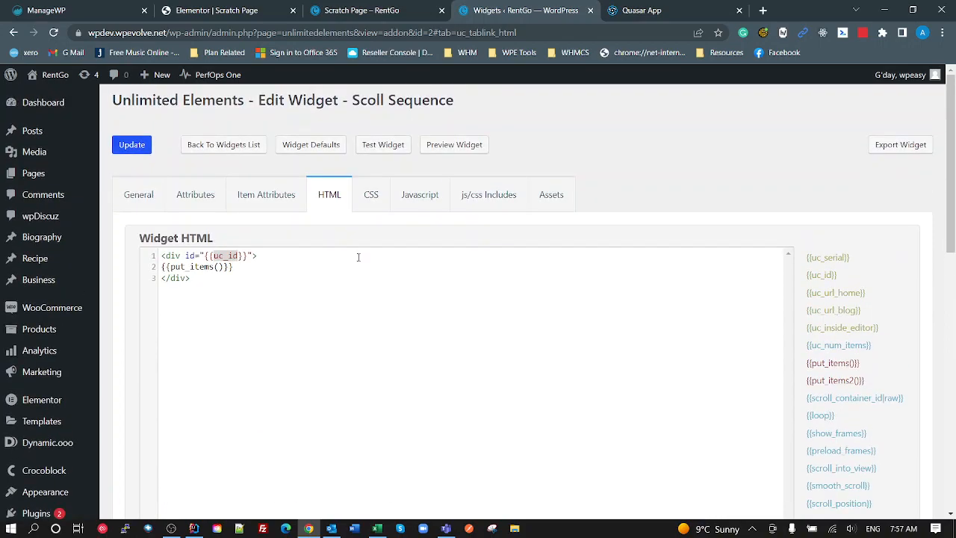
mouse_move(520, 242)
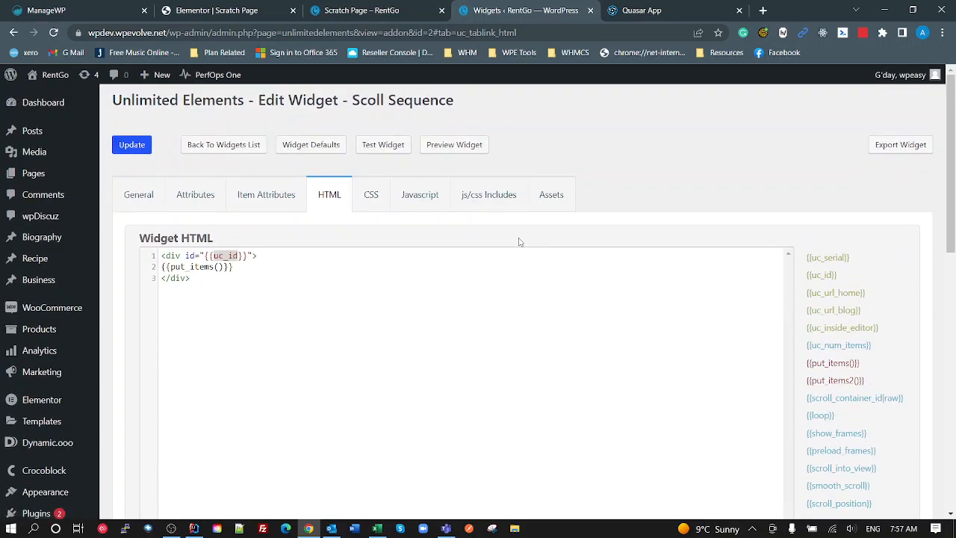
left_click(370, 194)
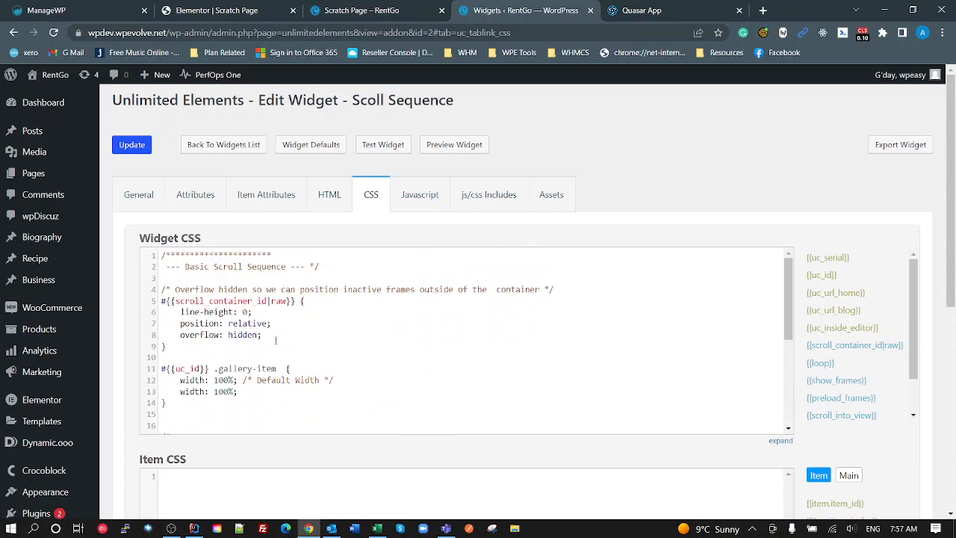
- Read Scroll Sequence's CSS and Javascript, view its includes with jQuery enabled, then switch to the scratch page
scroll("down", 3)
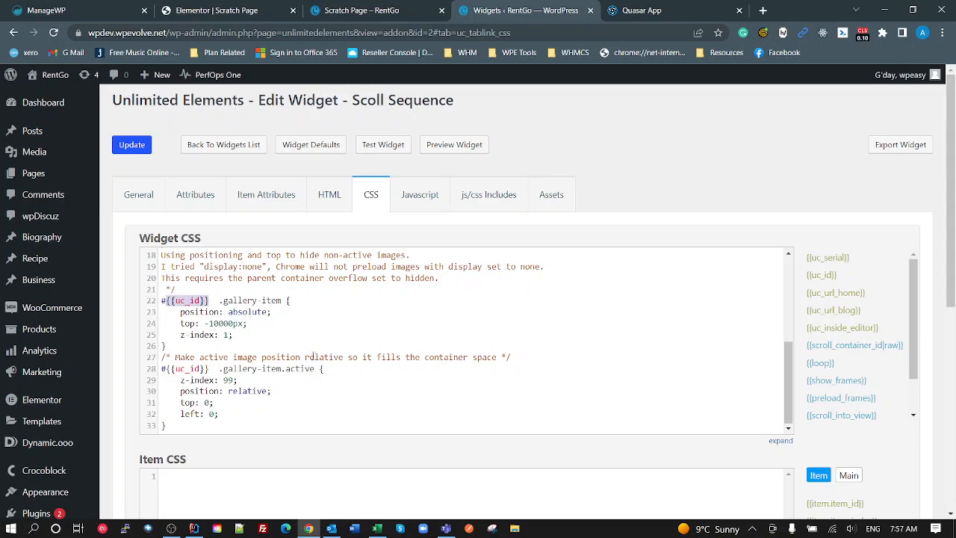
left_click(420, 194)
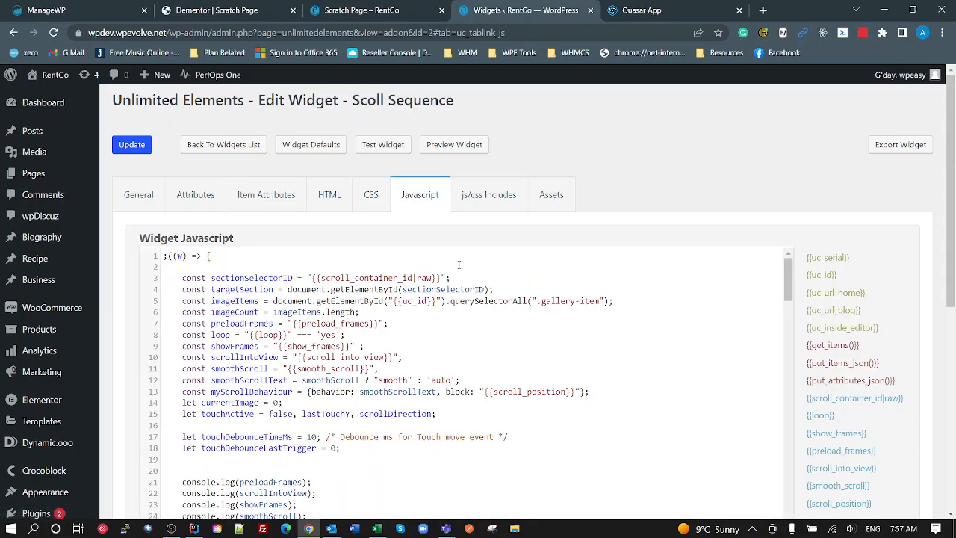
scroll("down", 3)
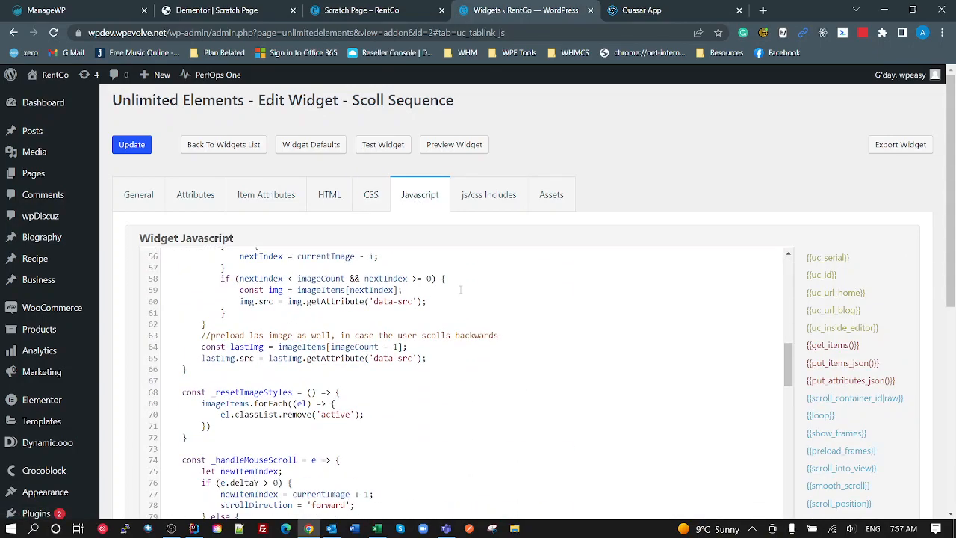
scroll("down", 3)
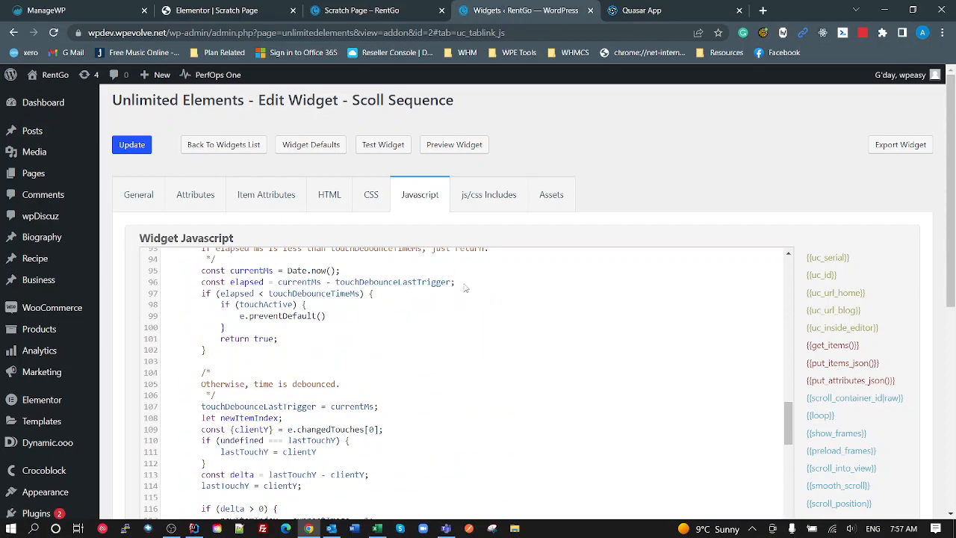
left_click(488, 194)
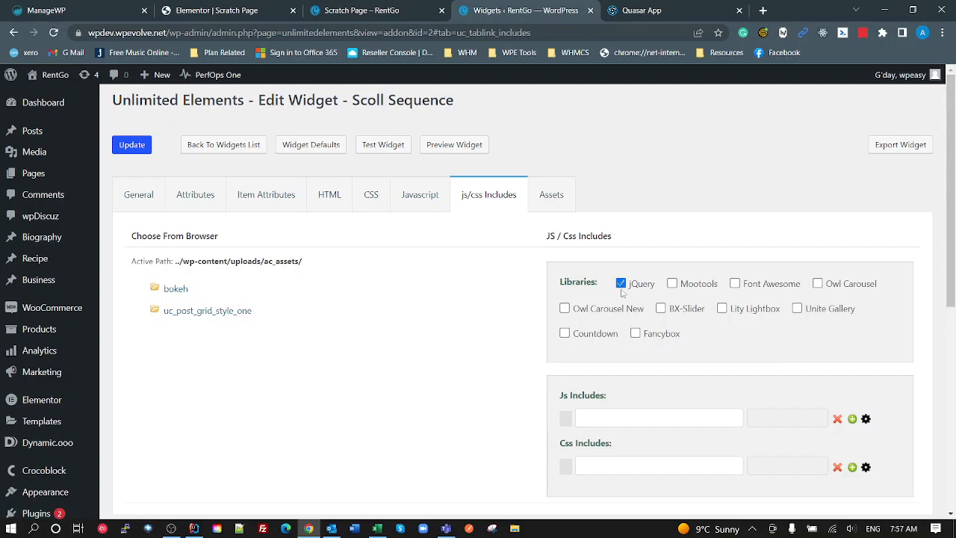
mouse_move(394, 404)
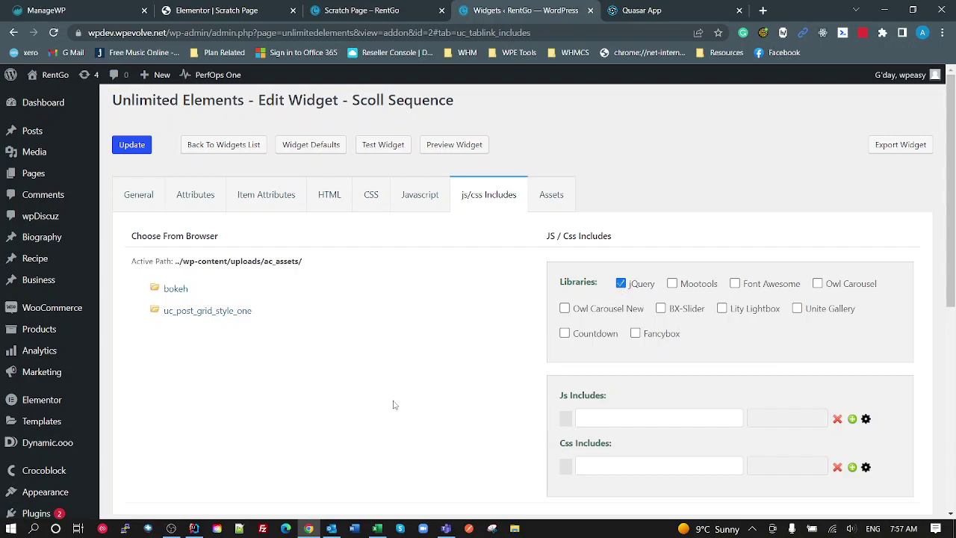
mouse_move(448, 379)
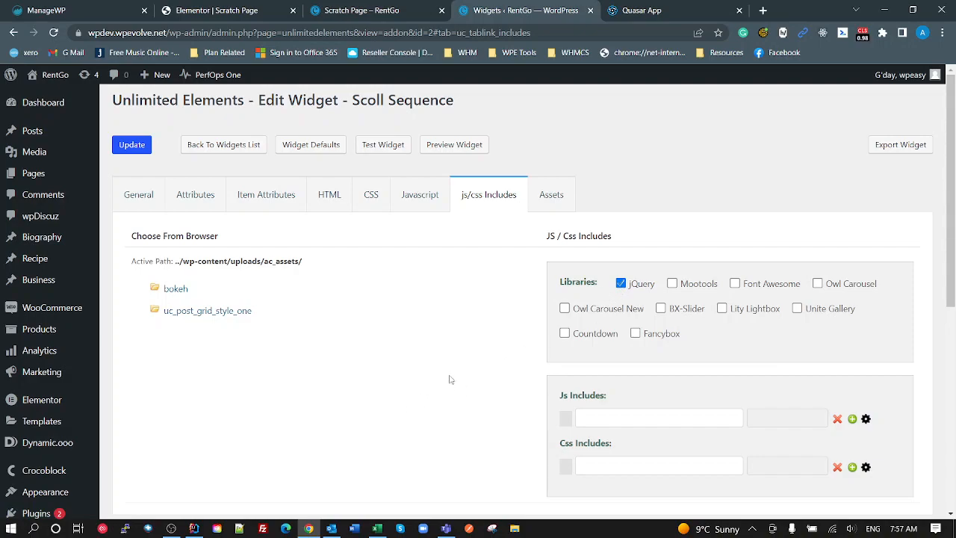
mouse_move(193, 223)
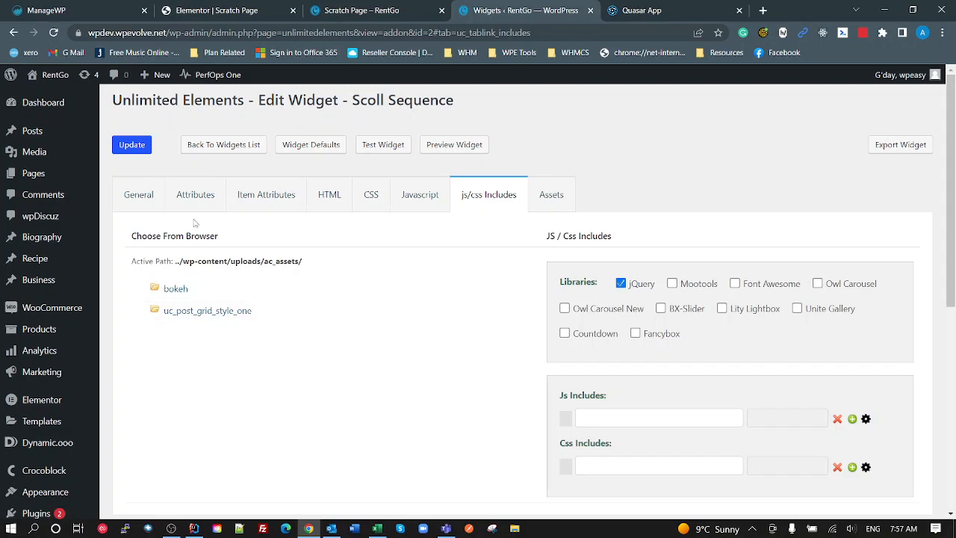
left_click(366, 10)
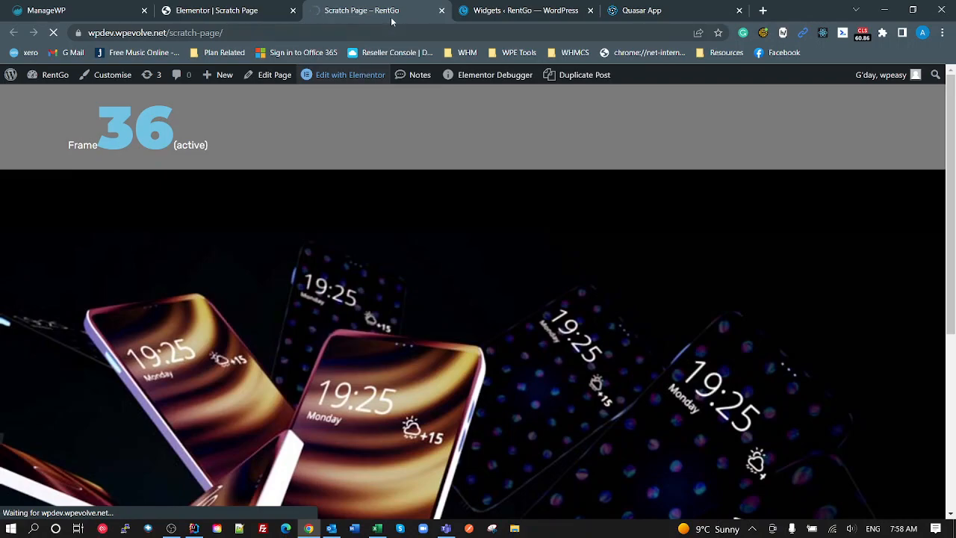
- Glance at the Scroll Sequence widget on the scratch page, then return to the widgets list
left_click(344, 75)
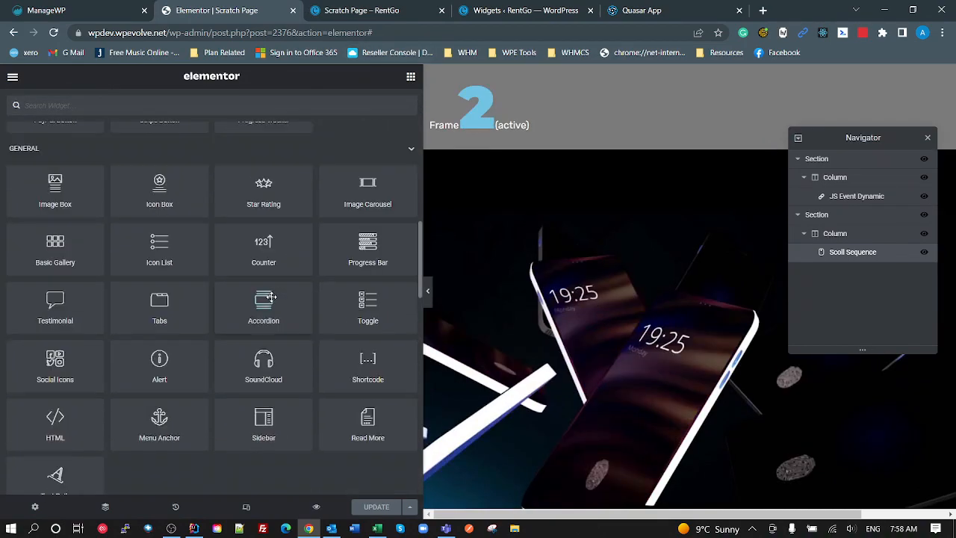
scroll("down", 3)
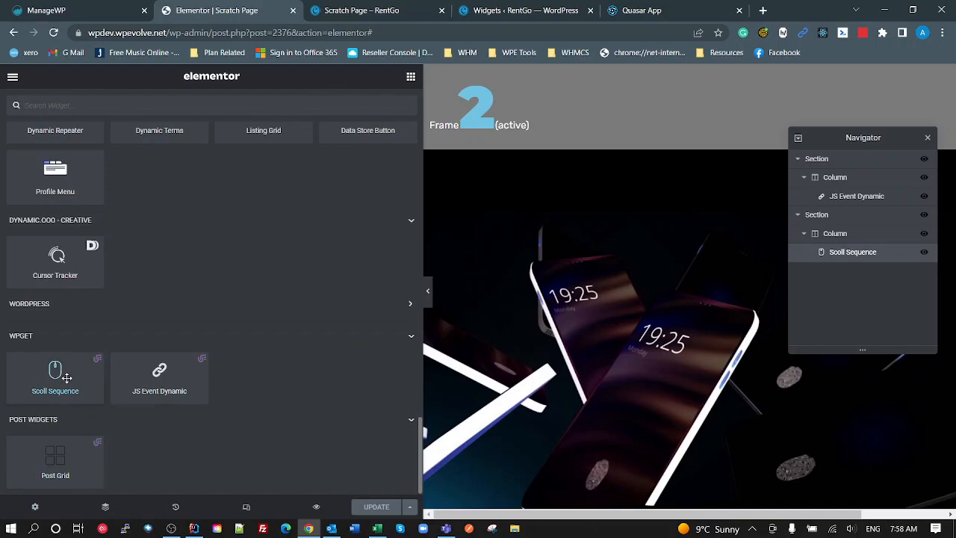
left_click(523, 9)
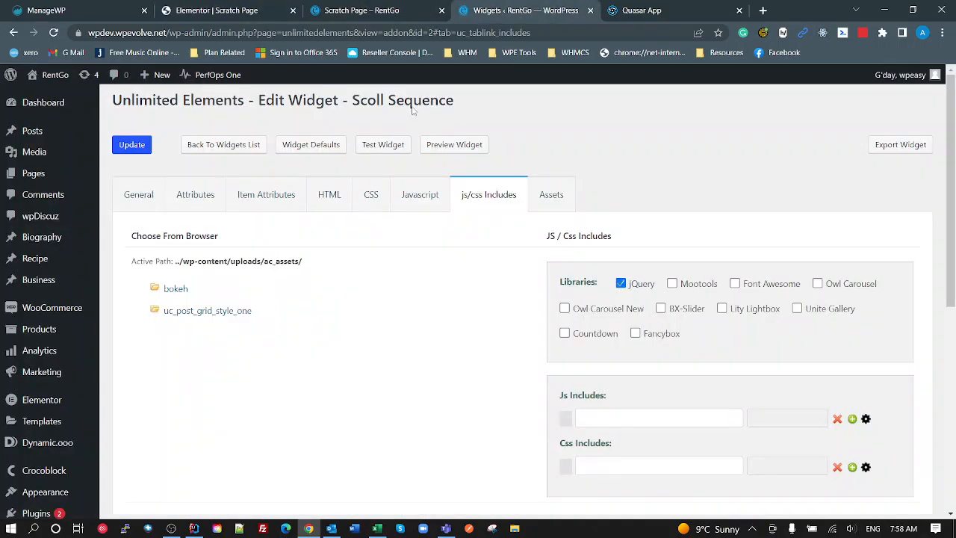
mouse_move(224, 143)
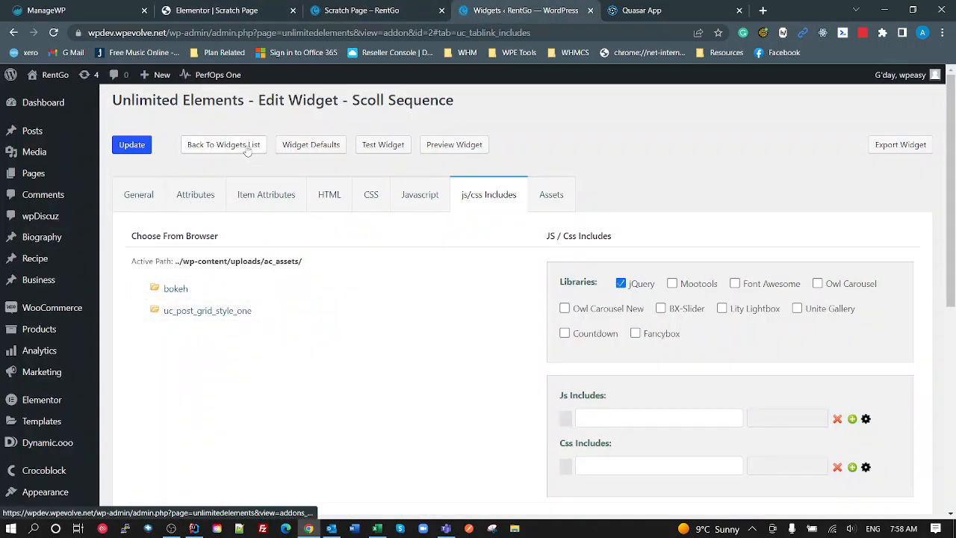
left_click(224, 143)
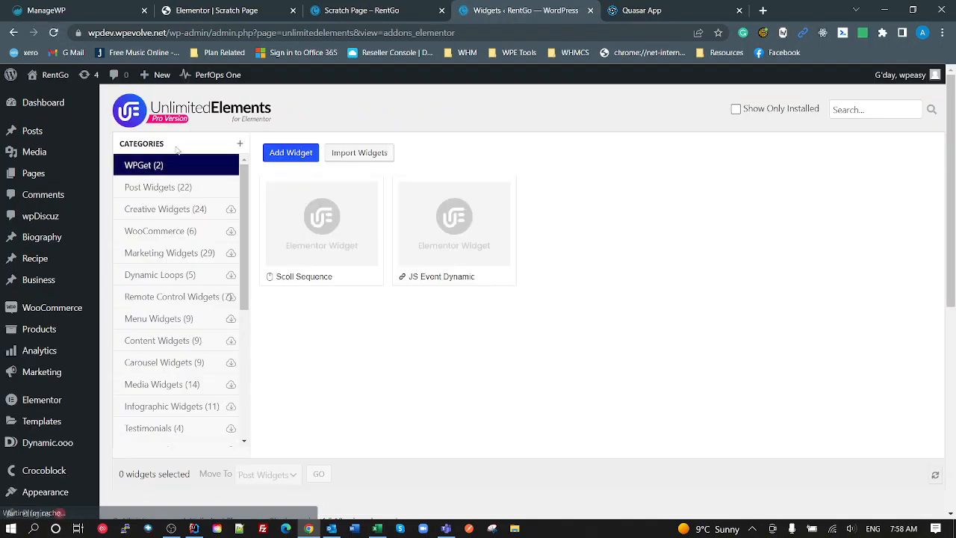
mouse_move(321, 224)
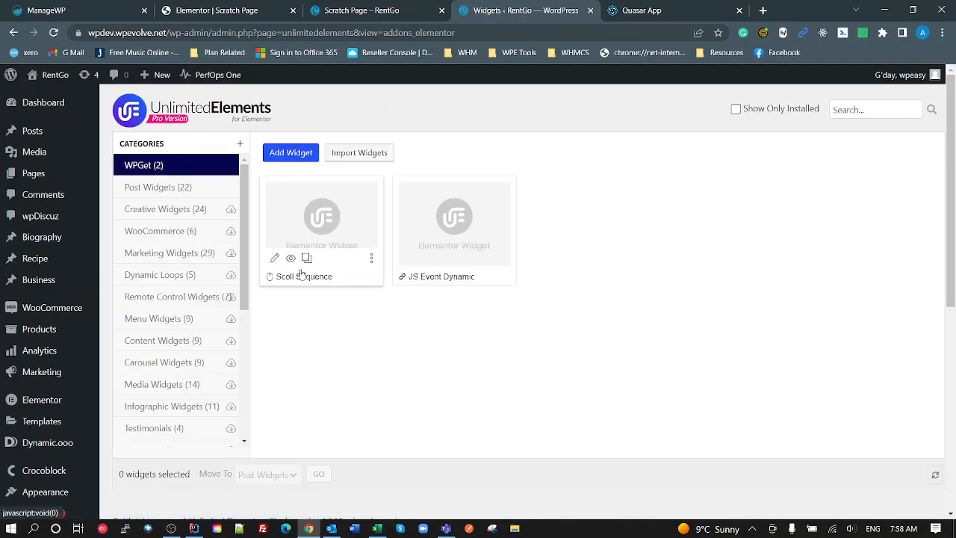
mouse_move(403, 305)
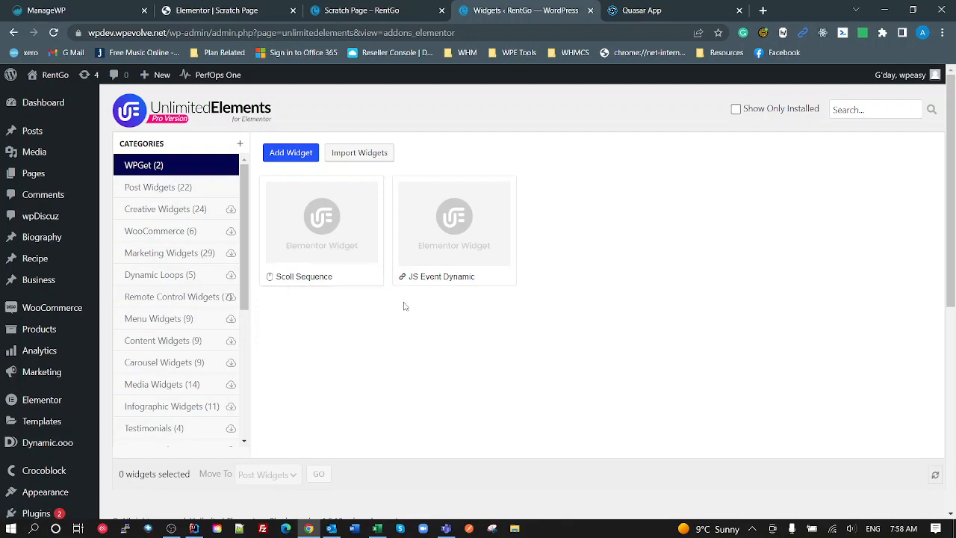
- Dismiss the gallery media dialog in Elementor and choose JS Event Dynamic from the WPGet widgets list
left_click(216, 10)
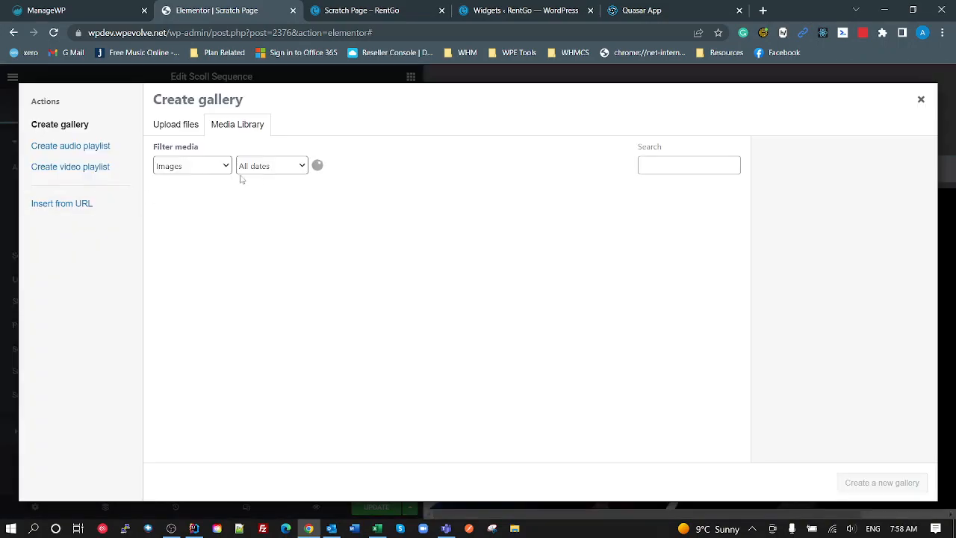
left_click(920, 99)
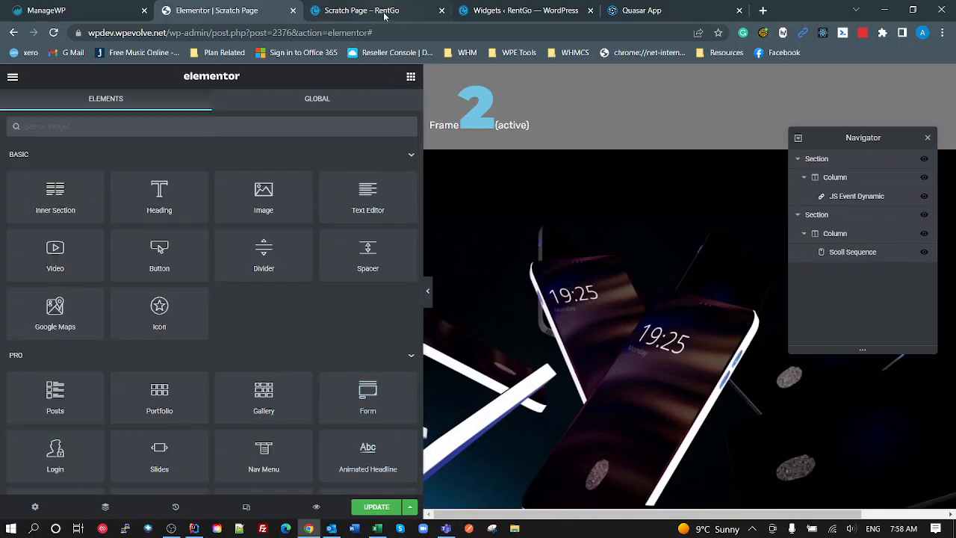
left_click(522, 9)
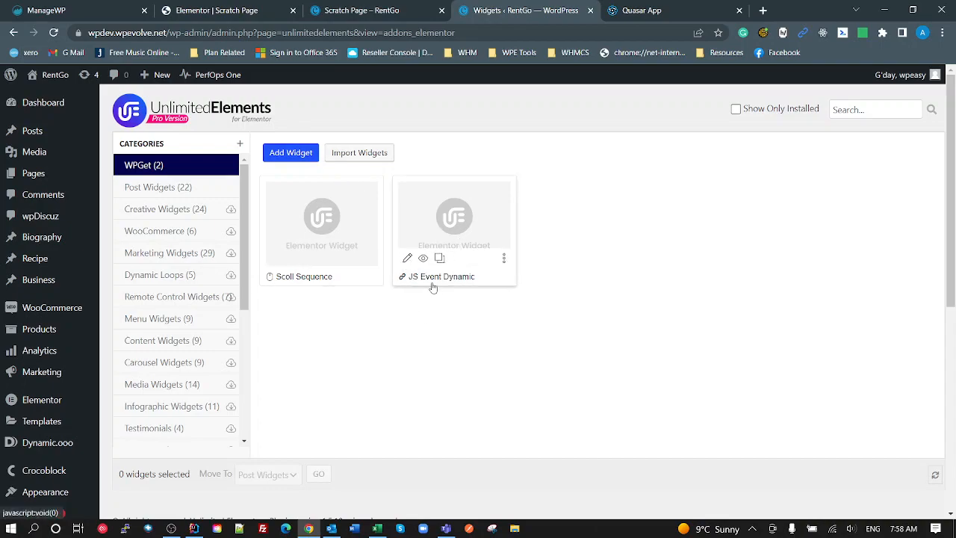
left_click(408, 258)
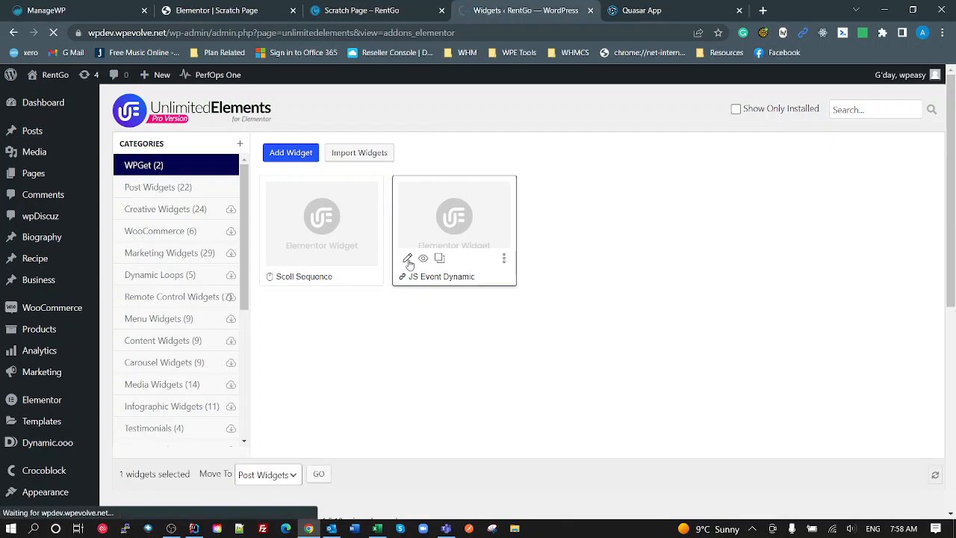
- Edit JS Event Dynamic, peek at its property attribute, and show its HTML template
left_click(407, 259)
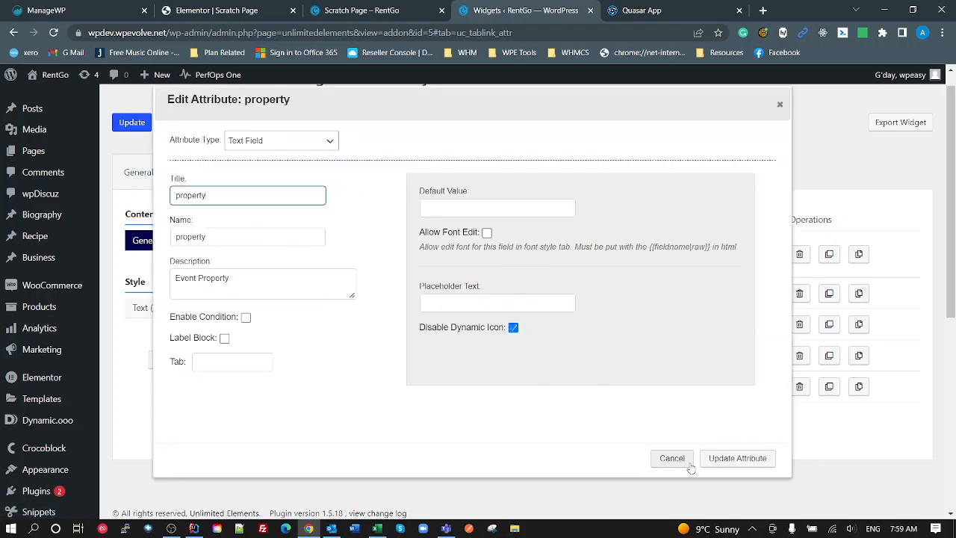
left_click(672, 457)
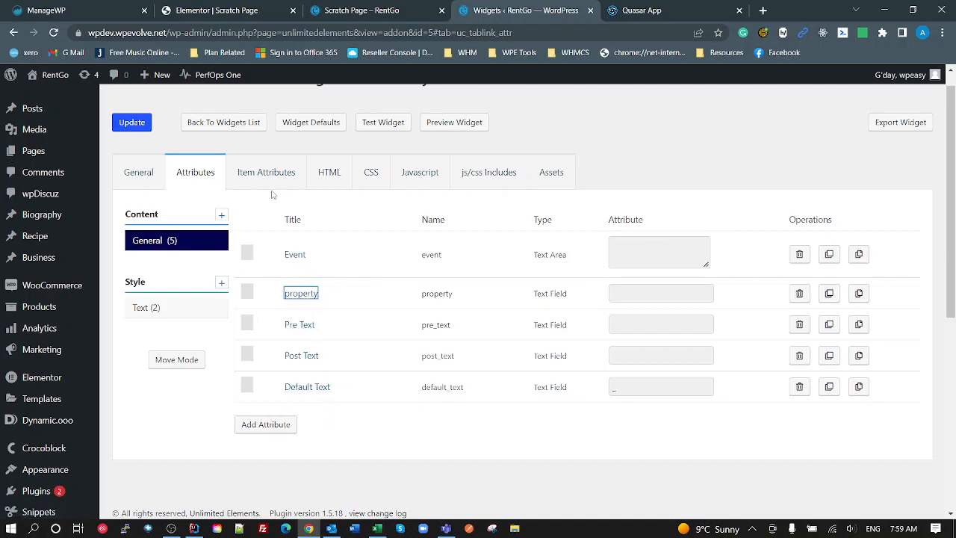
left_click(328, 172)
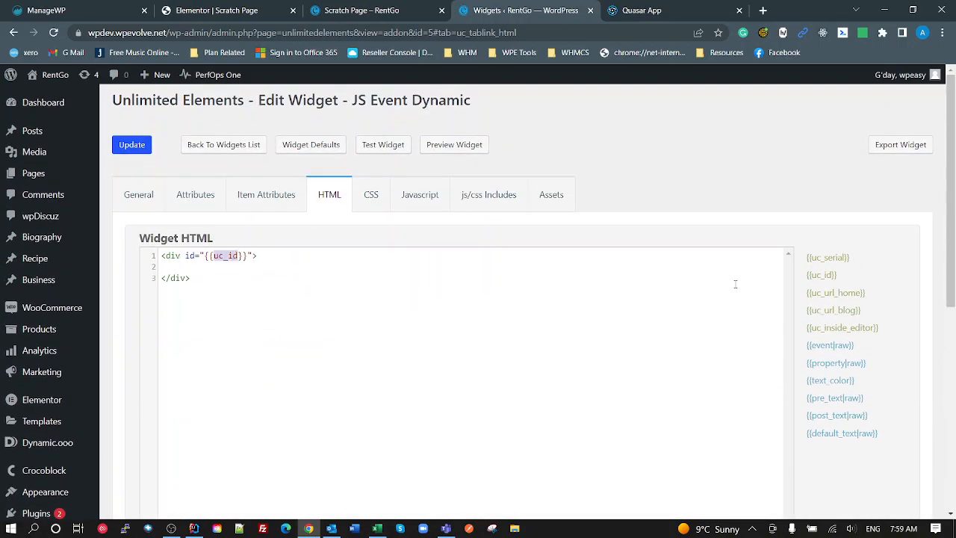
mouse_move(370, 194)
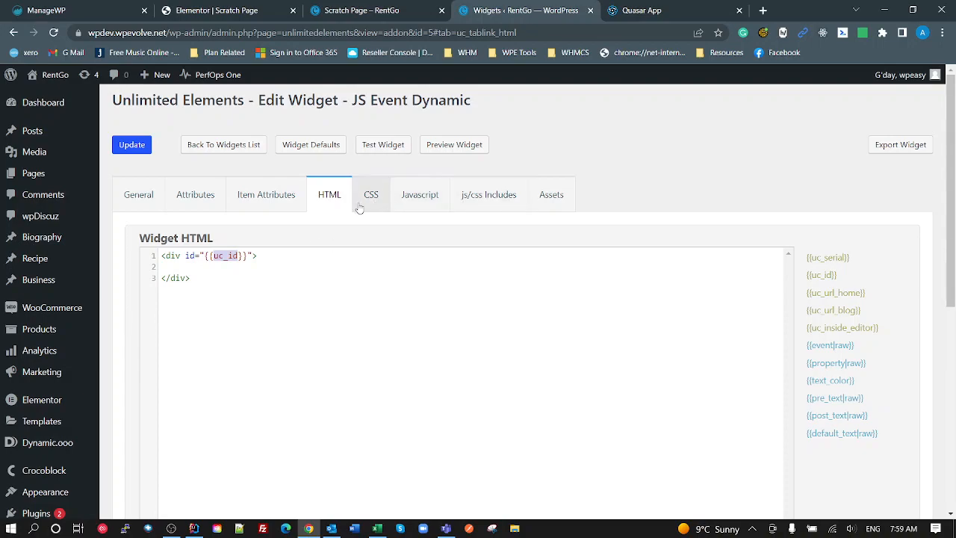
- View JS Event Dynamic's CSS, then its JavaScript event-listener code
left_click(370, 194)
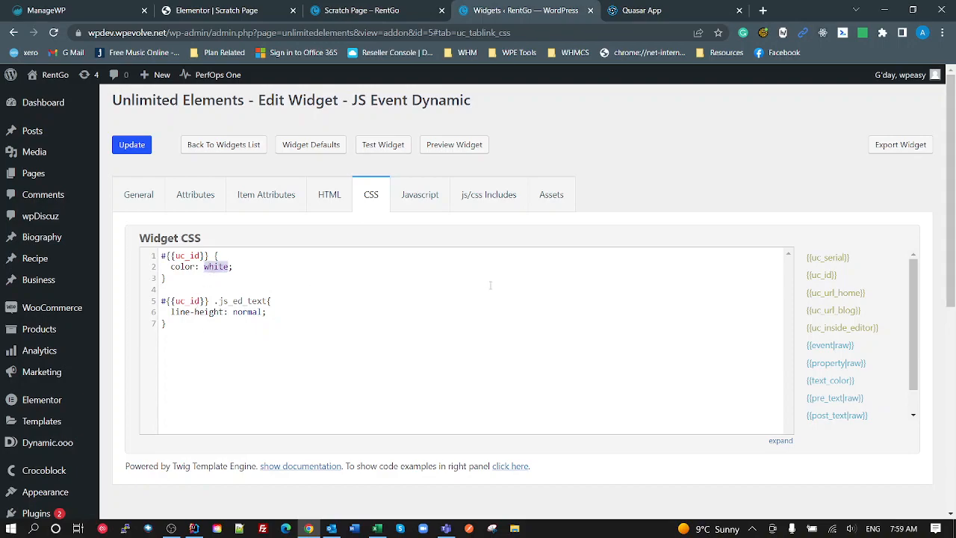
left_click(419, 194)
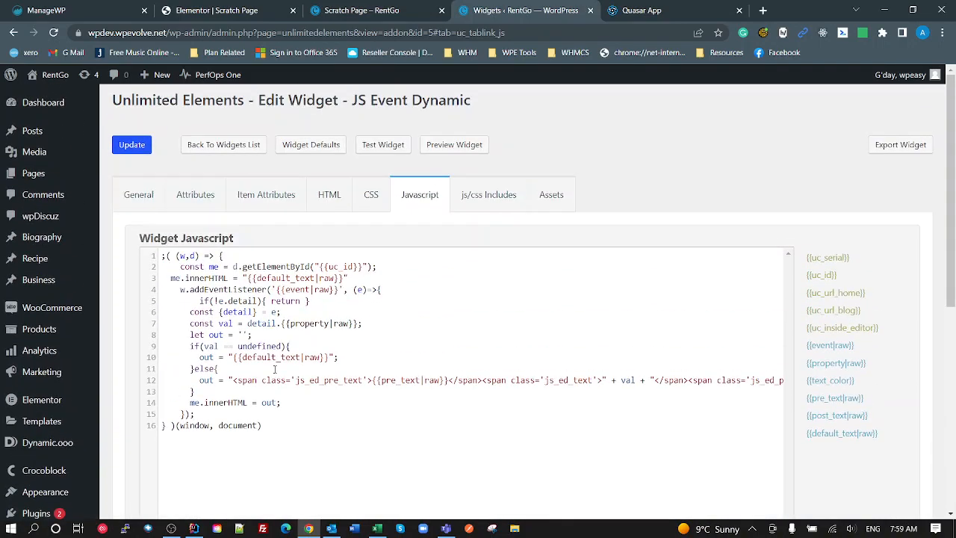
- Highlight the widget id placeholder in the script and recheck the HTML against the JavaScript
double_click(277, 266)
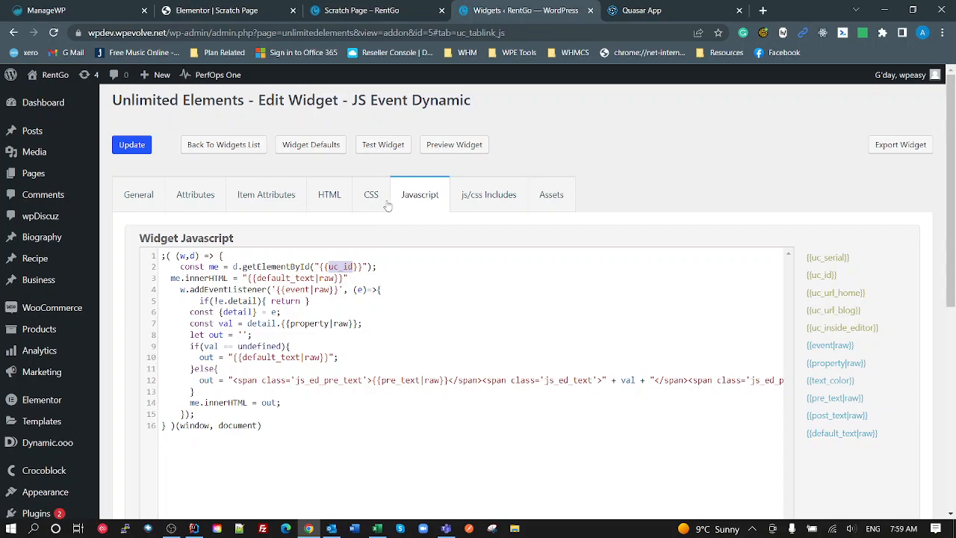
left_click(329, 194)
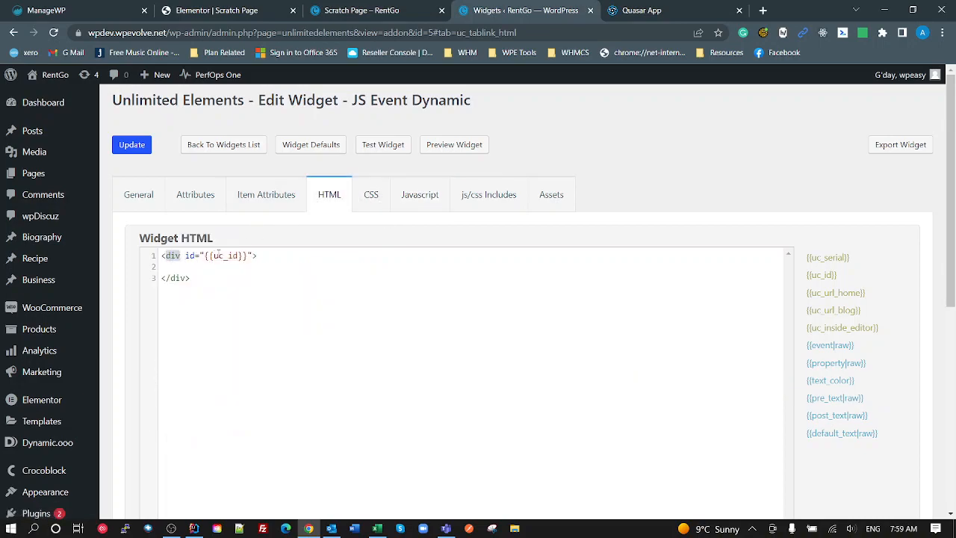
left_click(418, 194)
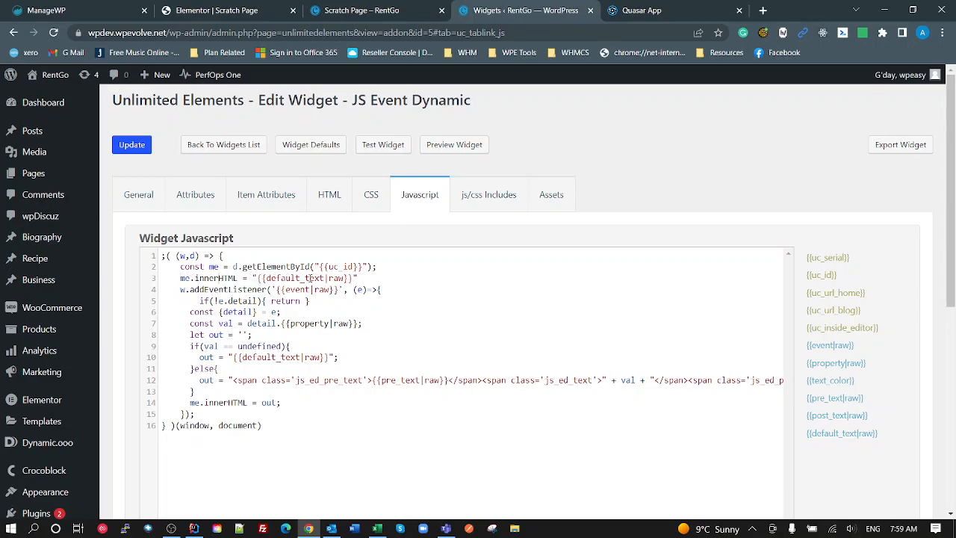
- Check the Default Text attribute, then locate default_text in the script's fallback output line
left_click(194, 194)
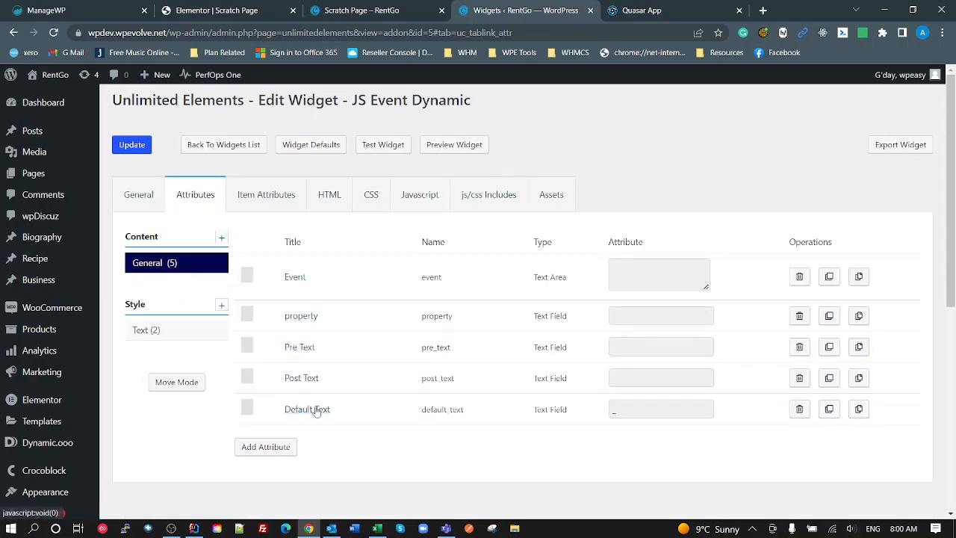
left_click(660, 409)
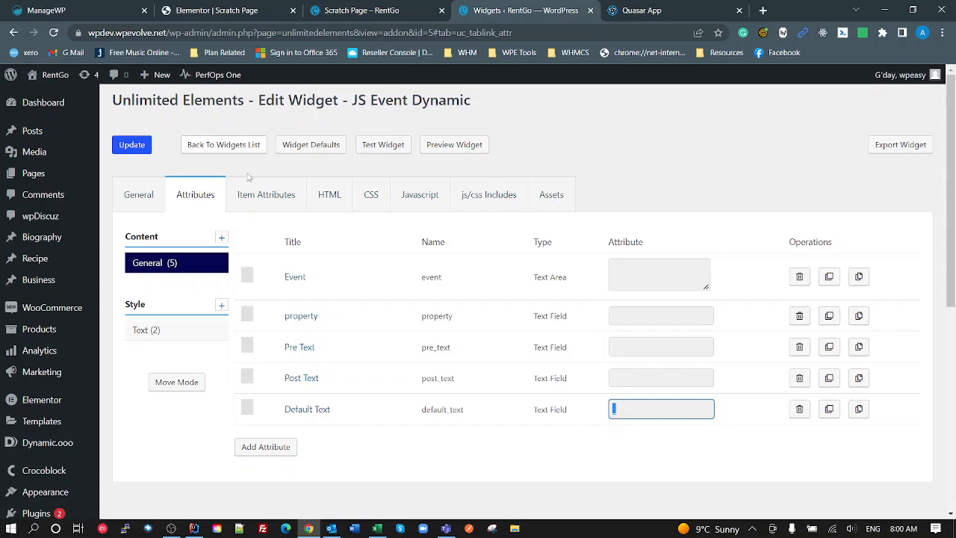
mouse_move(420, 194)
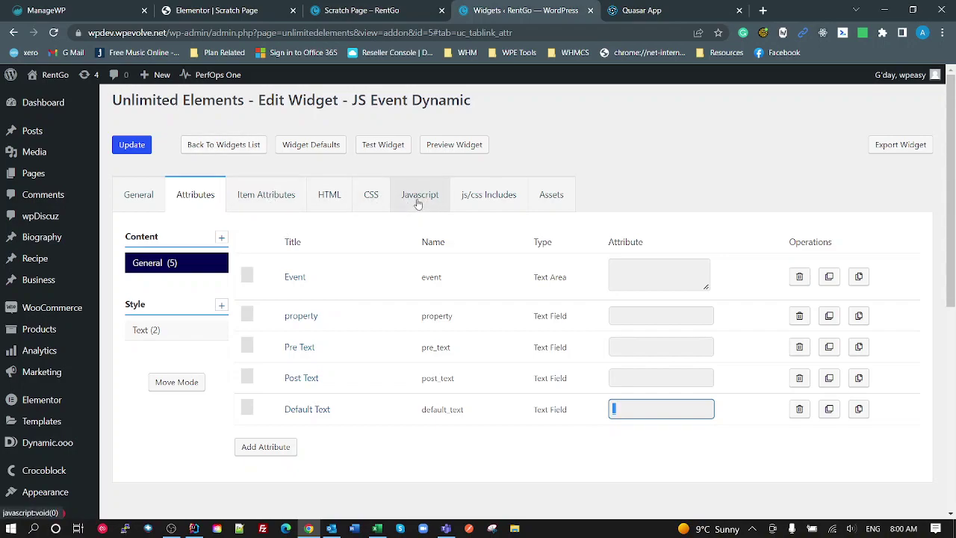
left_click(418, 194)
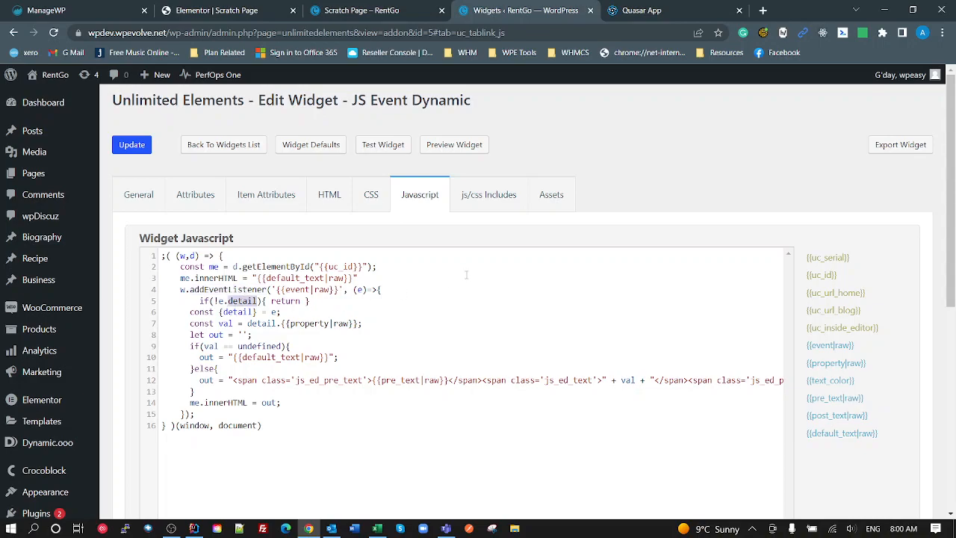
mouse_move(409, 302)
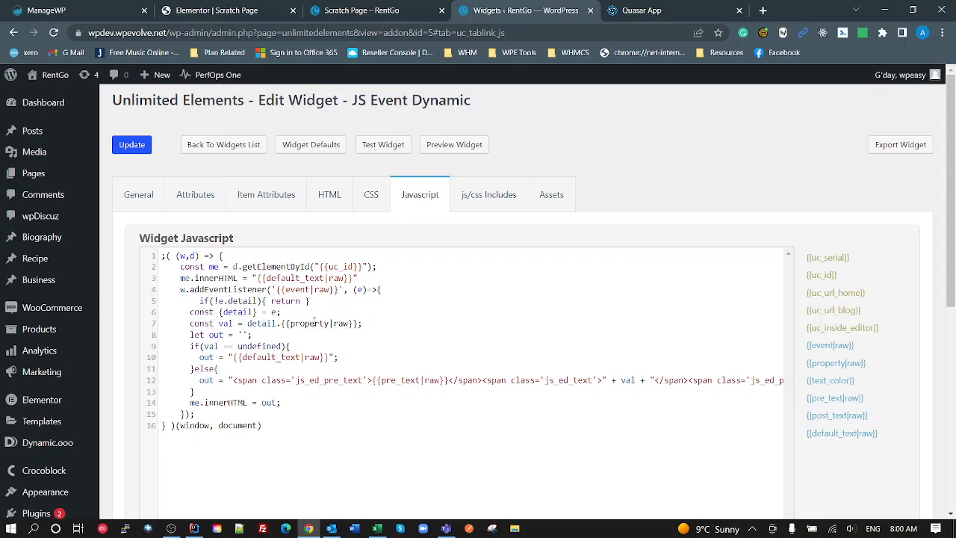
double_click(308, 323)
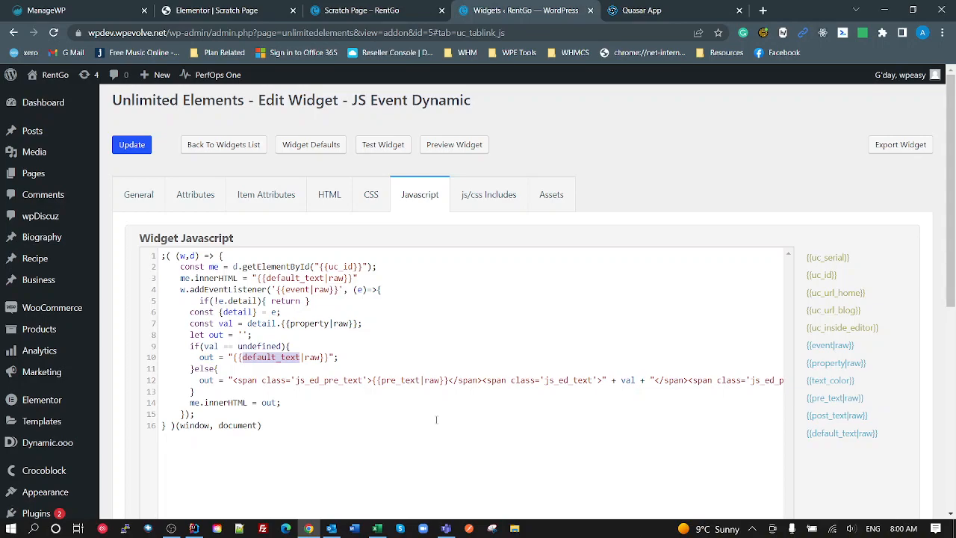
mouse_move(491, 439)
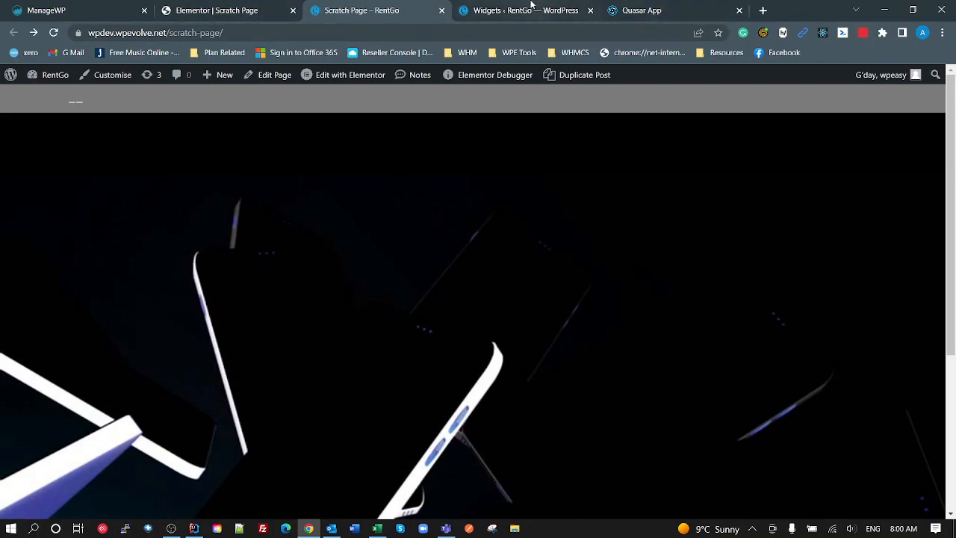
- Leave JS Event Dynamic and bring up the Scoll Sequence widget's JavaScript
left_click(525, 9)
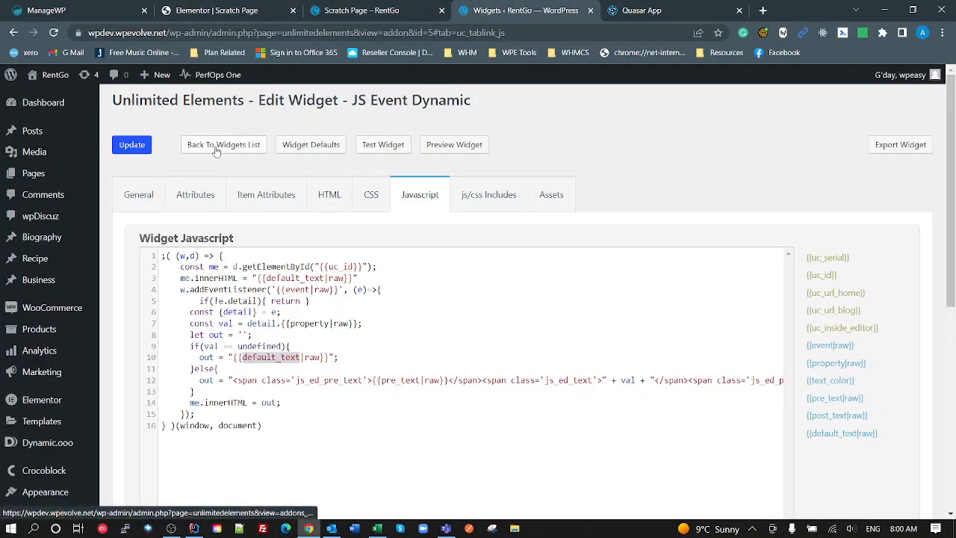
left_click(224, 143)
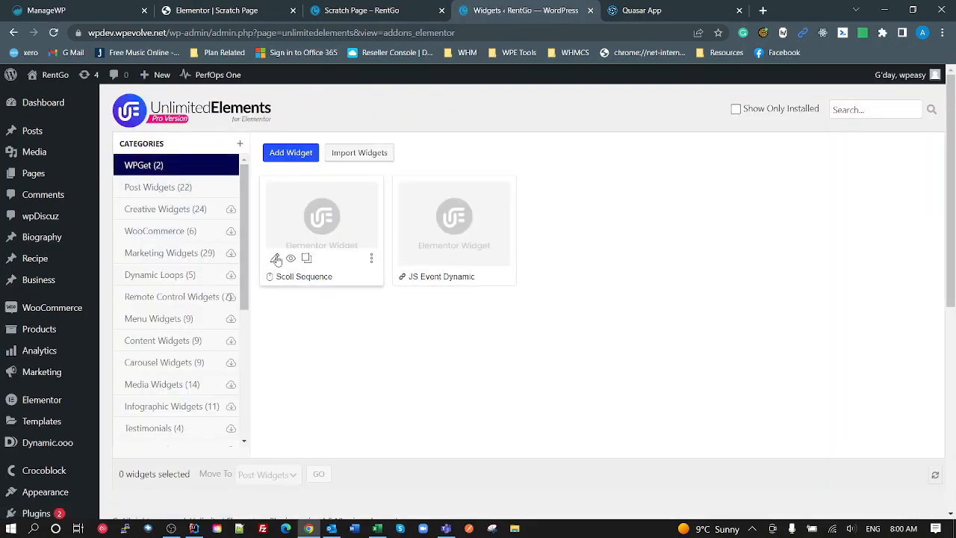
left_click(276, 258)
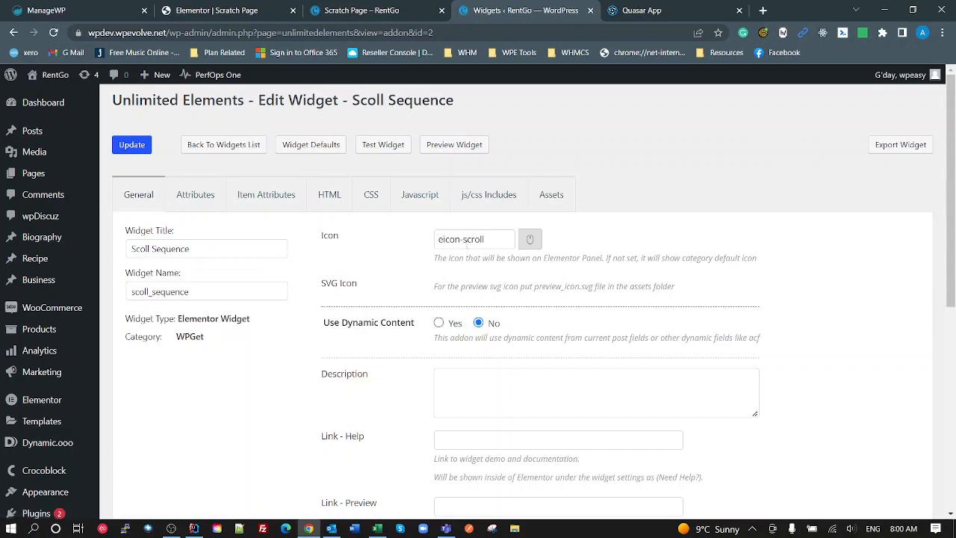
left_click(418, 194)
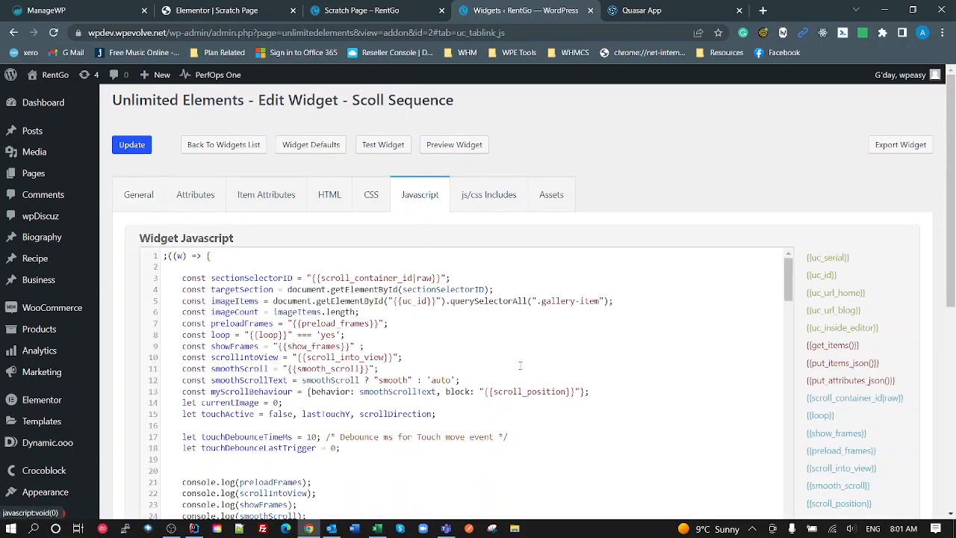
- Find the CustomEvent dispatch sending the section id and currentImage as the current frame
scroll("down", 3)
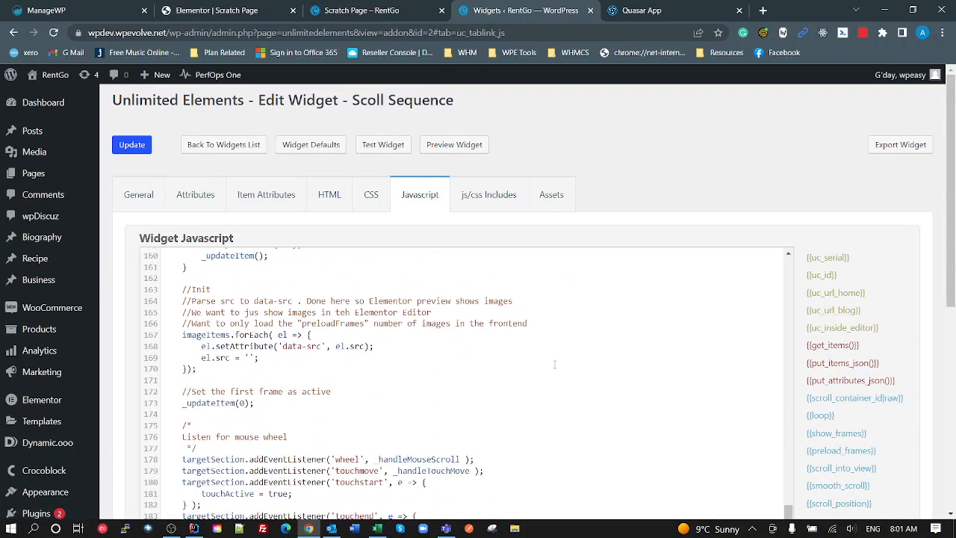
scroll("up", 3)
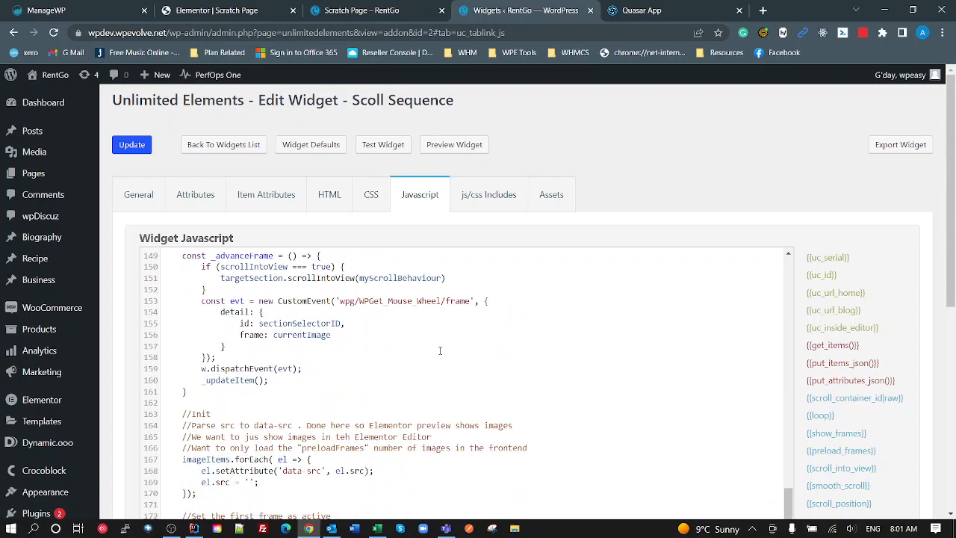
scroll("up", 3)
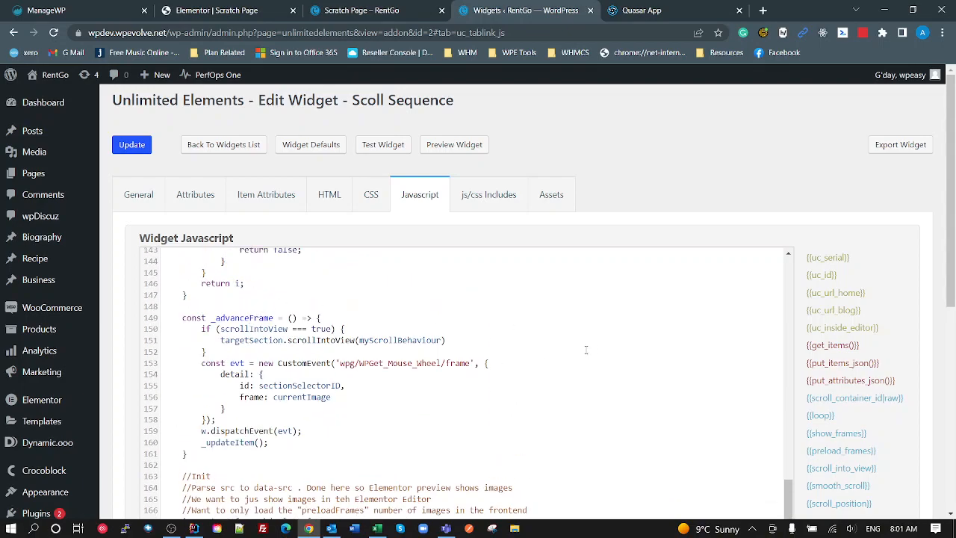
double_click(301, 363)
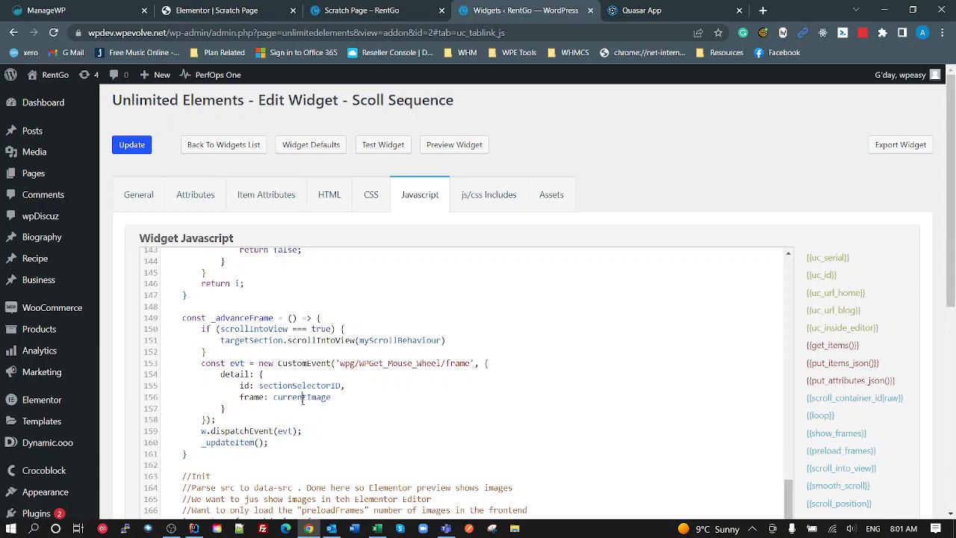
double_click(302, 397)
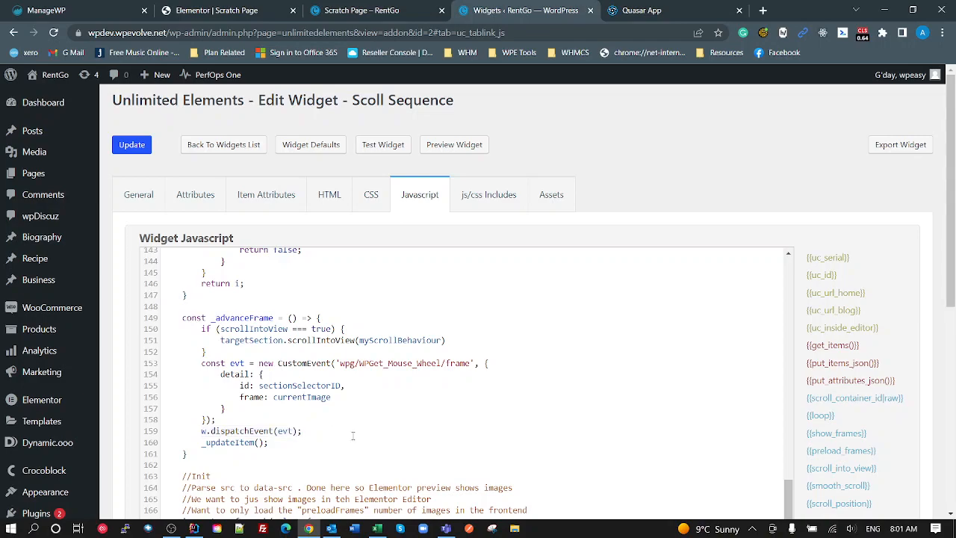
mouse_move(379, 383)
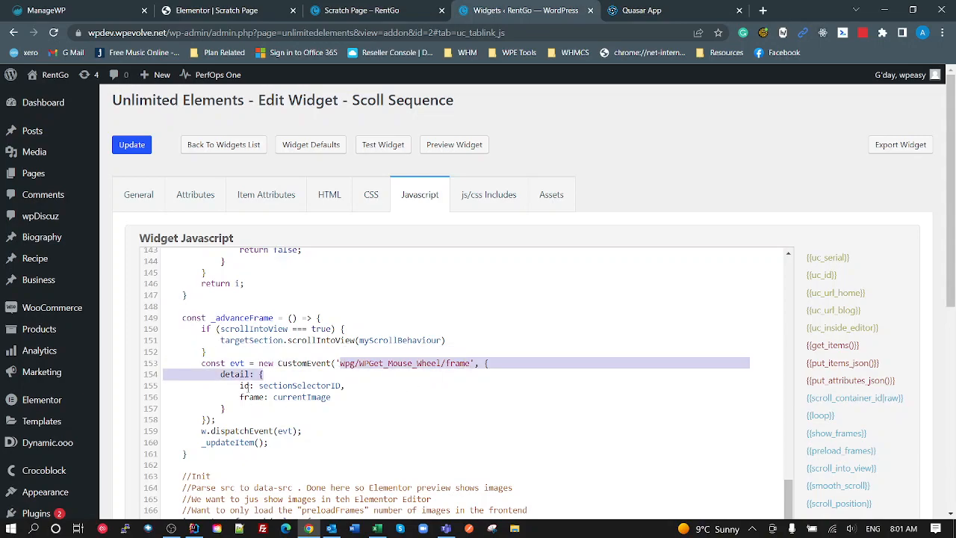
left_click(362, 420)
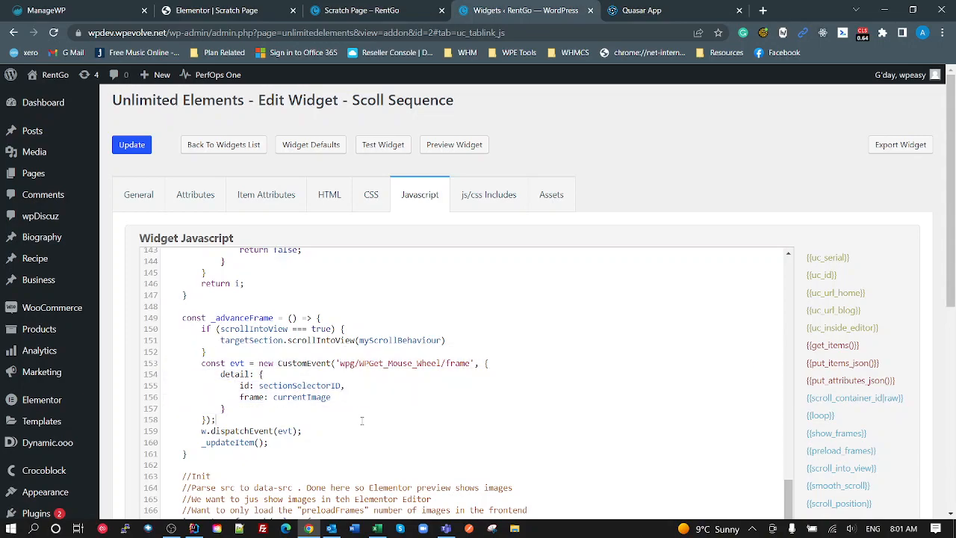
left_click(224, 143)
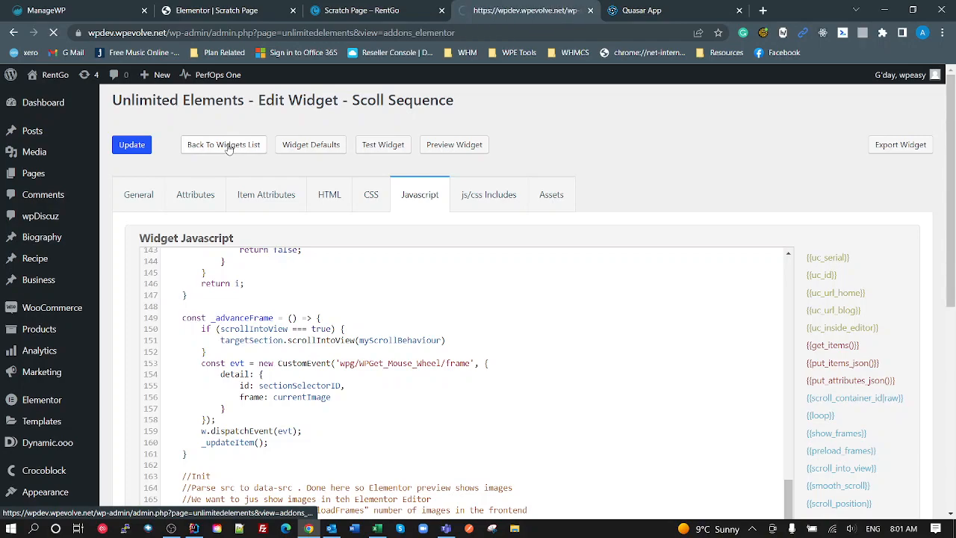
- Reopen JS Event Dynamic's editor, then show its settings in the Elementor page editor
left_click(222, 143)
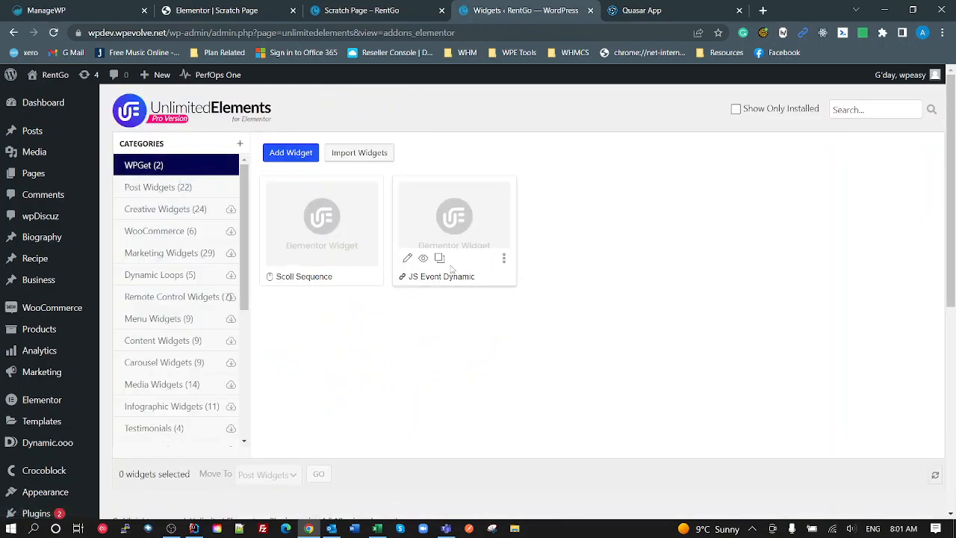
left_click(454, 216)
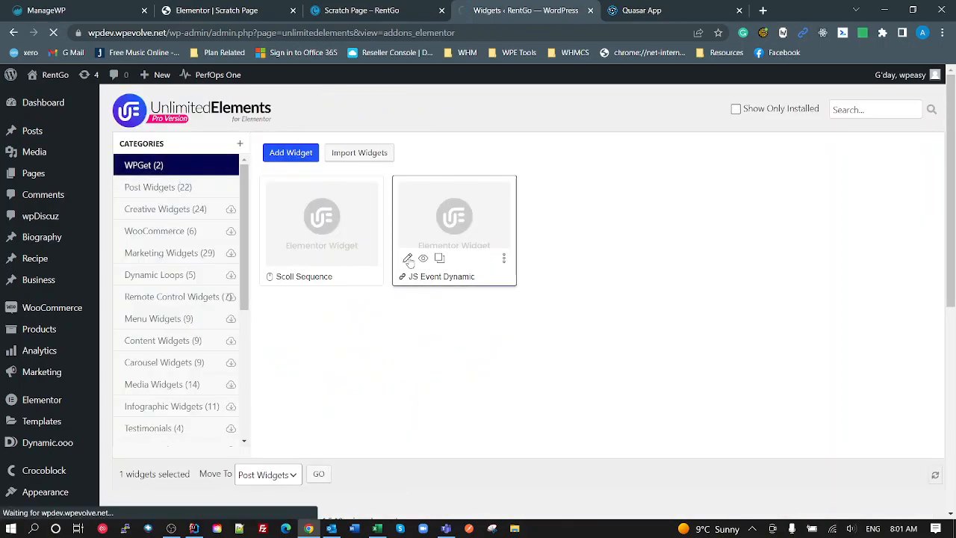
left_click(409, 259)
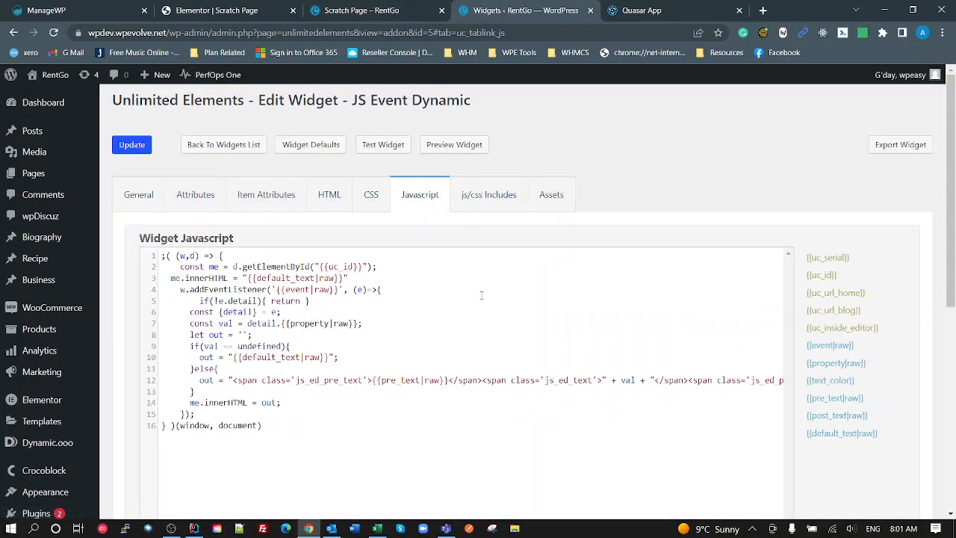
left_click(358, 10)
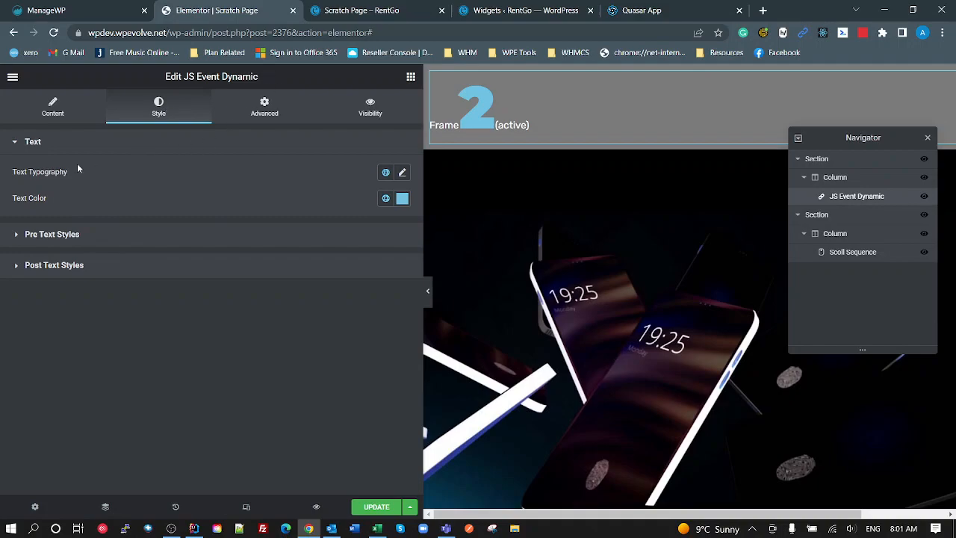
- Show the Content settings with the wpg/WPGet_Mouse_Wheel/frame Event value, then return to the code
left_click(52, 108)
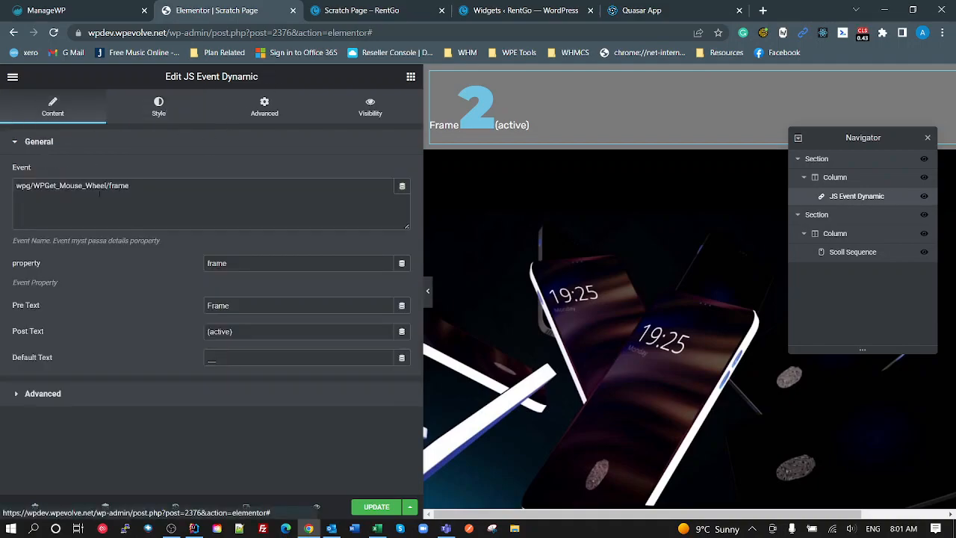
triple_click(72, 185)
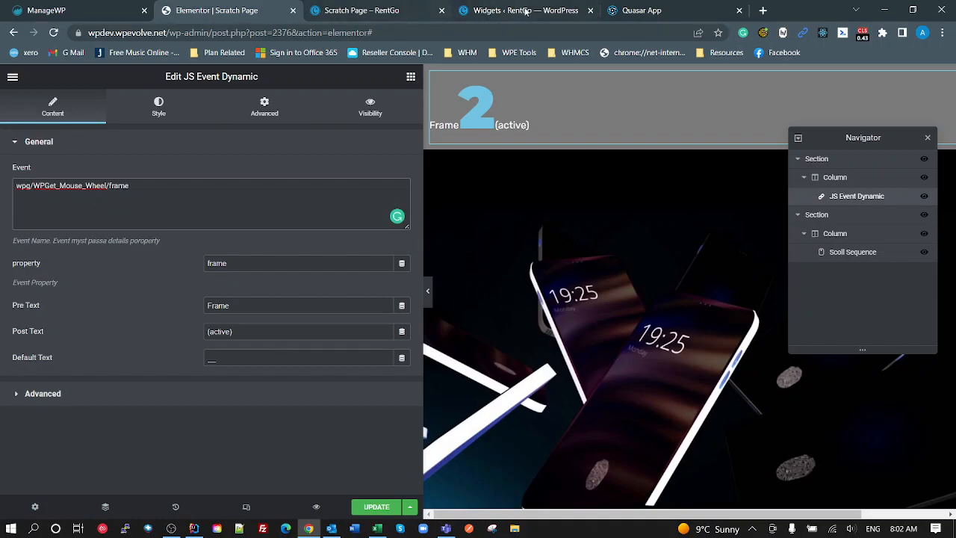
left_click(525, 10)
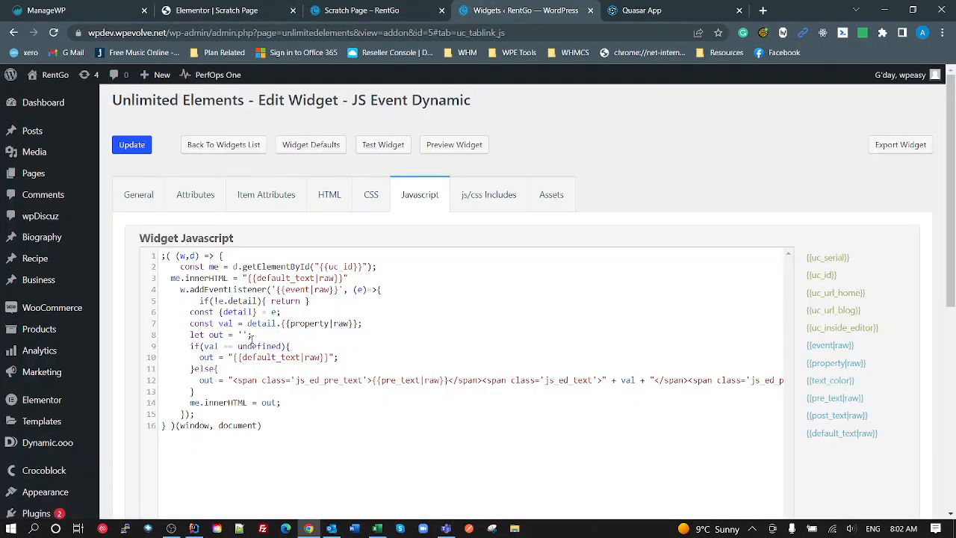
- Go back to the widgets list and reopen the Scoll Sequence widget's JavaScript
left_click(222, 143)
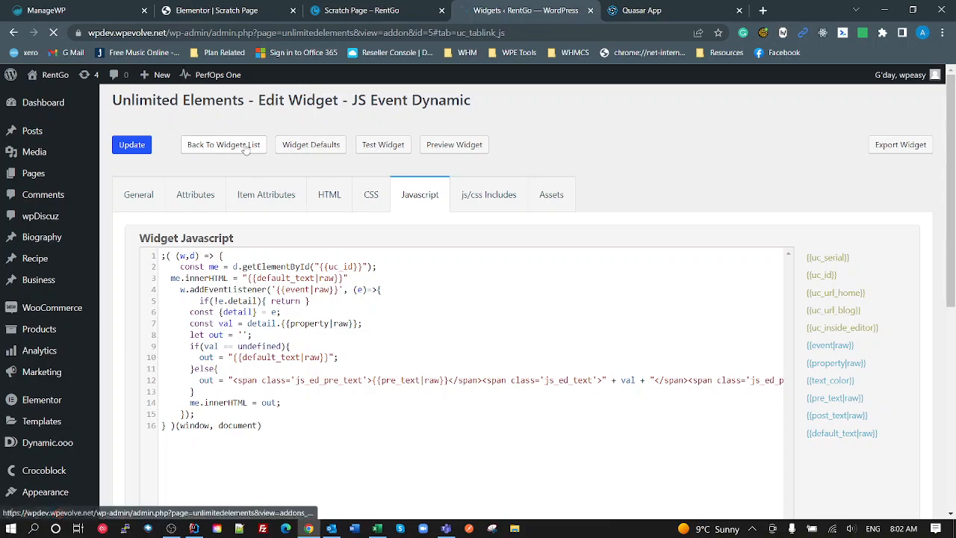
left_click(224, 144)
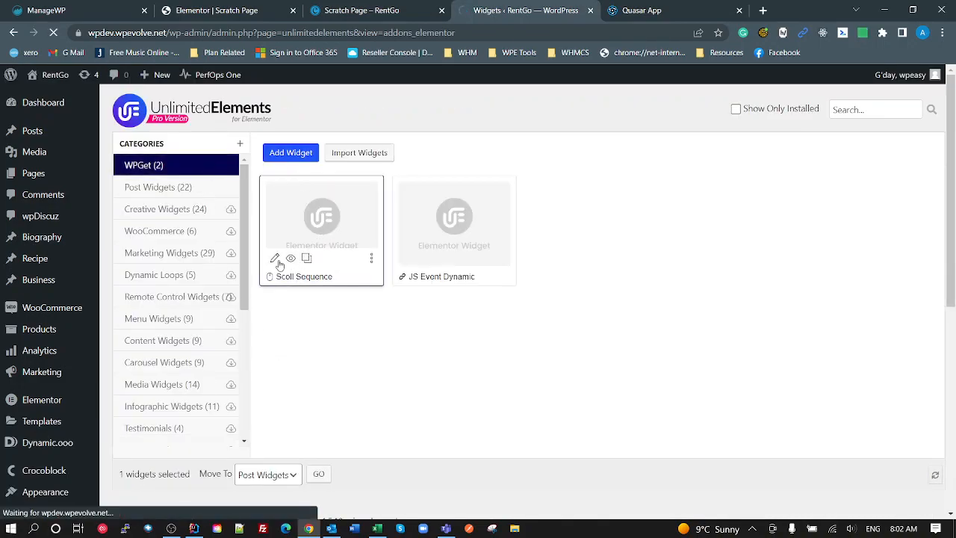
left_click(274, 257)
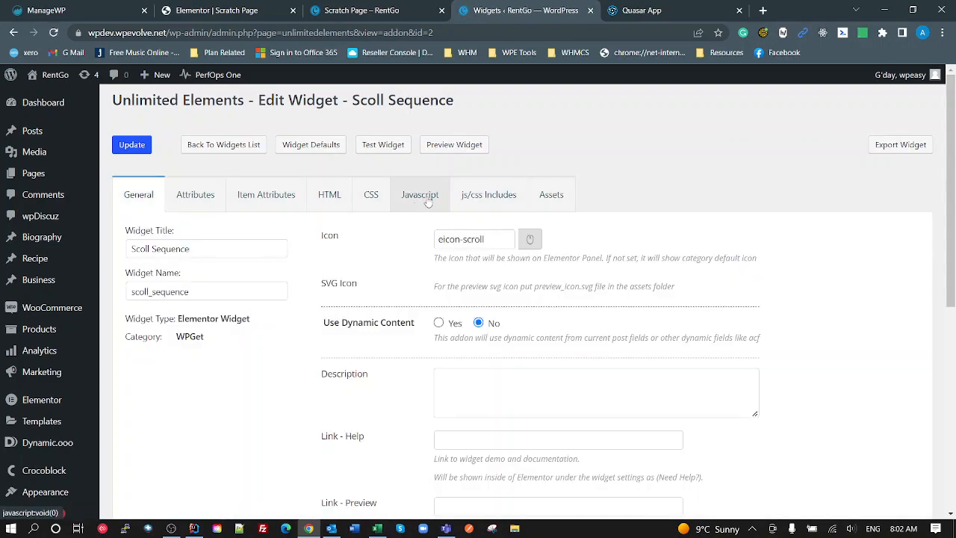
left_click(419, 194)
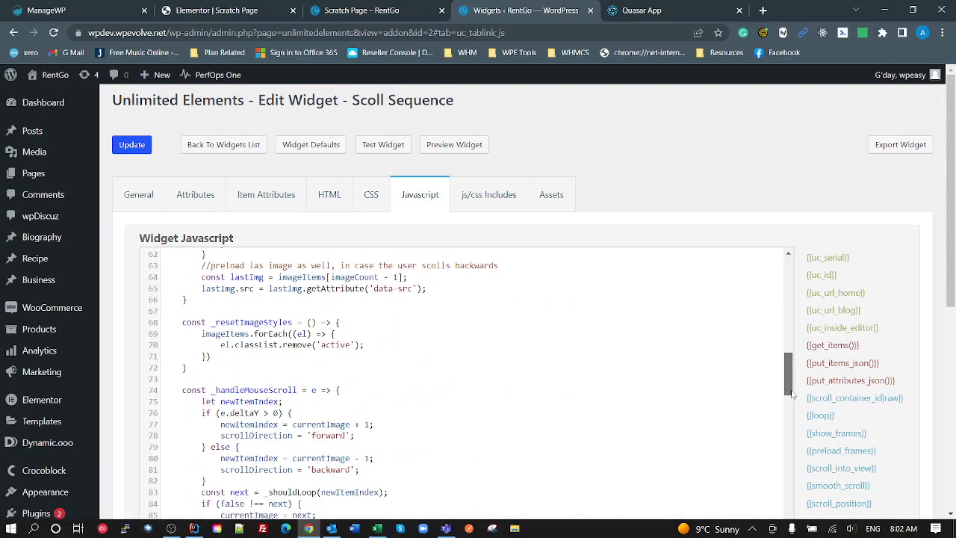
- Highlight the wpg/WPGet_Mouse_Wheel/frame event name in the CustomEvent line, then switch to Elementor
scroll("down", 3)
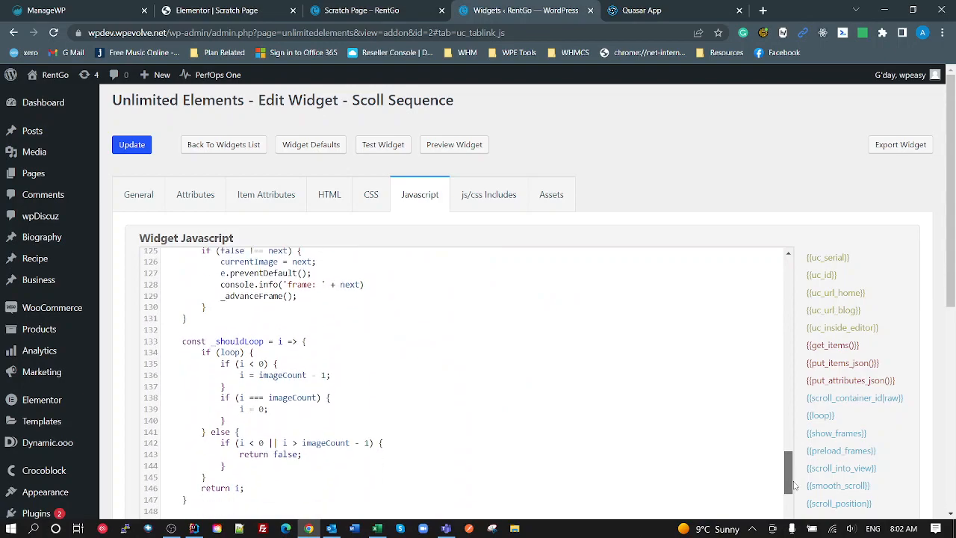
scroll("down", 3)
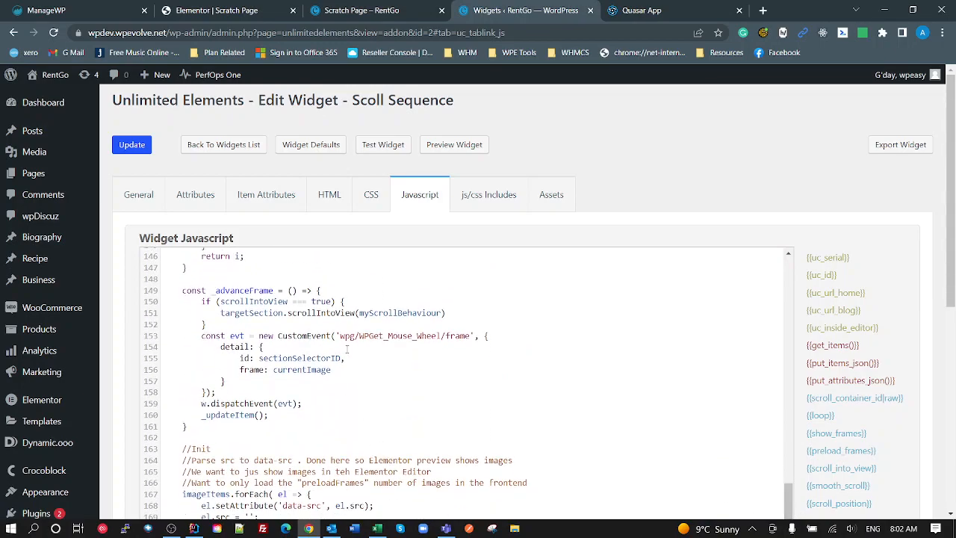
double_click(406, 335)
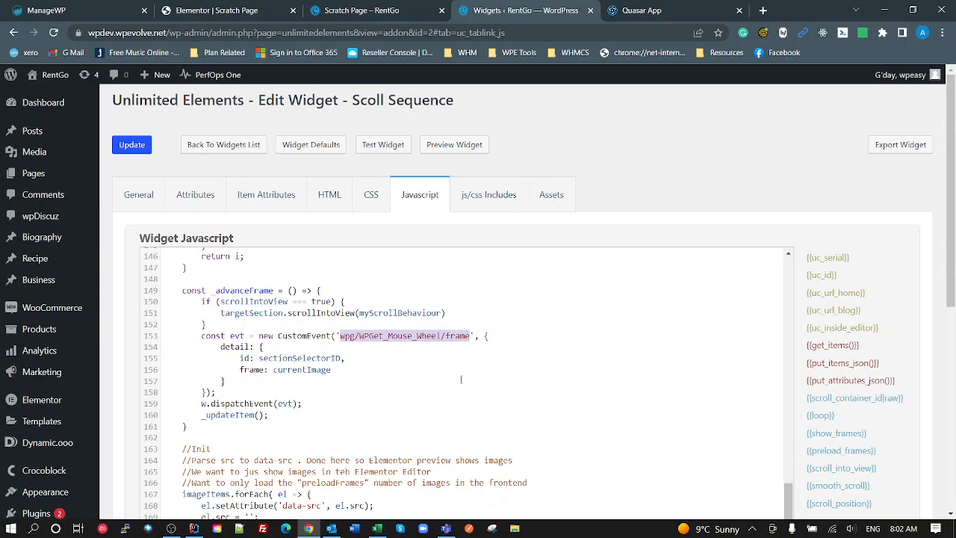
mouse_move(362, 71)
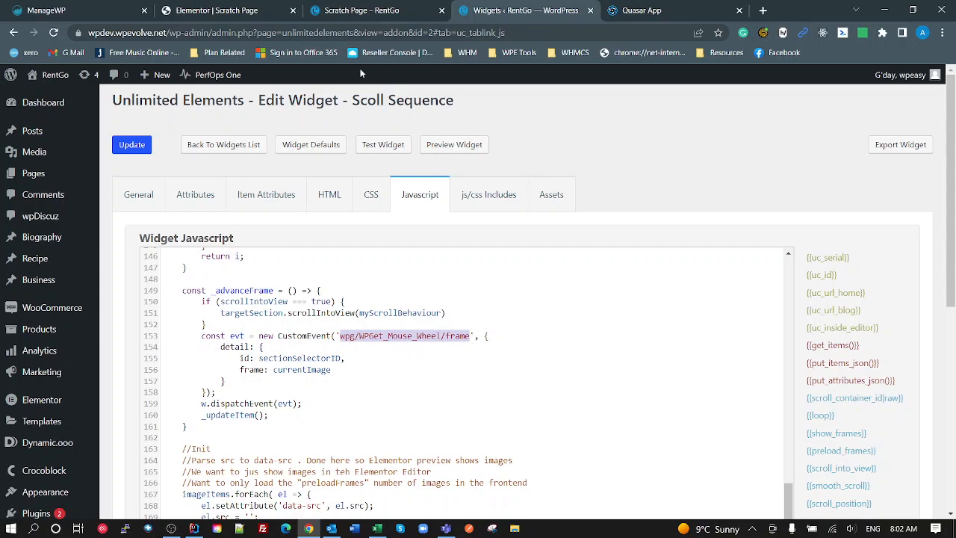
left_click(227, 11)
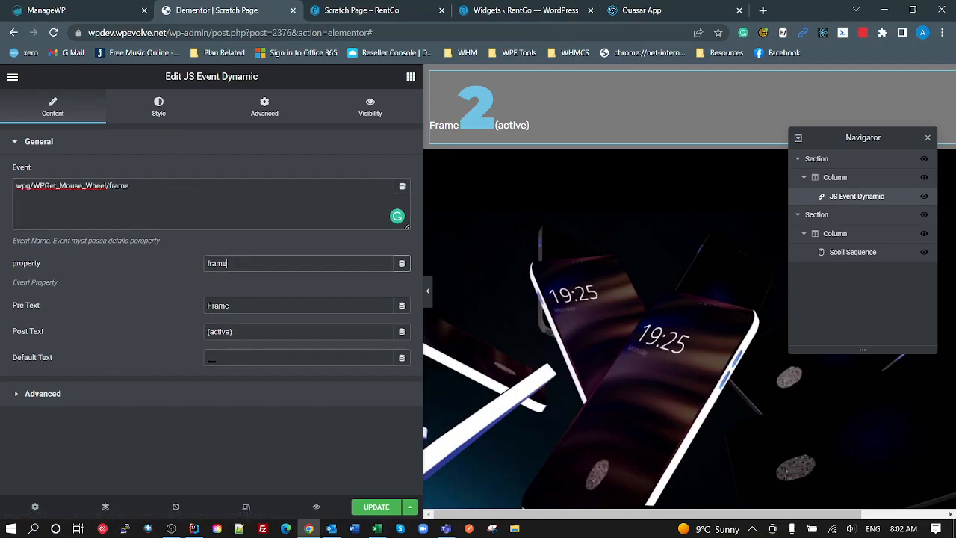
- Compare the currentImage frame value in the code against the live scratch page and editor
left_click(526, 11)
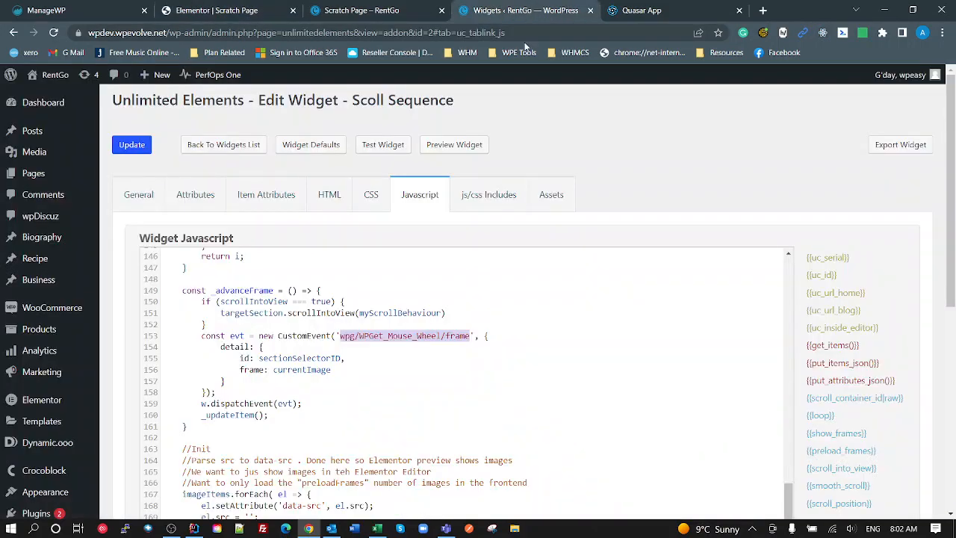
double_click(302, 370)
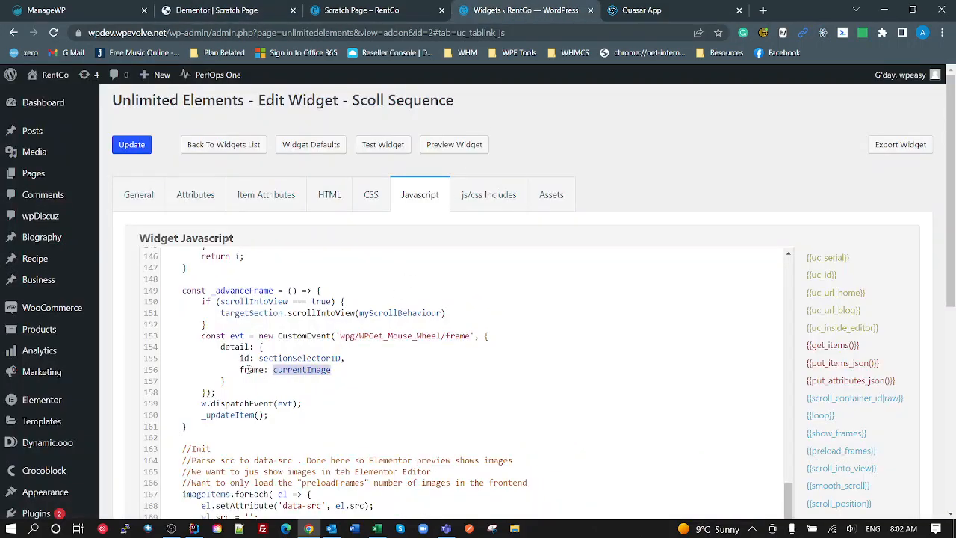
left_click(366, 11)
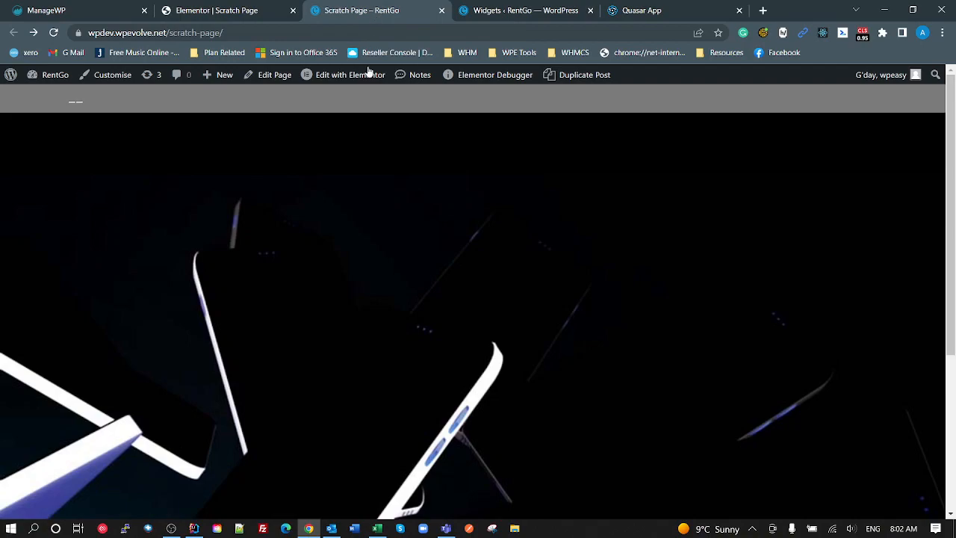
left_click(349, 74)
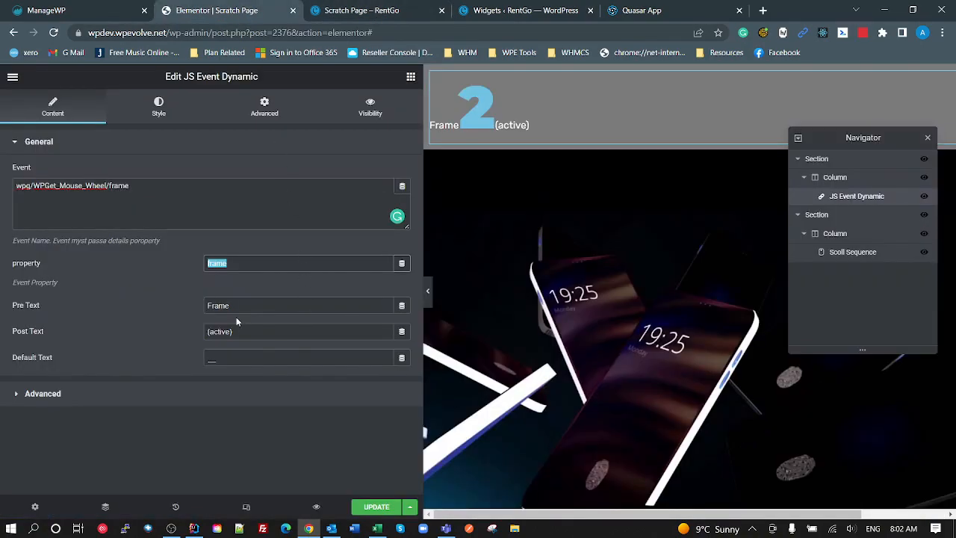
- Review the Post Text and Default Text fields, then move to the widget's Style settings
triple_click(299, 305)
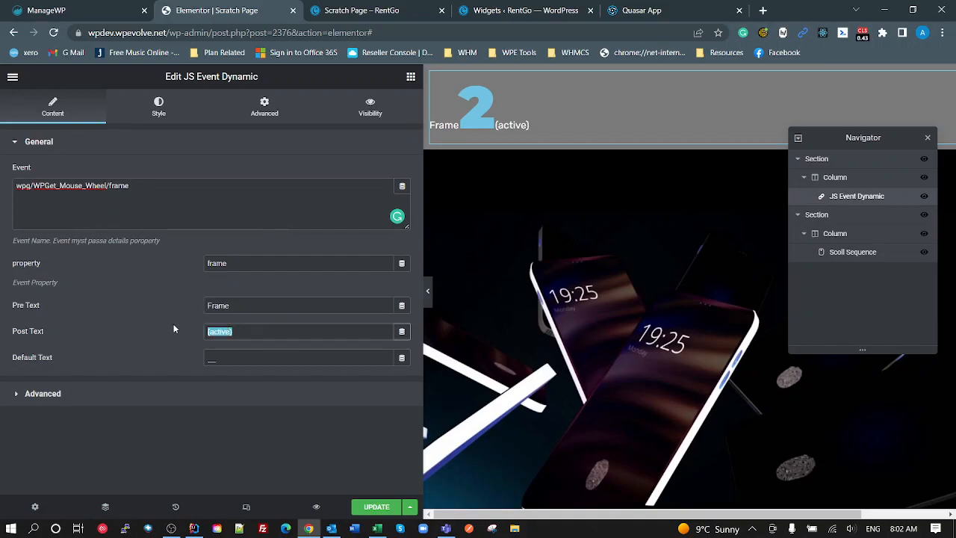
mouse_move(185, 365)
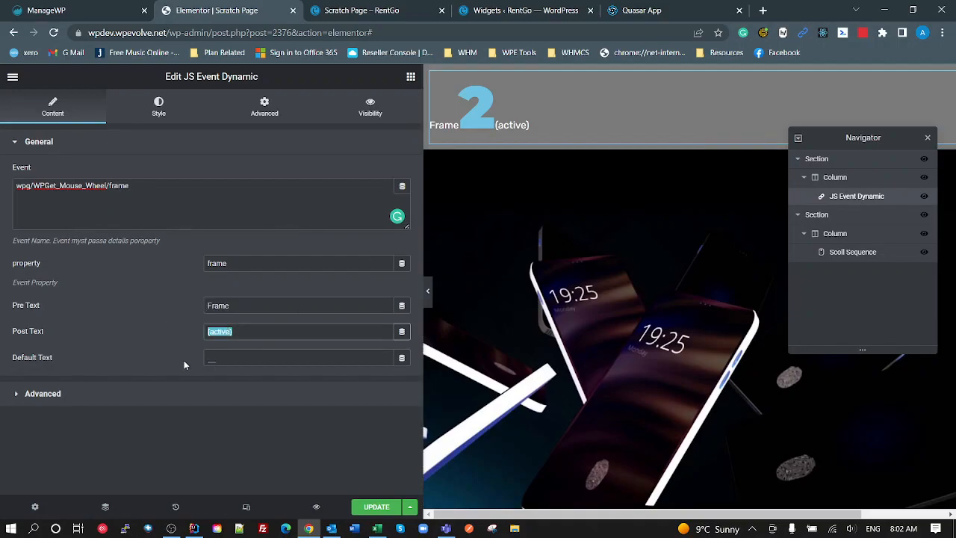
left_click(298, 356)
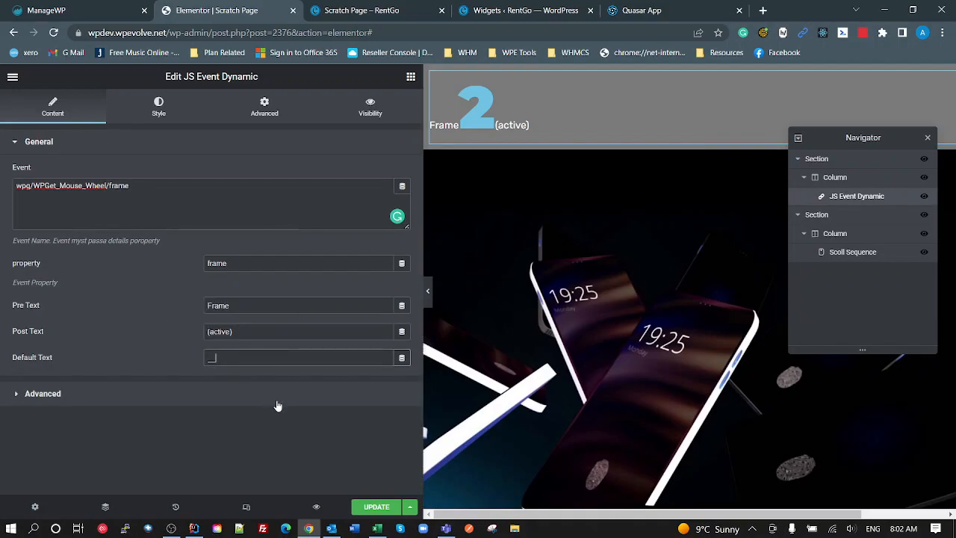
scroll("down", 3)
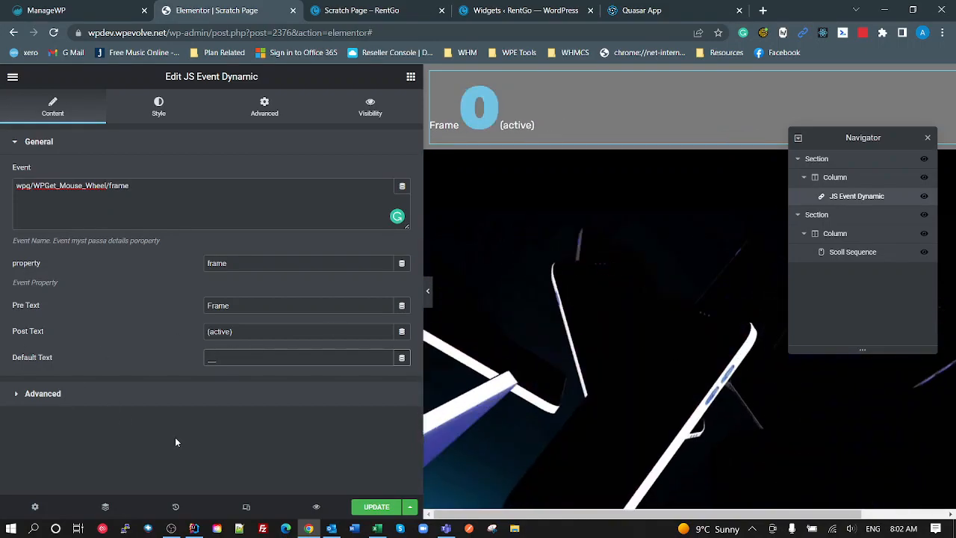
left_click(158, 108)
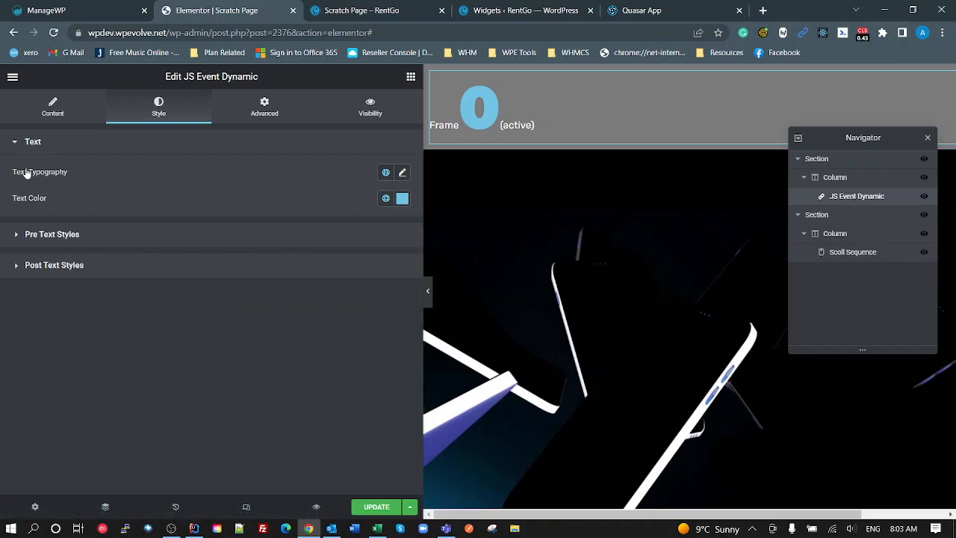
- Expand and collapse the Pre Text and Post Text Styles groups, then show the live scratch page
left_click(52, 233)
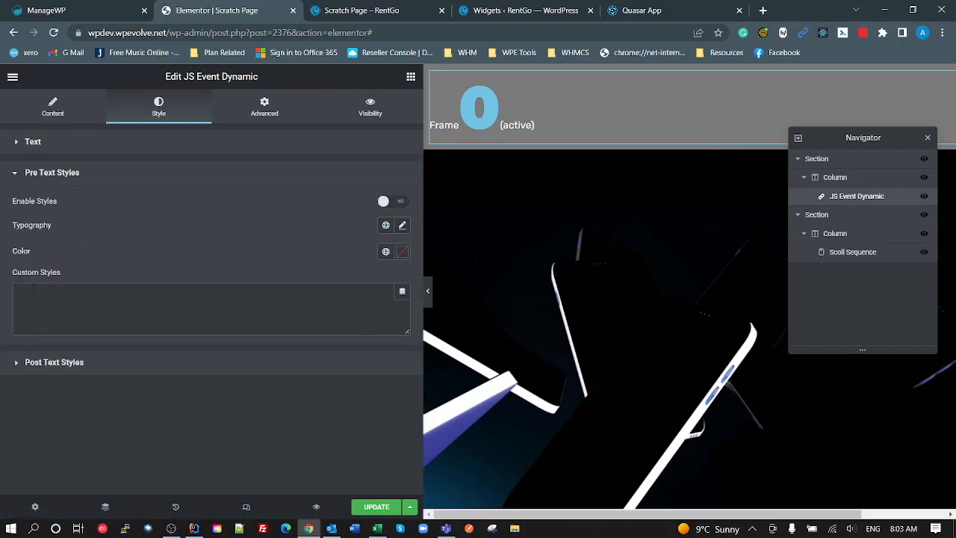
mouse_move(128, 346)
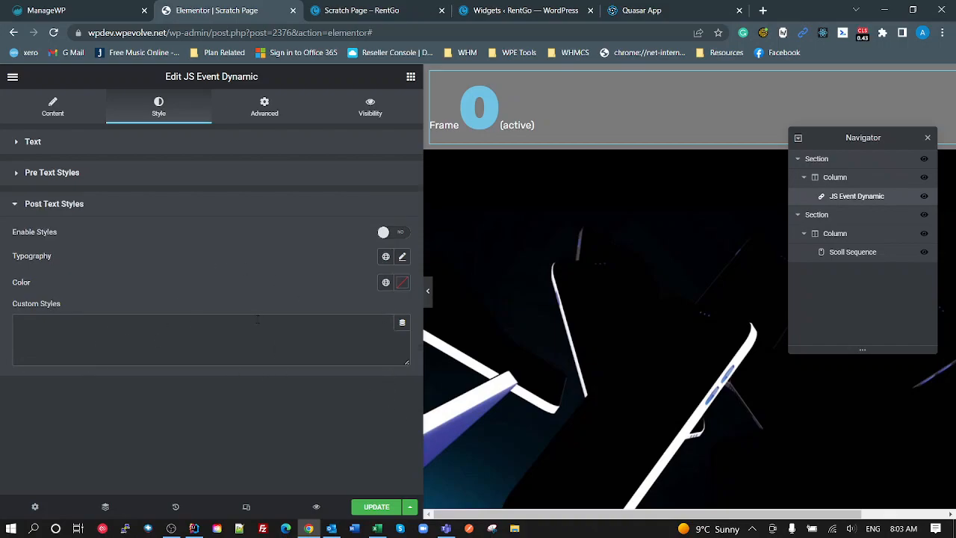
mouse_move(171, 269)
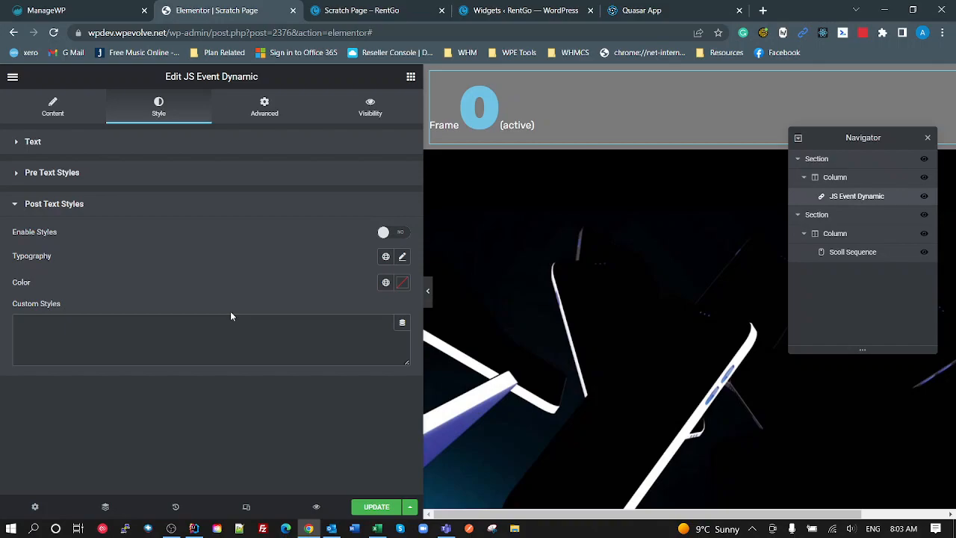
left_click(53, 203)
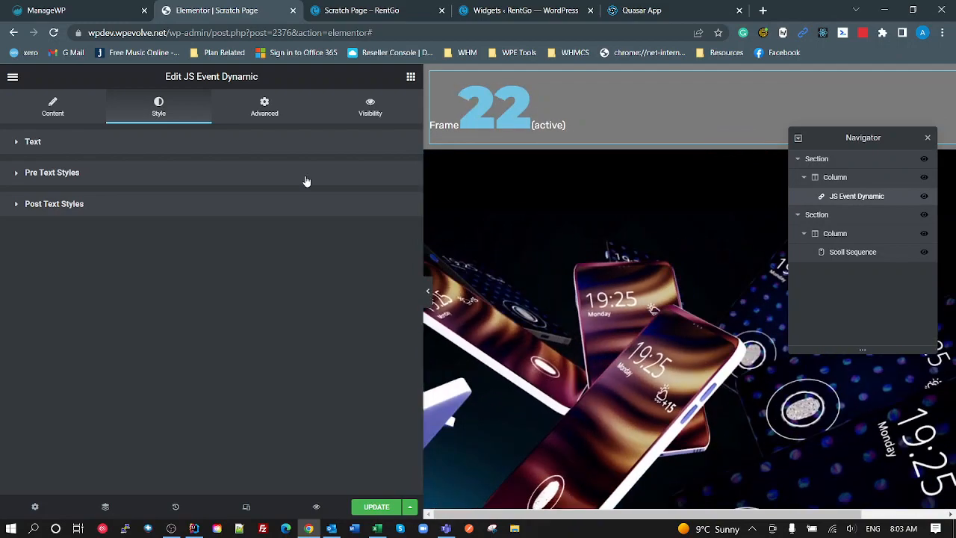
left_click(359, 10)
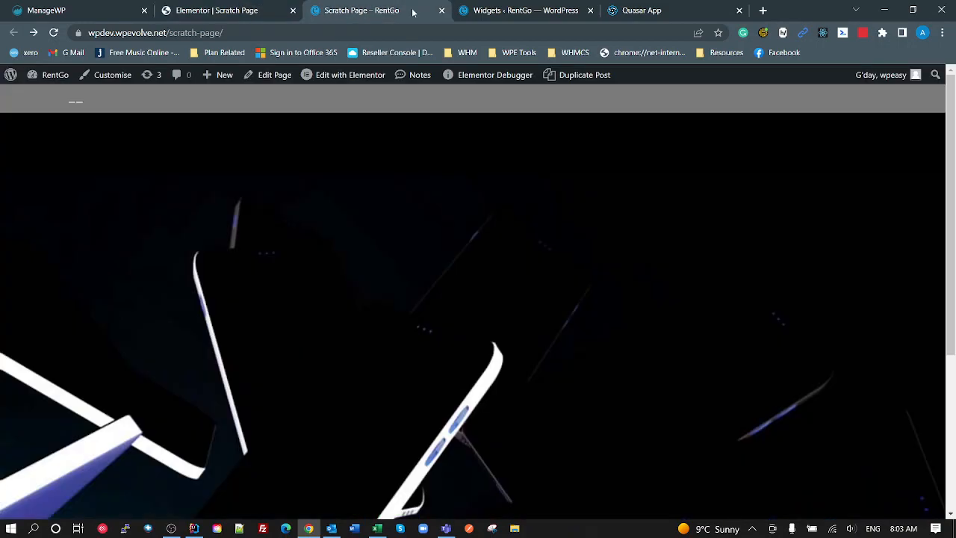
- Return to the Scroll Sequence widget editor and show its General settings
left_click(526, 9)
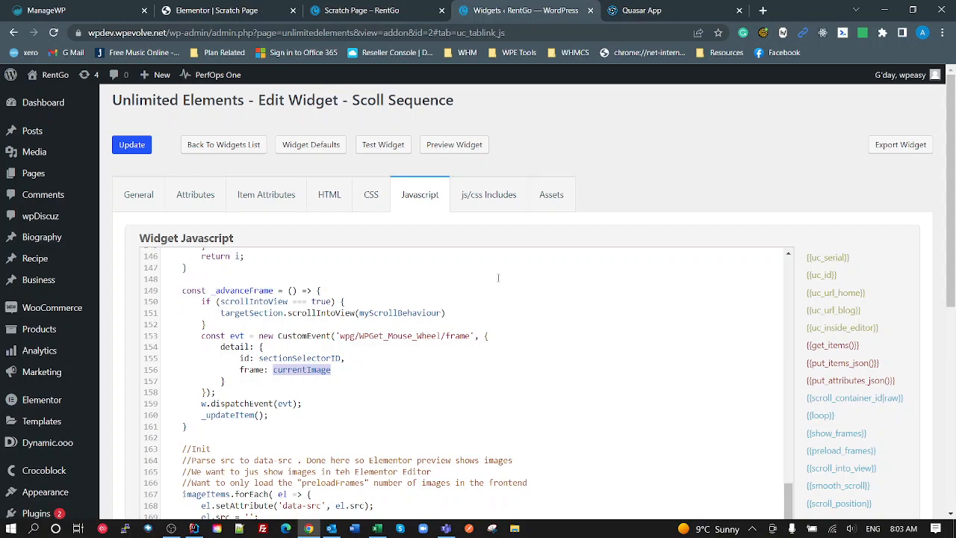
mouse_move(669, 194)
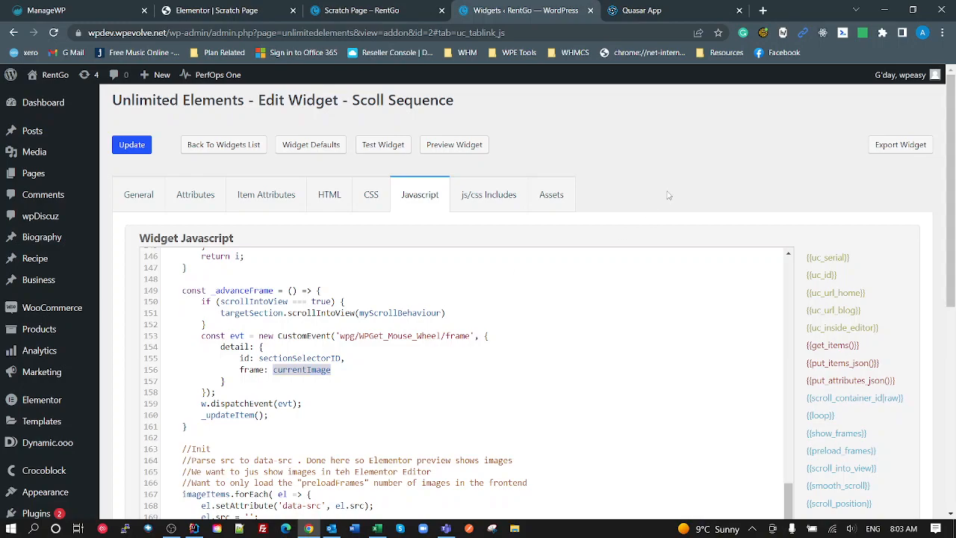
left_click(138, 194)
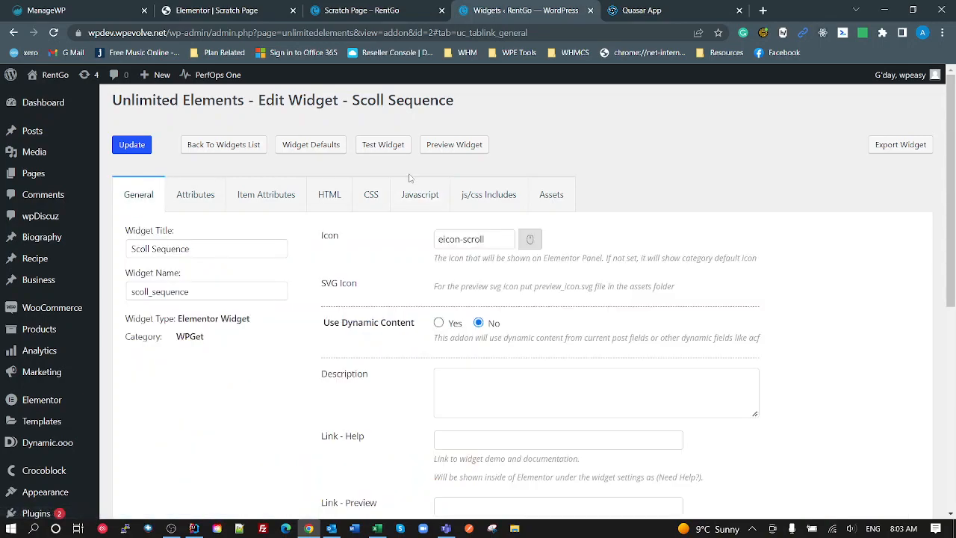
mouse_move(420, 195)
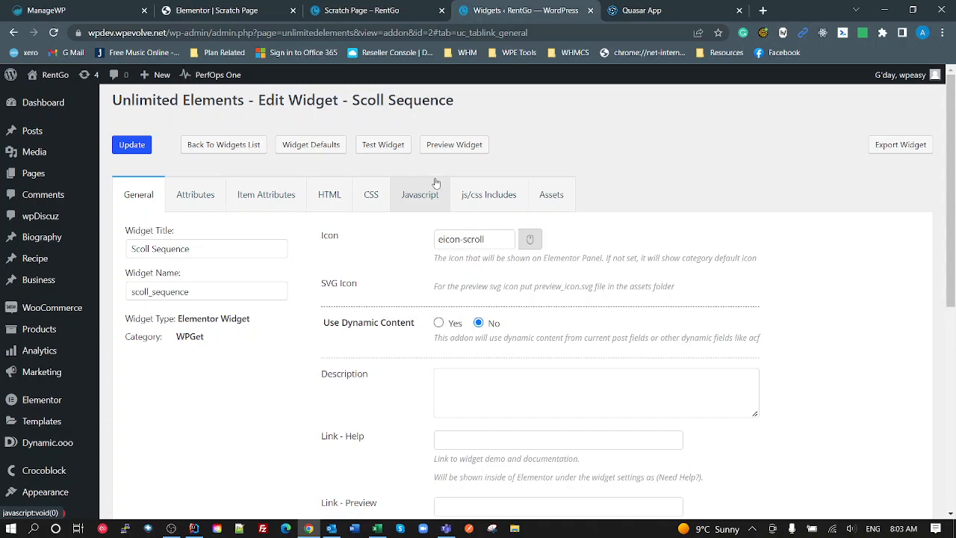
mouse_move(813, 174)
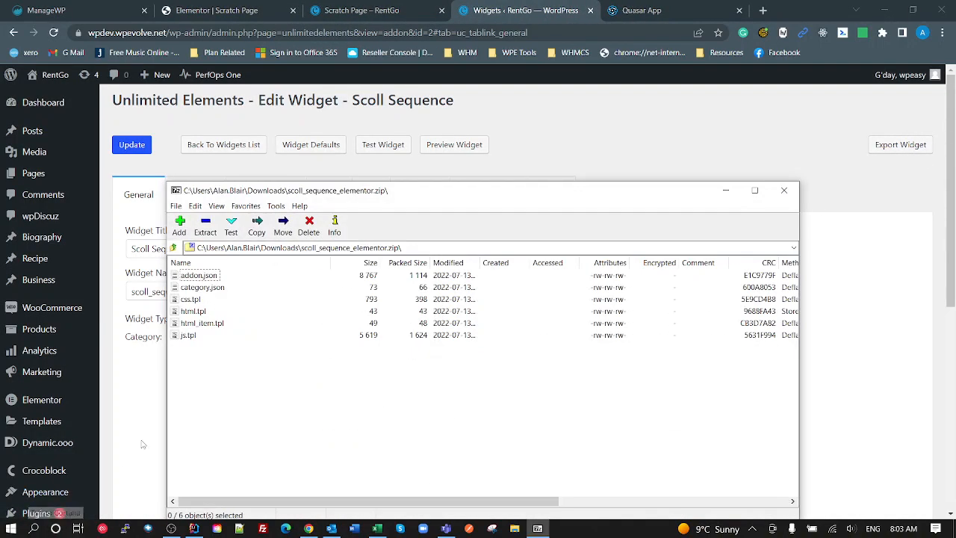
mouse_move(199, 373)
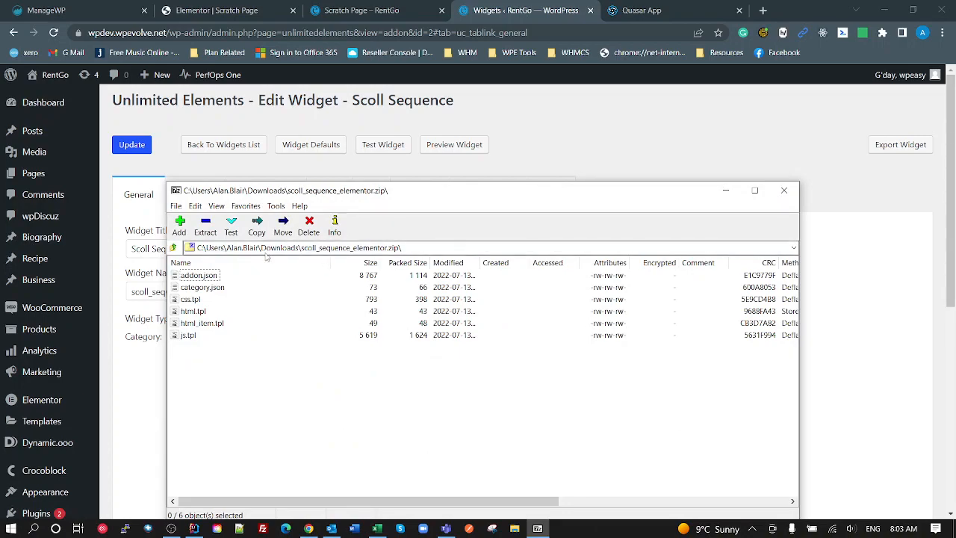
- Review the scroll_sequence_elementor.zip contents (addon.json, css.tpl, html.tpl, js.tpl) in 7-Zip
left_click(299, 247)
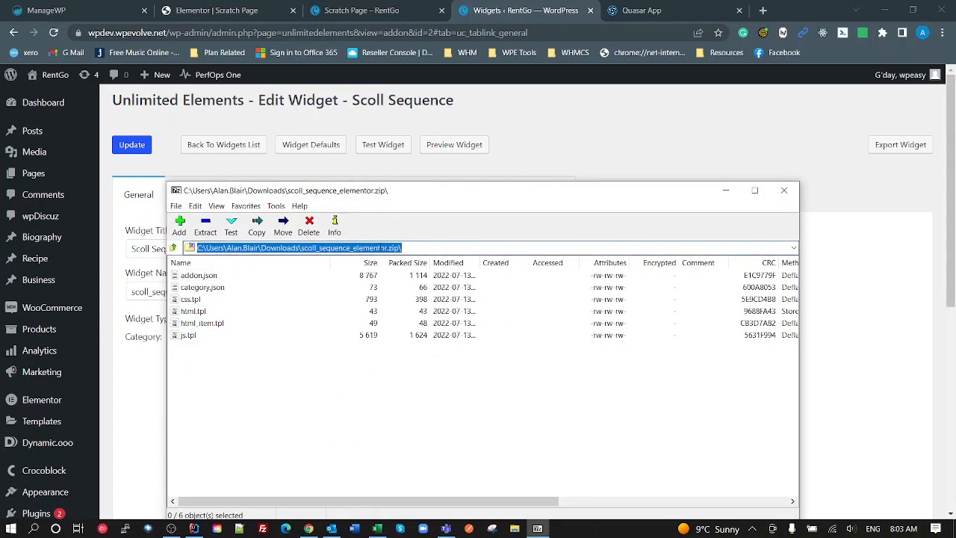
mouse_move(326, 454)
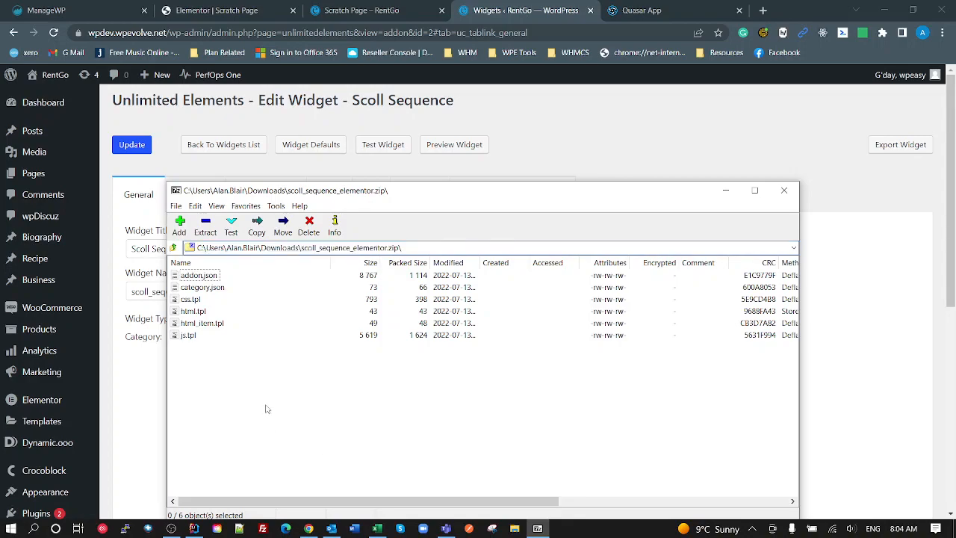
mouse_move(843, 197)
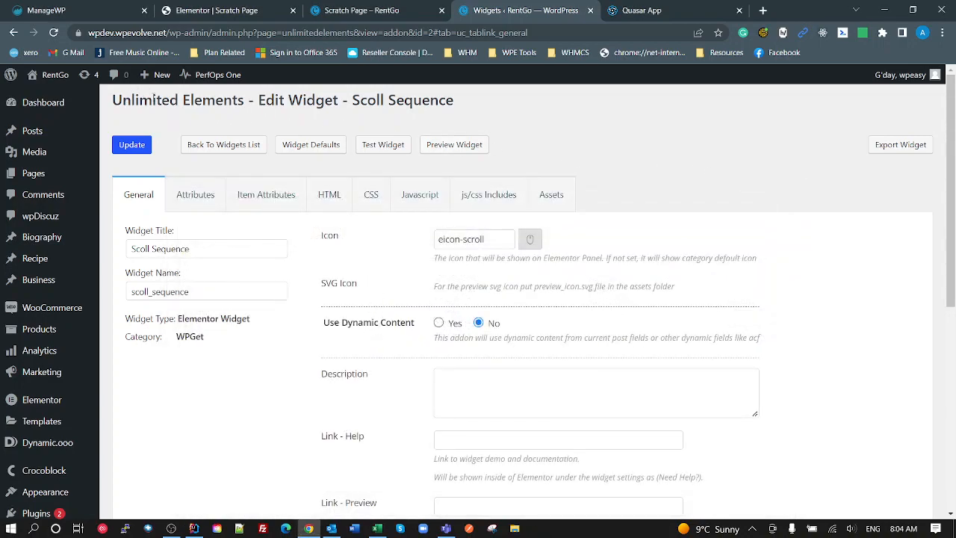
double_click(178, 99)
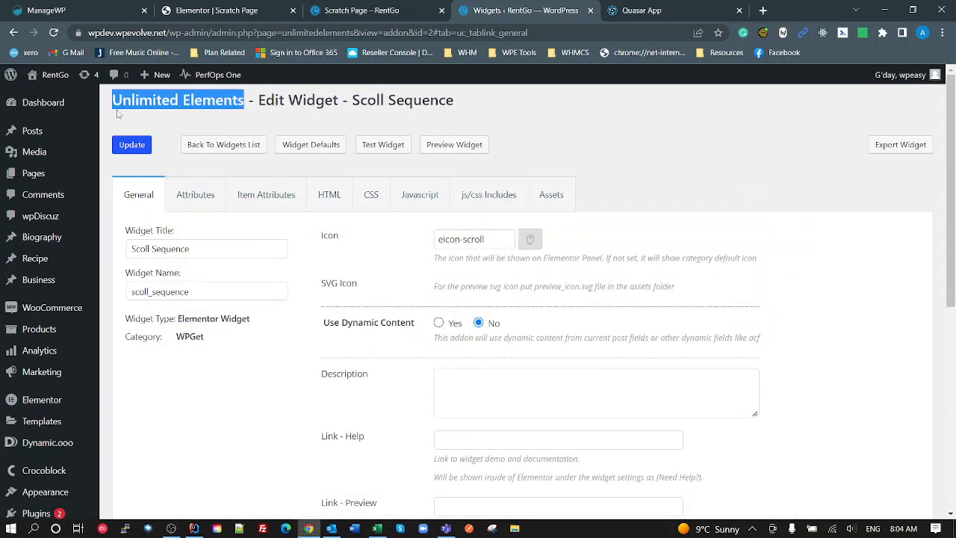
mouse_move(894, 137)
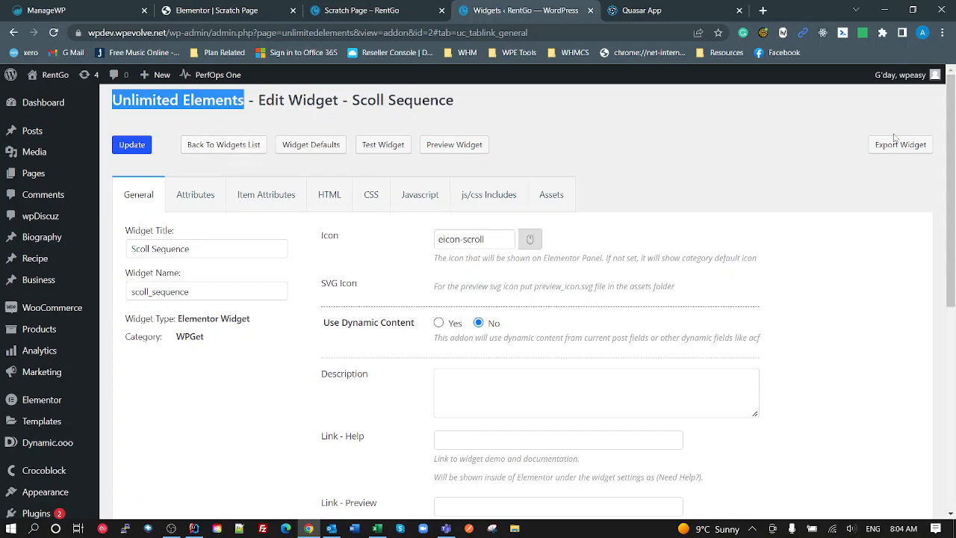